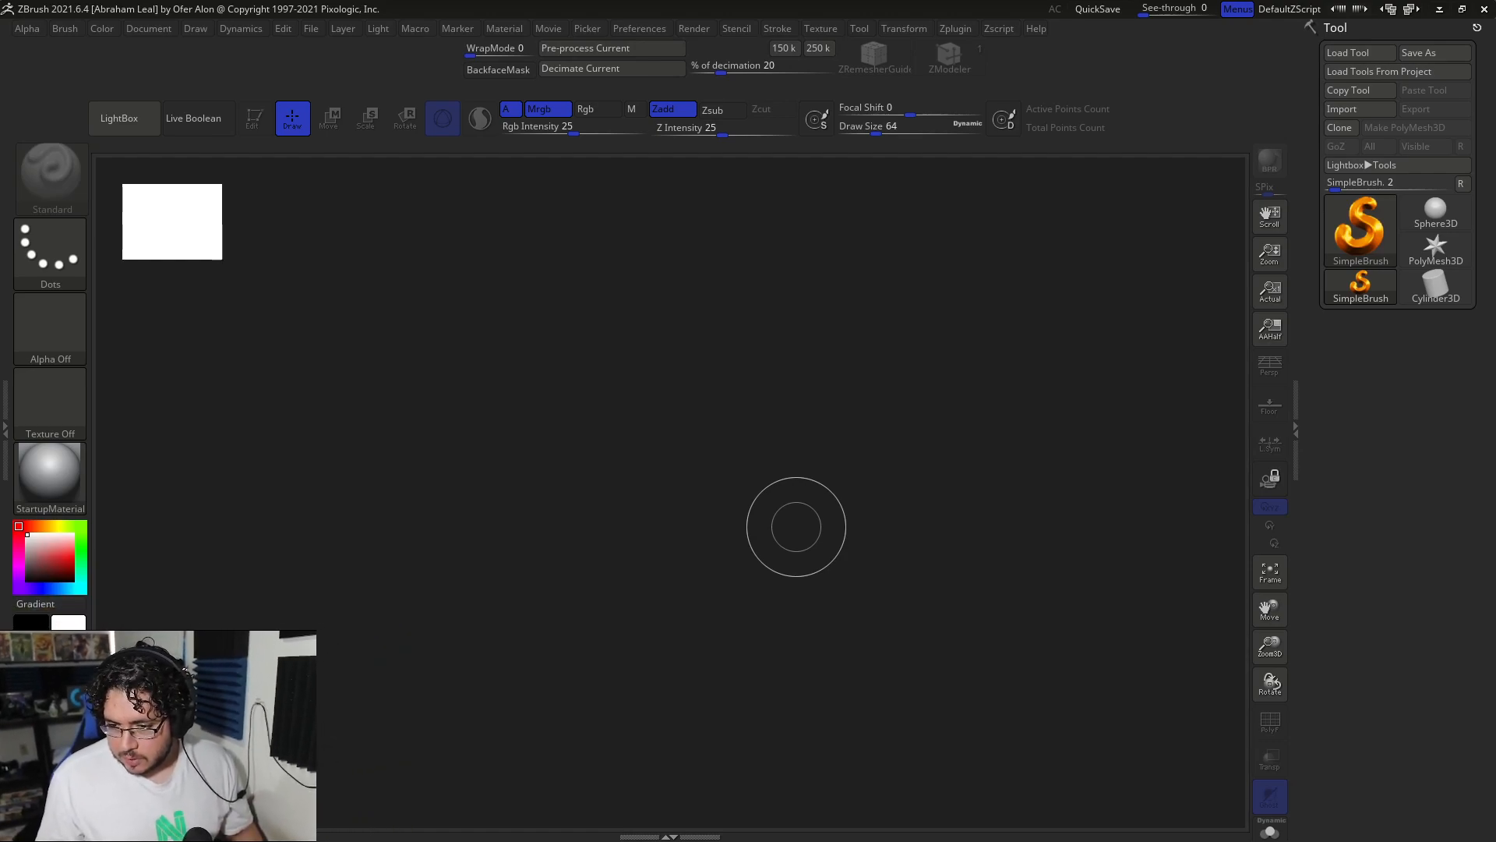
- Bring up the LightBox browser of sample projects over the empty canvas
click(119, 119)
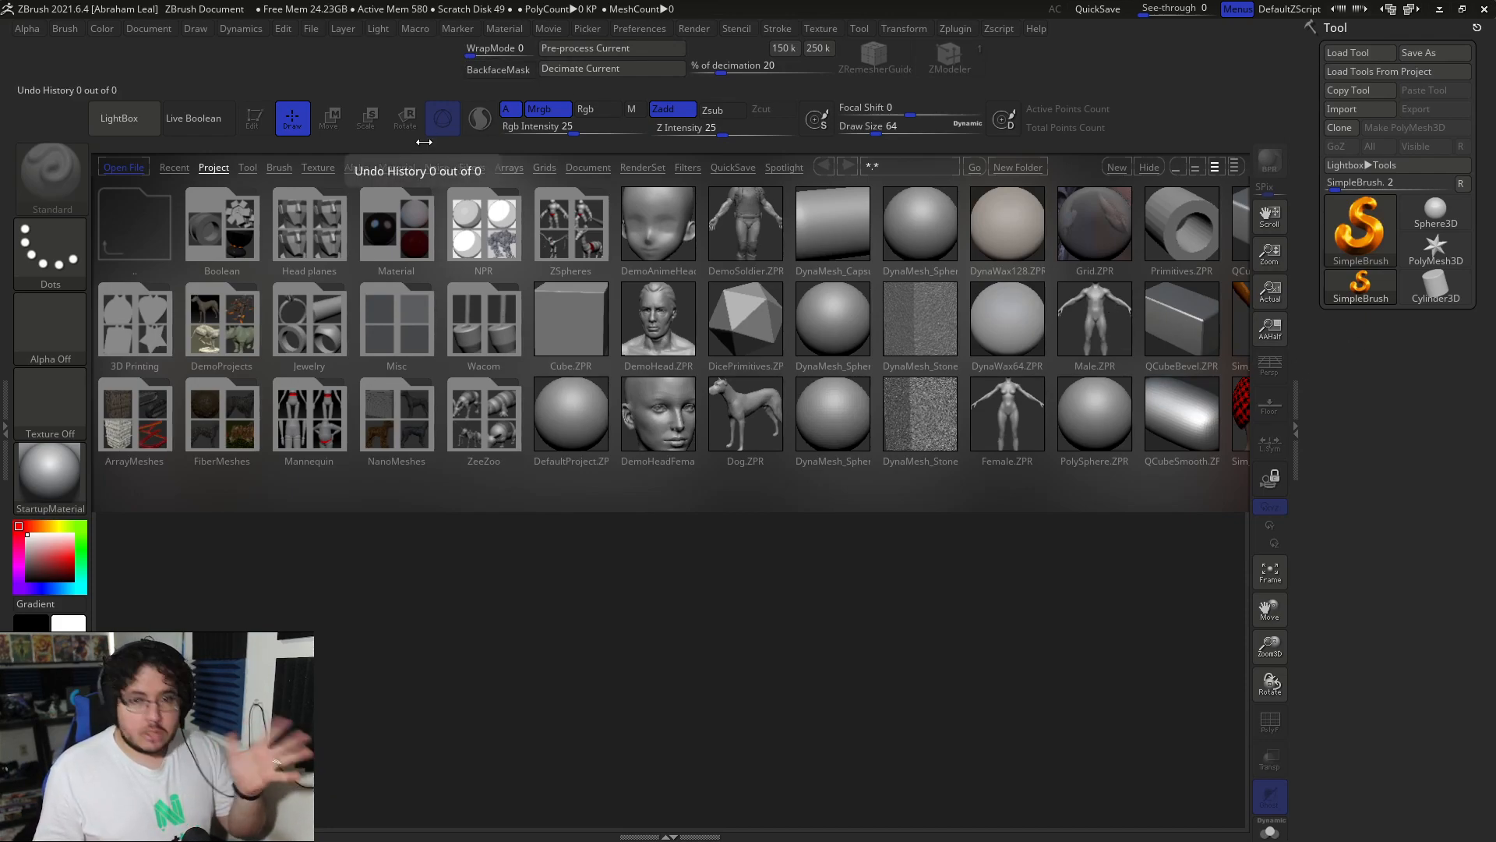
mouse_move(123, 117)
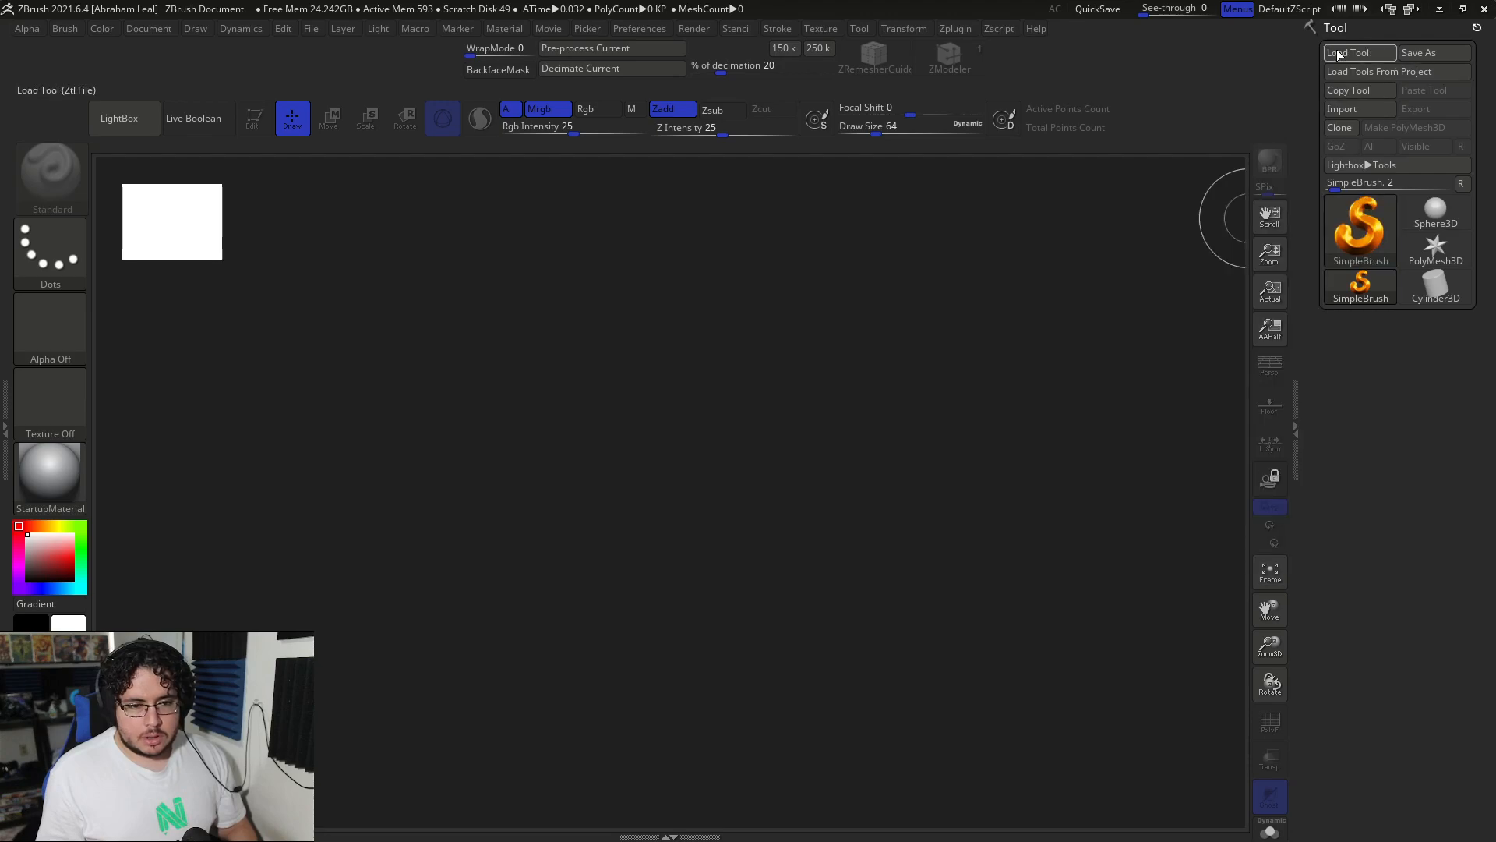
- Load the DemoHead sample model onto the canvas in edit mode
click(1357, 53)
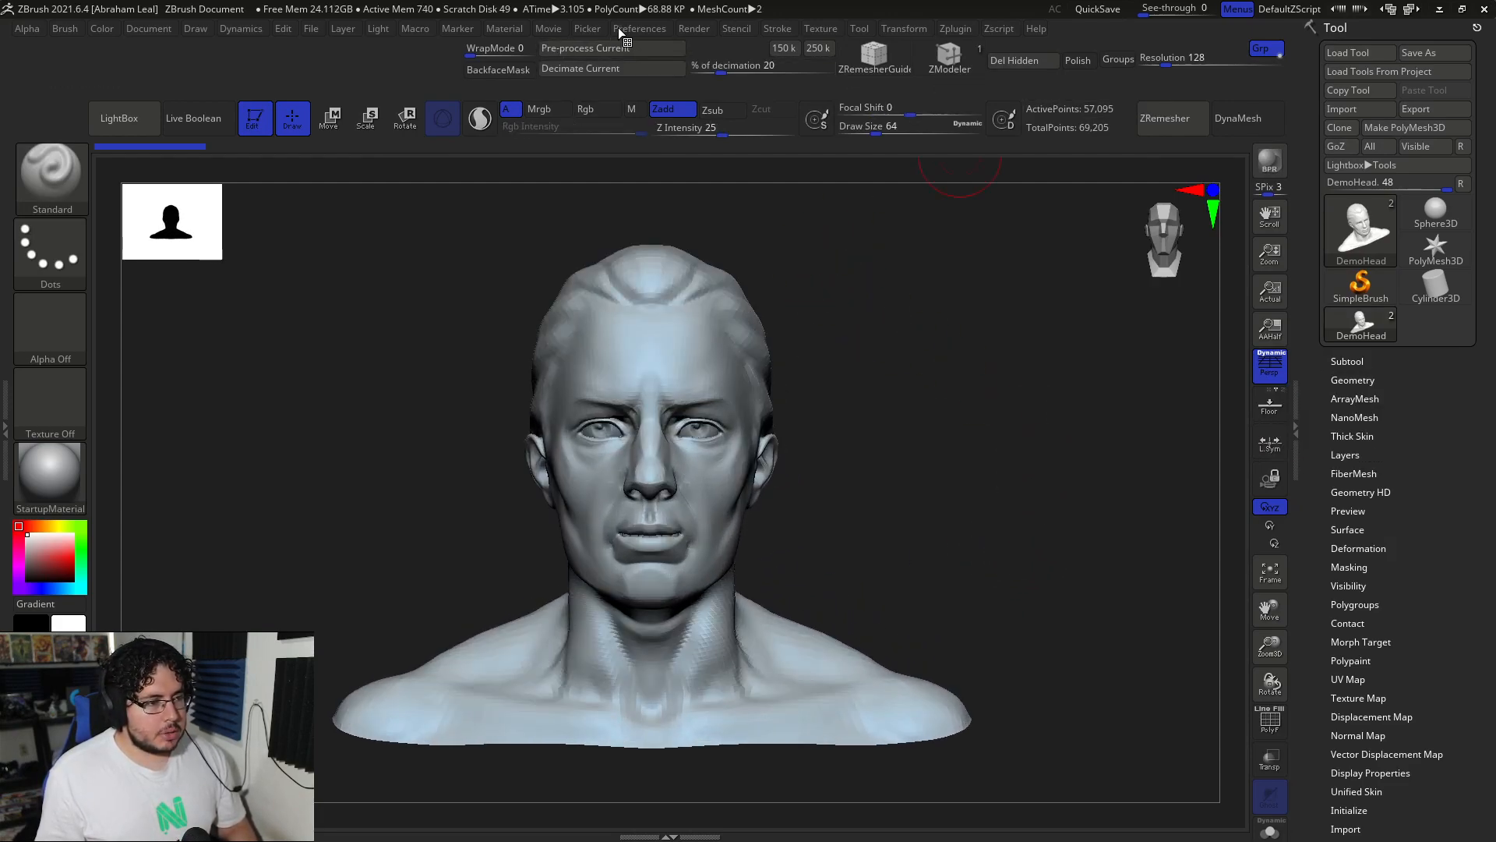
- Save the current interface layout as a UI config file named 'Abe_CutomUI' and confirm
click(641, 28)
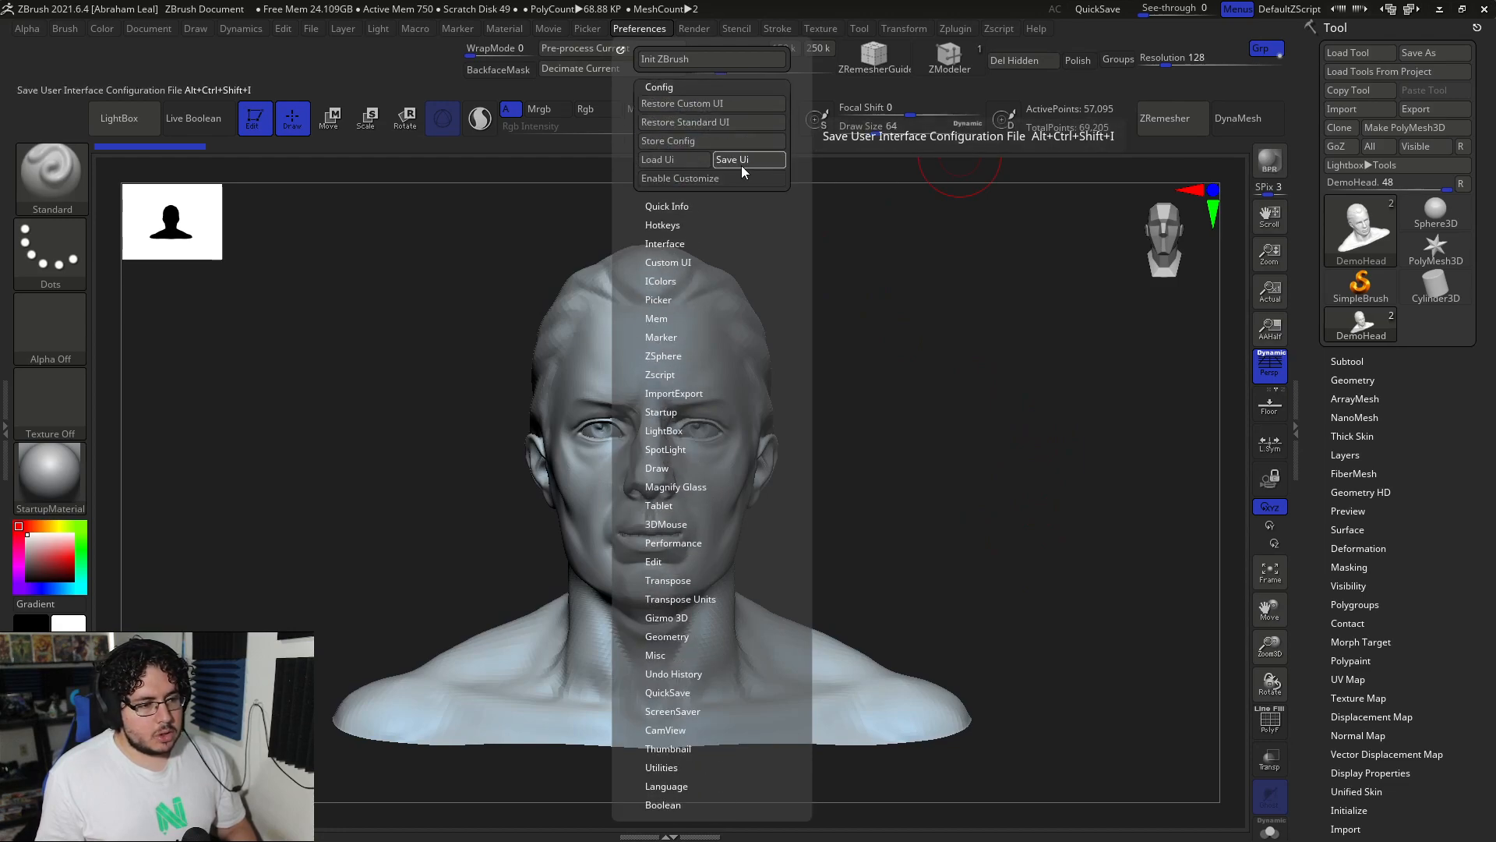
click(731, 159)
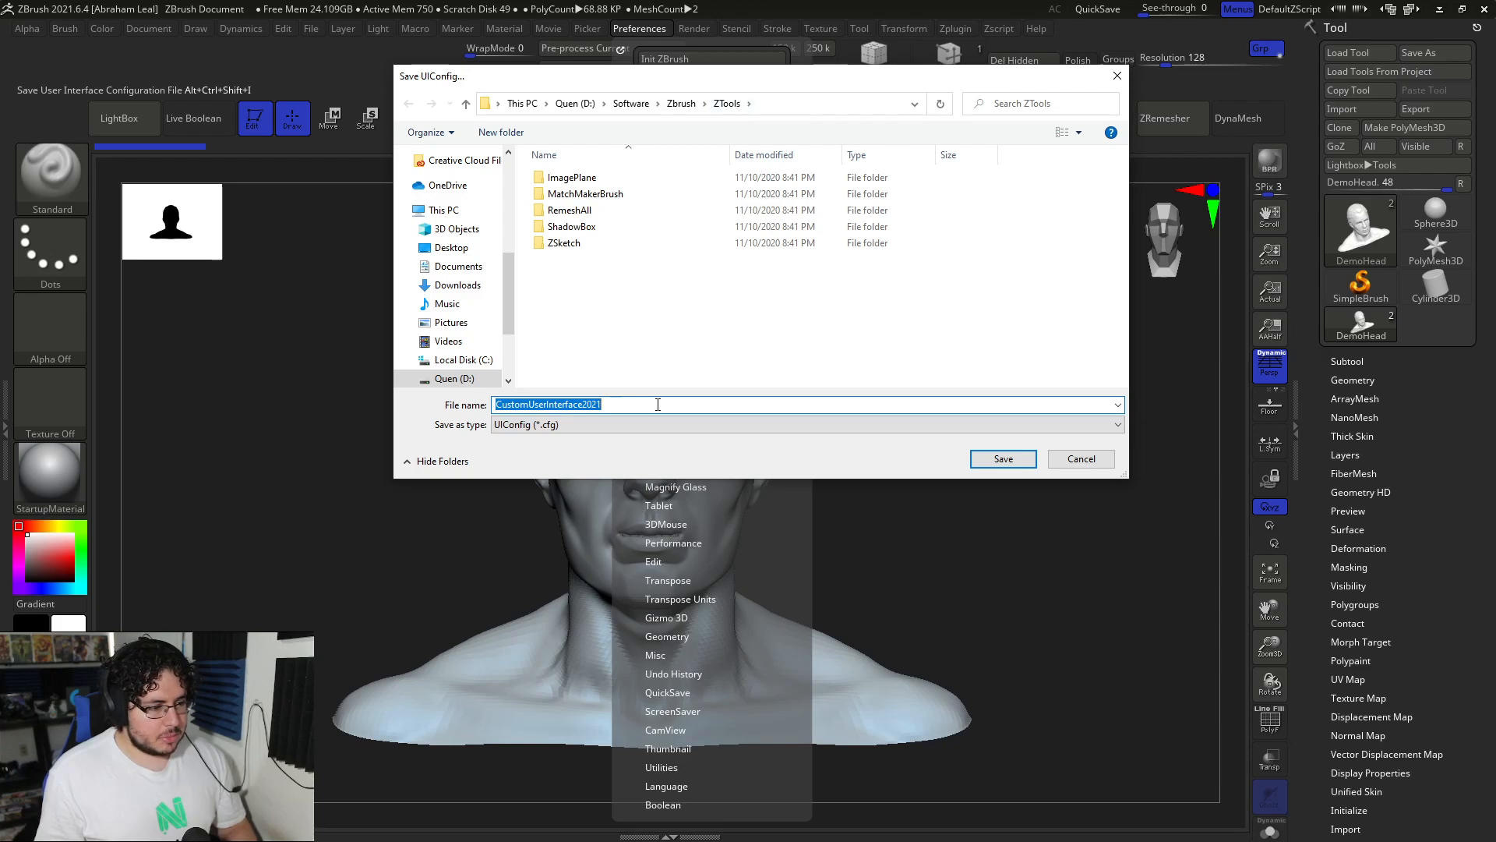
text(Abe)
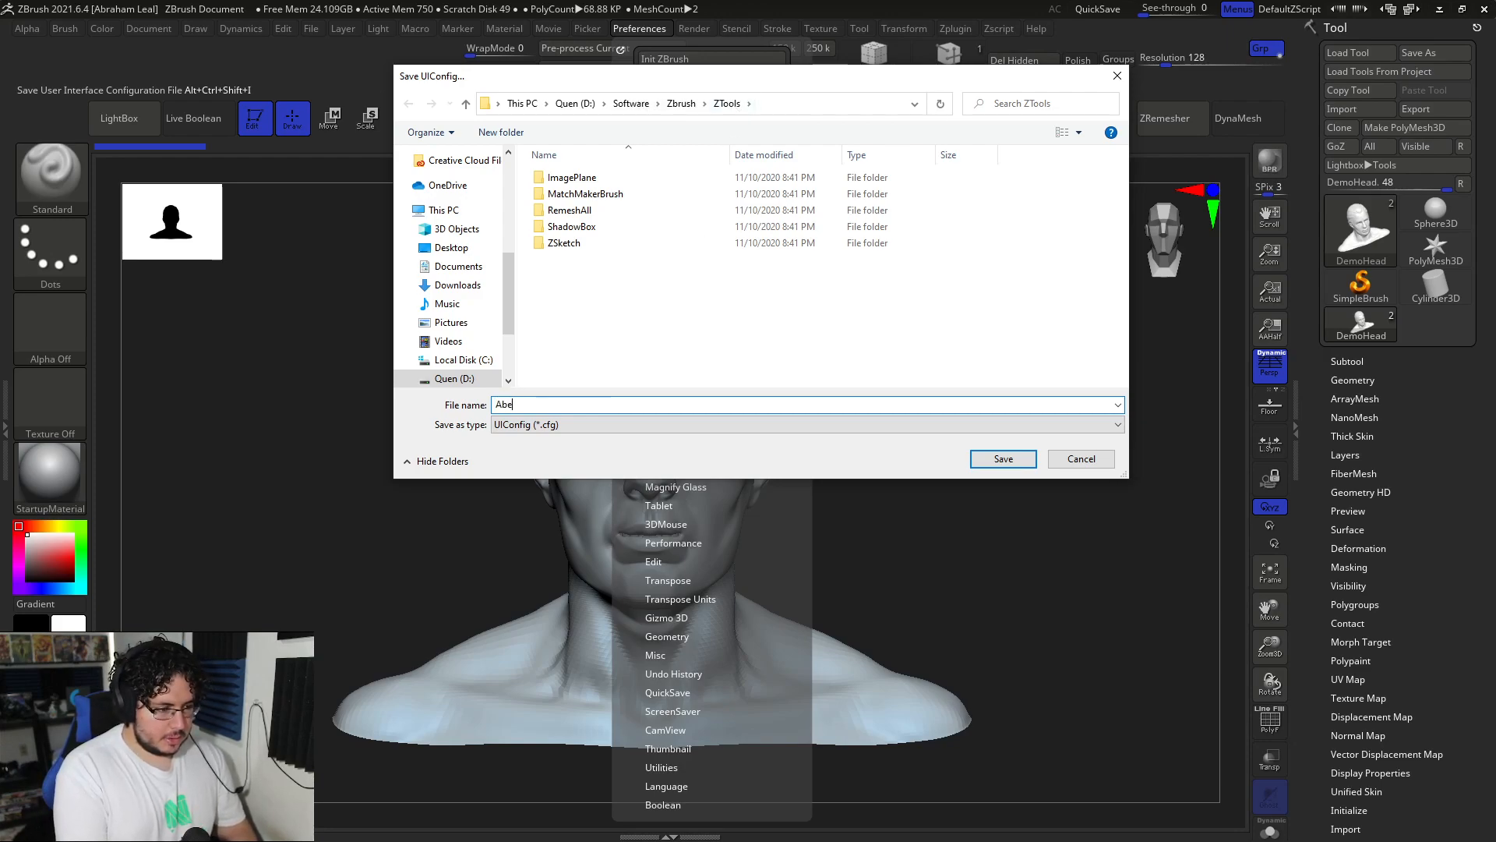
text(_C)
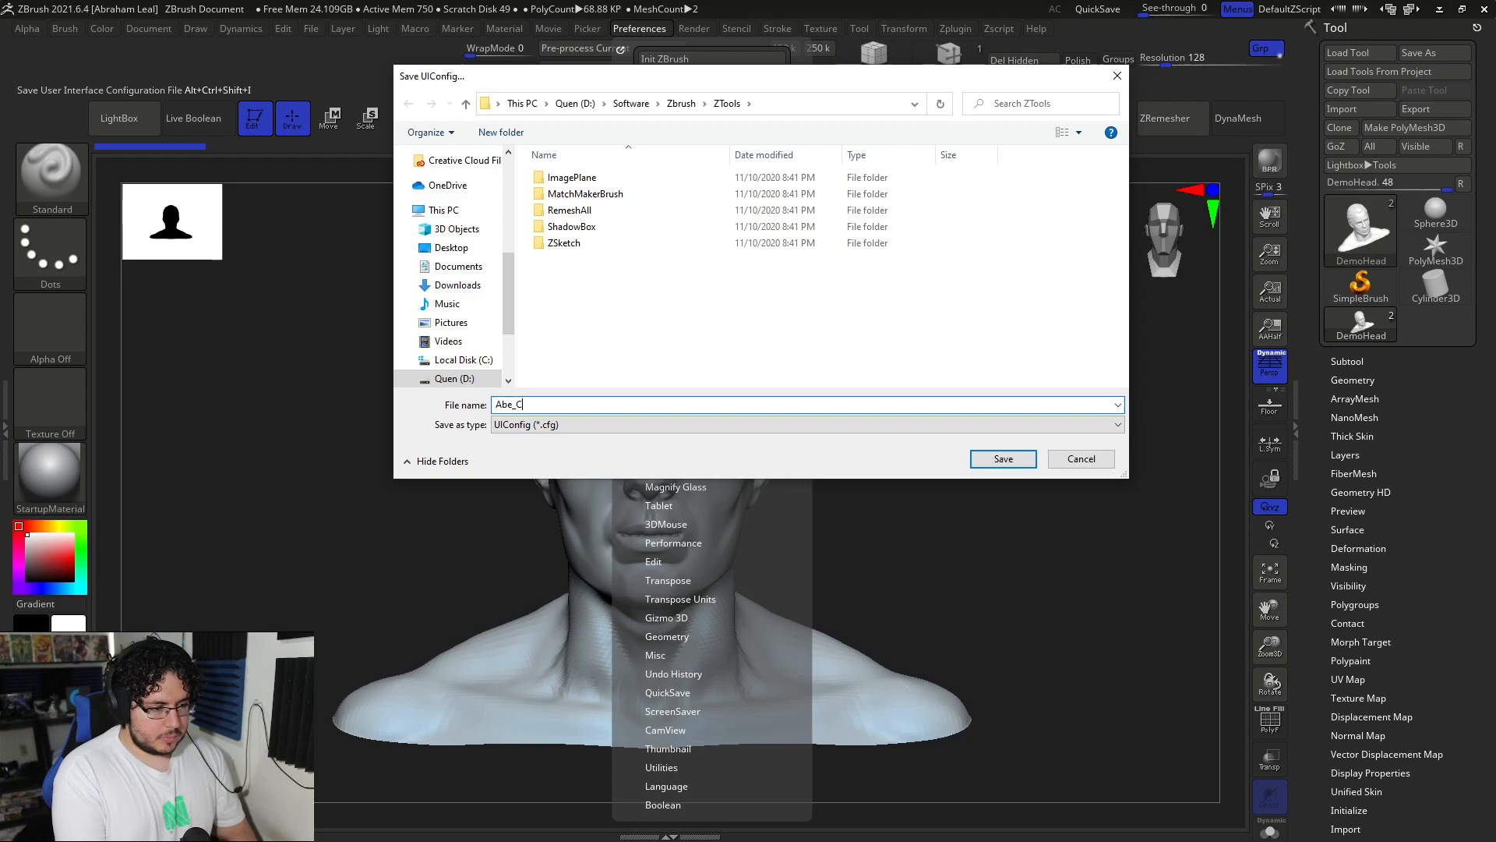
text(utomUI)
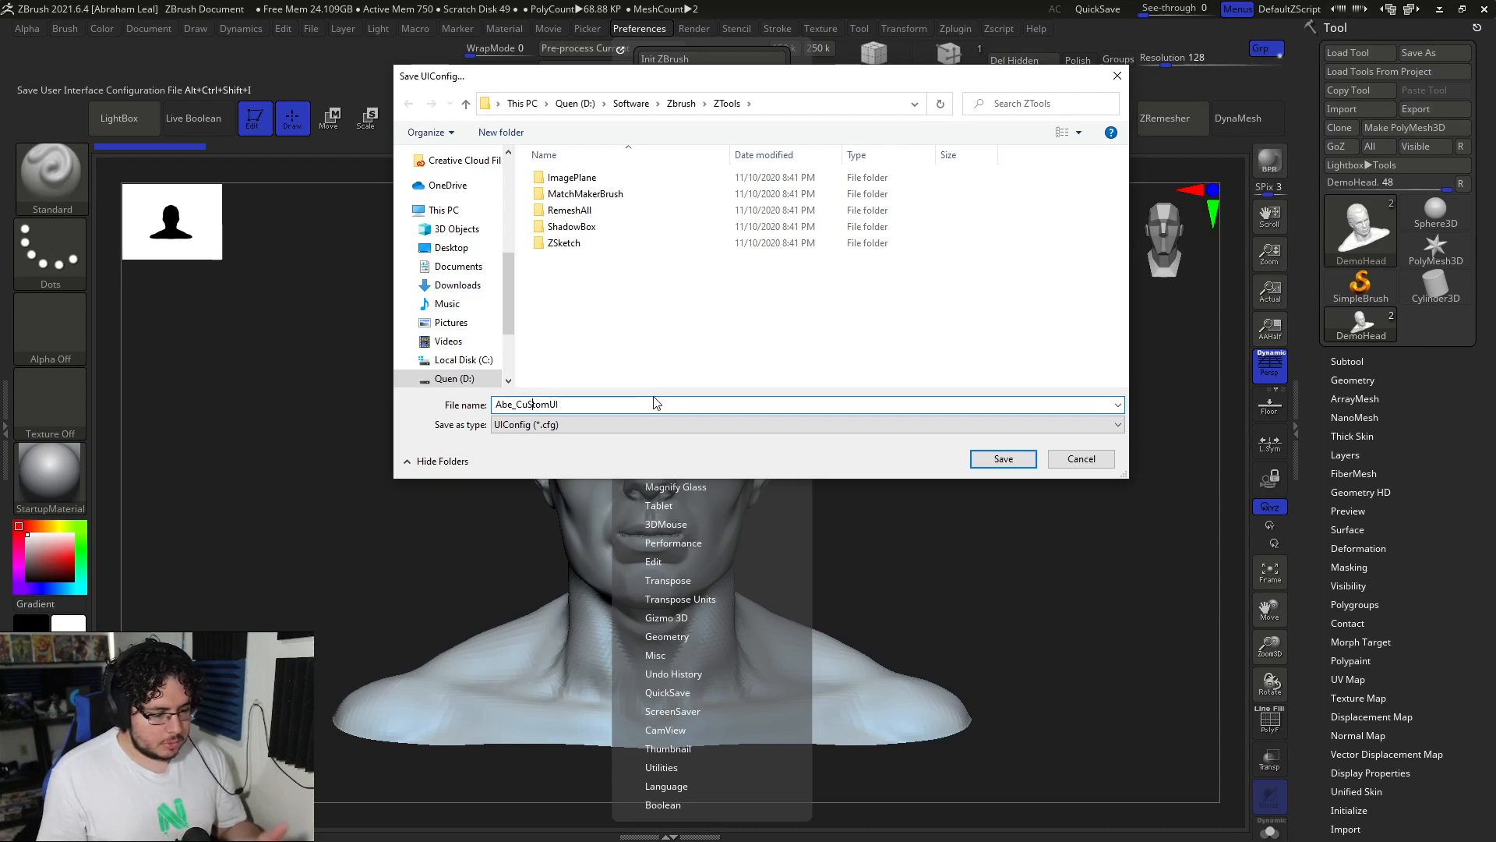
click(1002, 459)
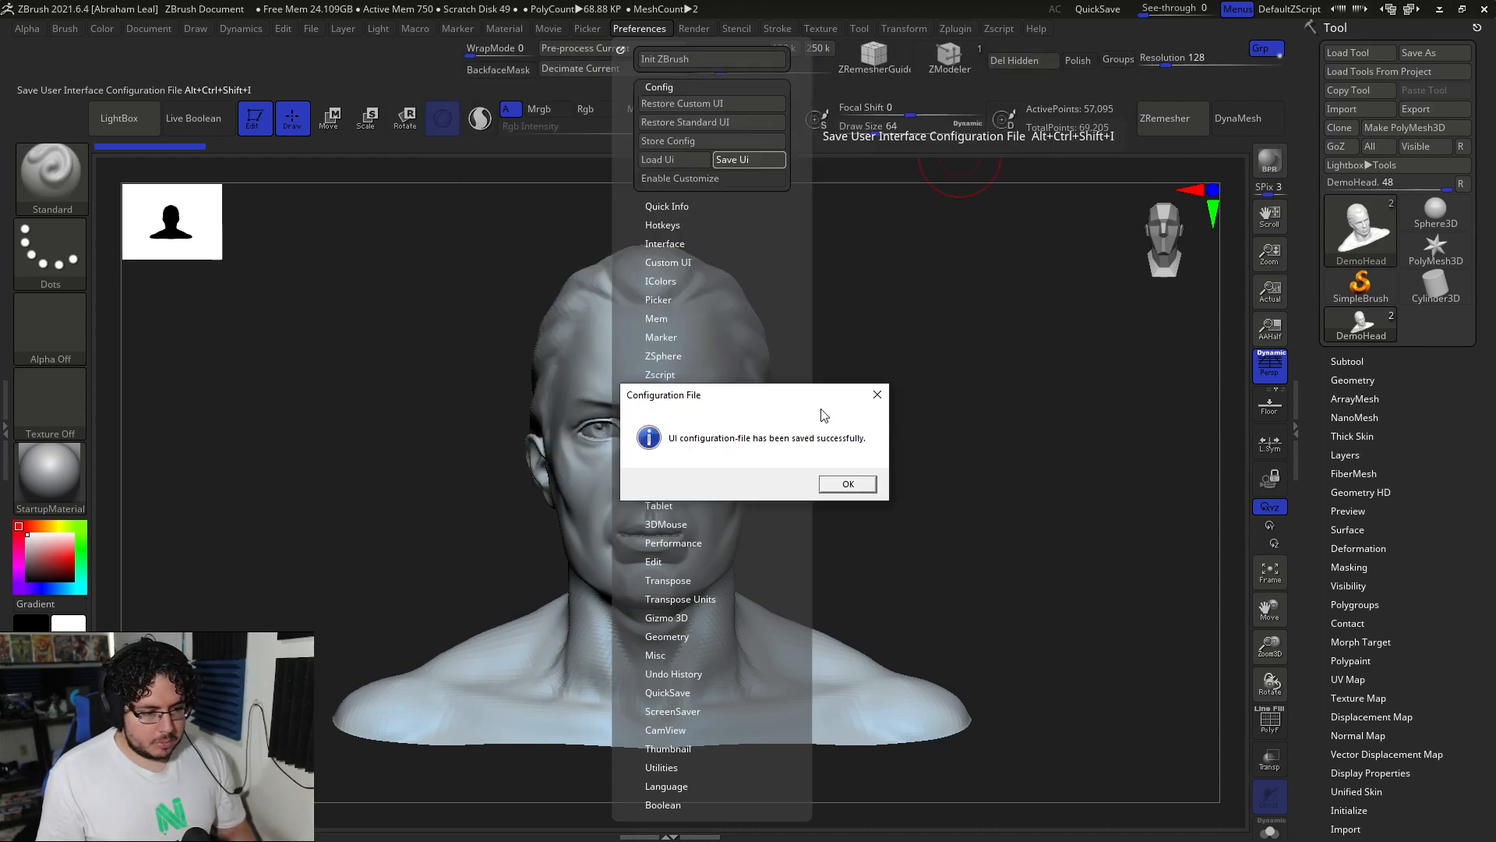
click(846, 483)
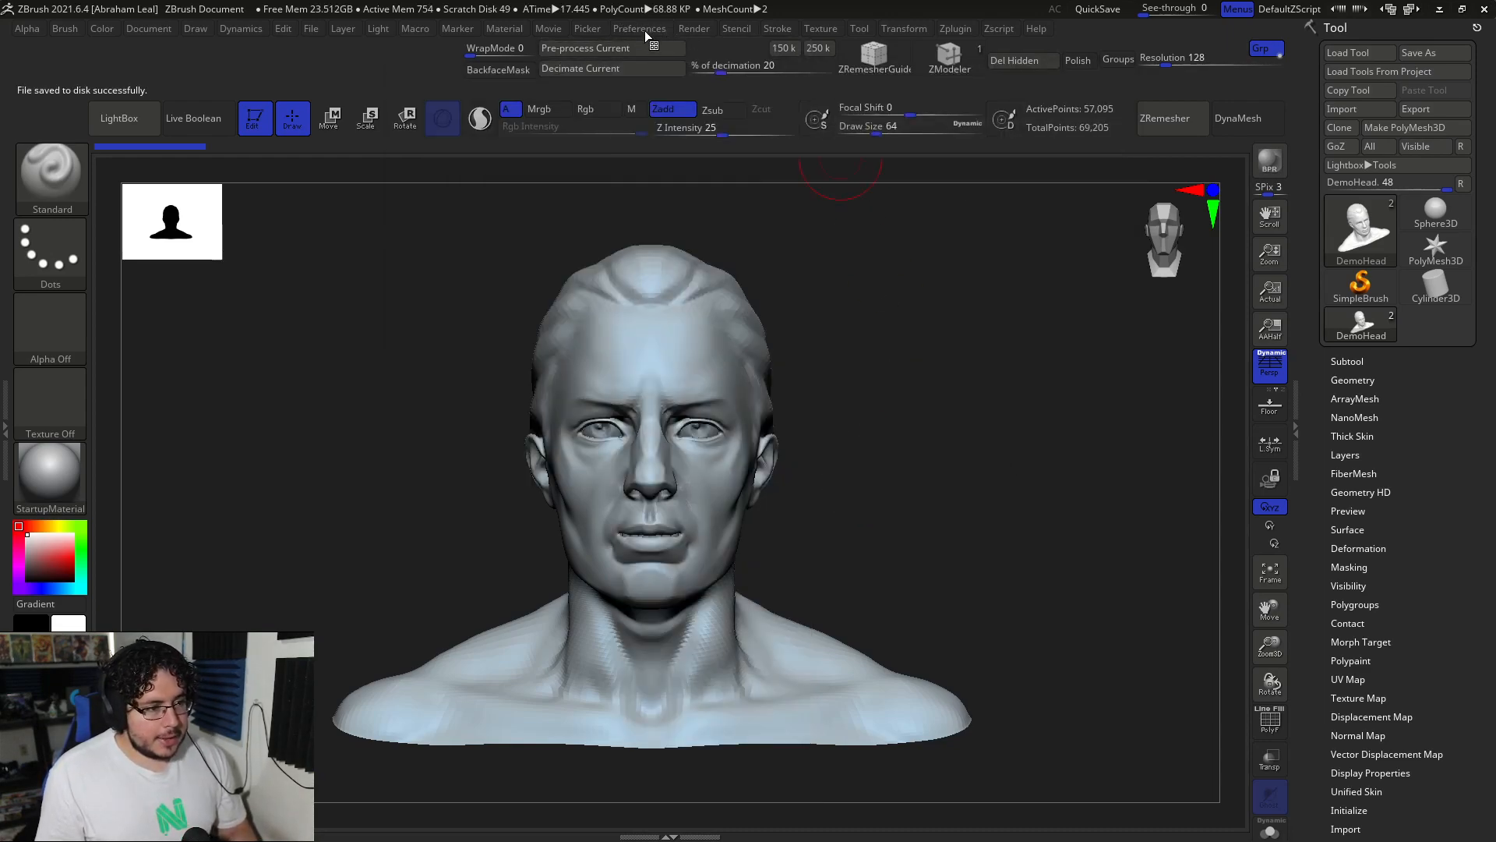
- Restore the custom UI layout from Preferences > Config
click(639, 28)
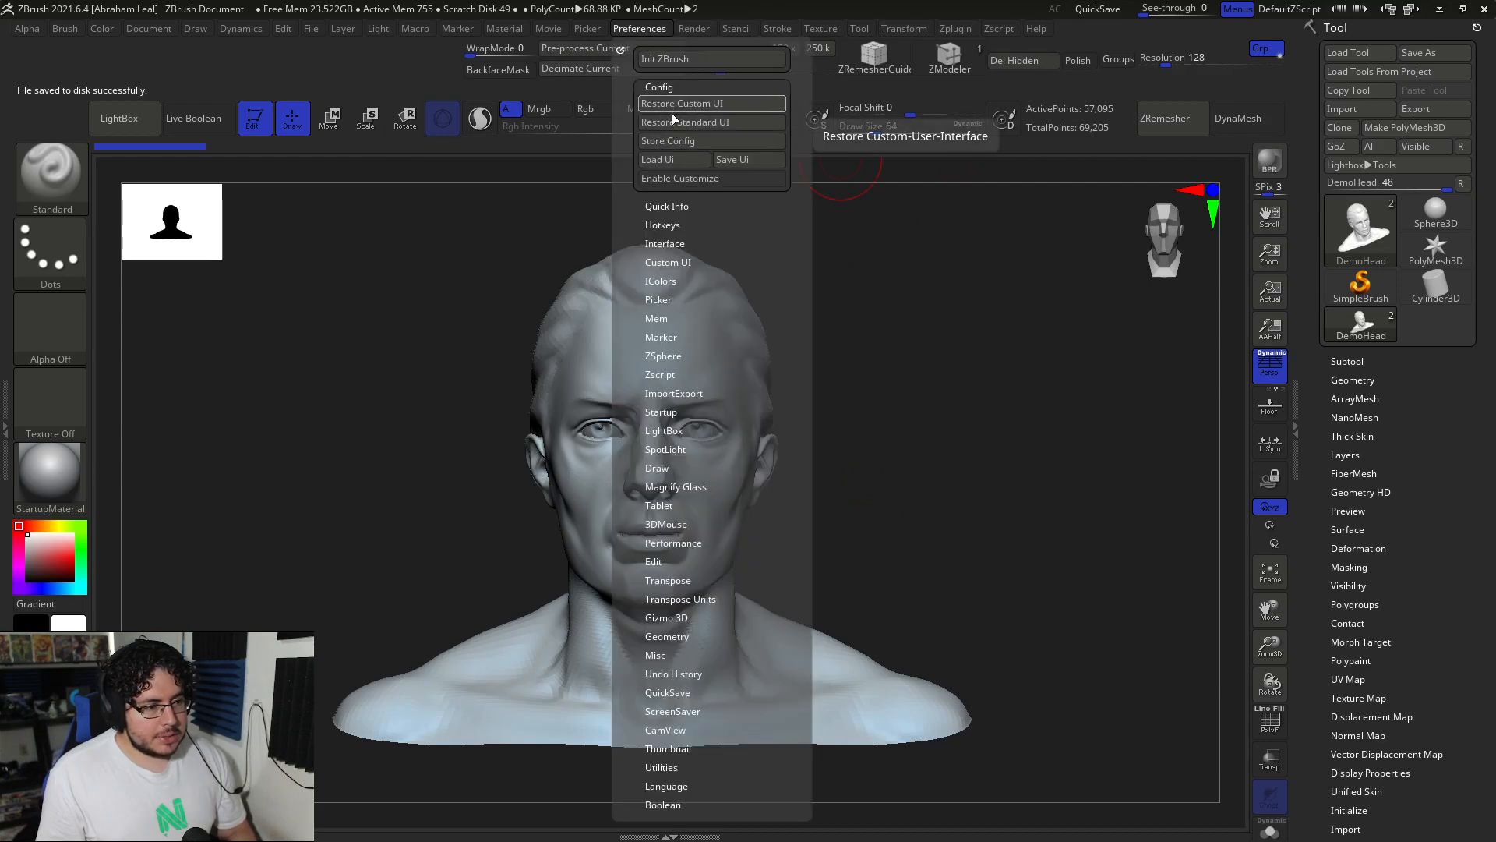
click(683, 103)
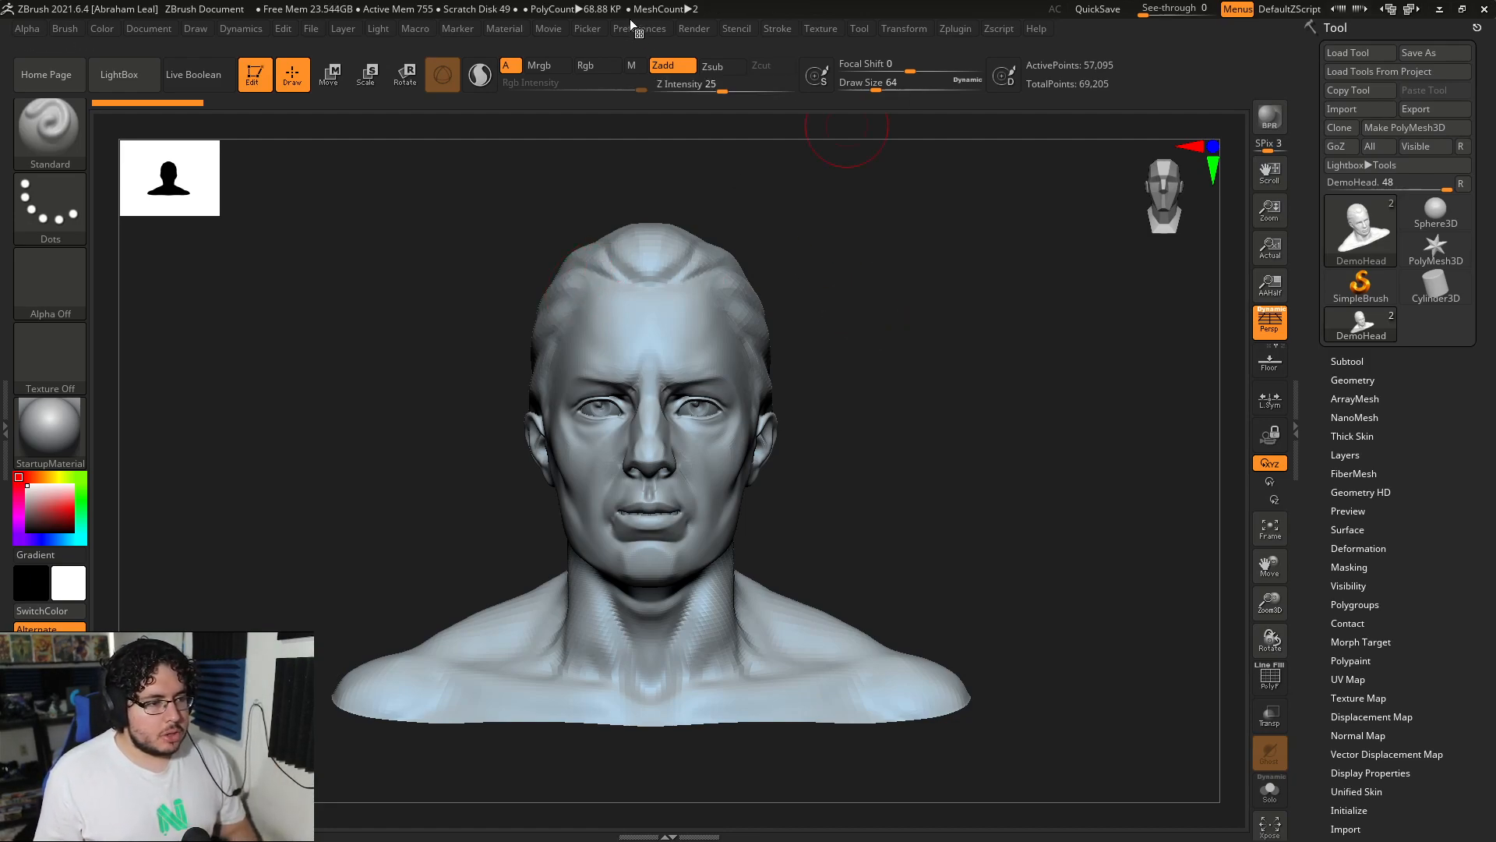
- View the ZBrush home page panel from its shelf button
click(639, 28)
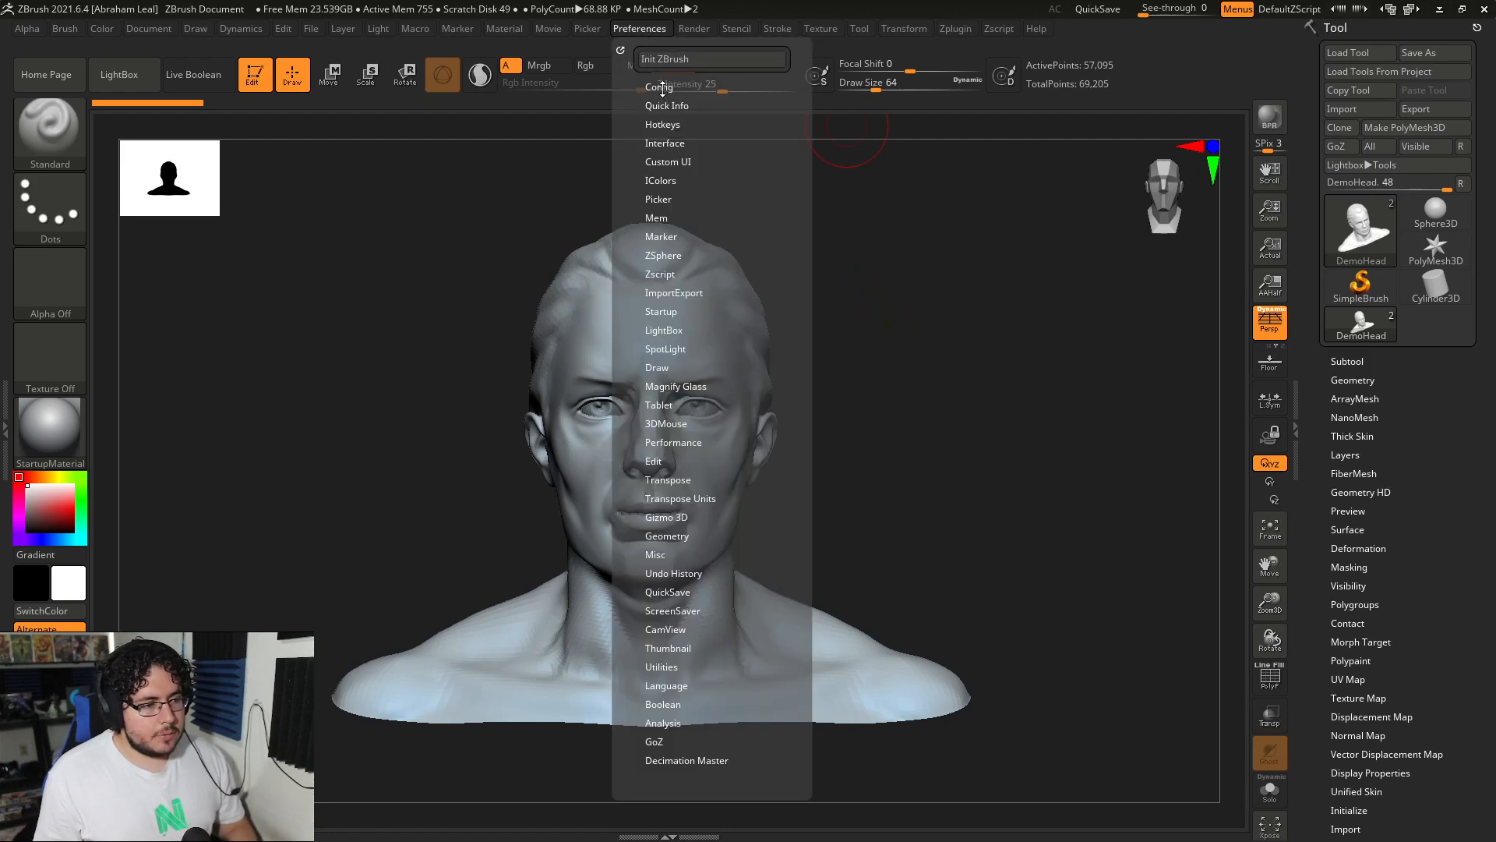
click(658, 88)
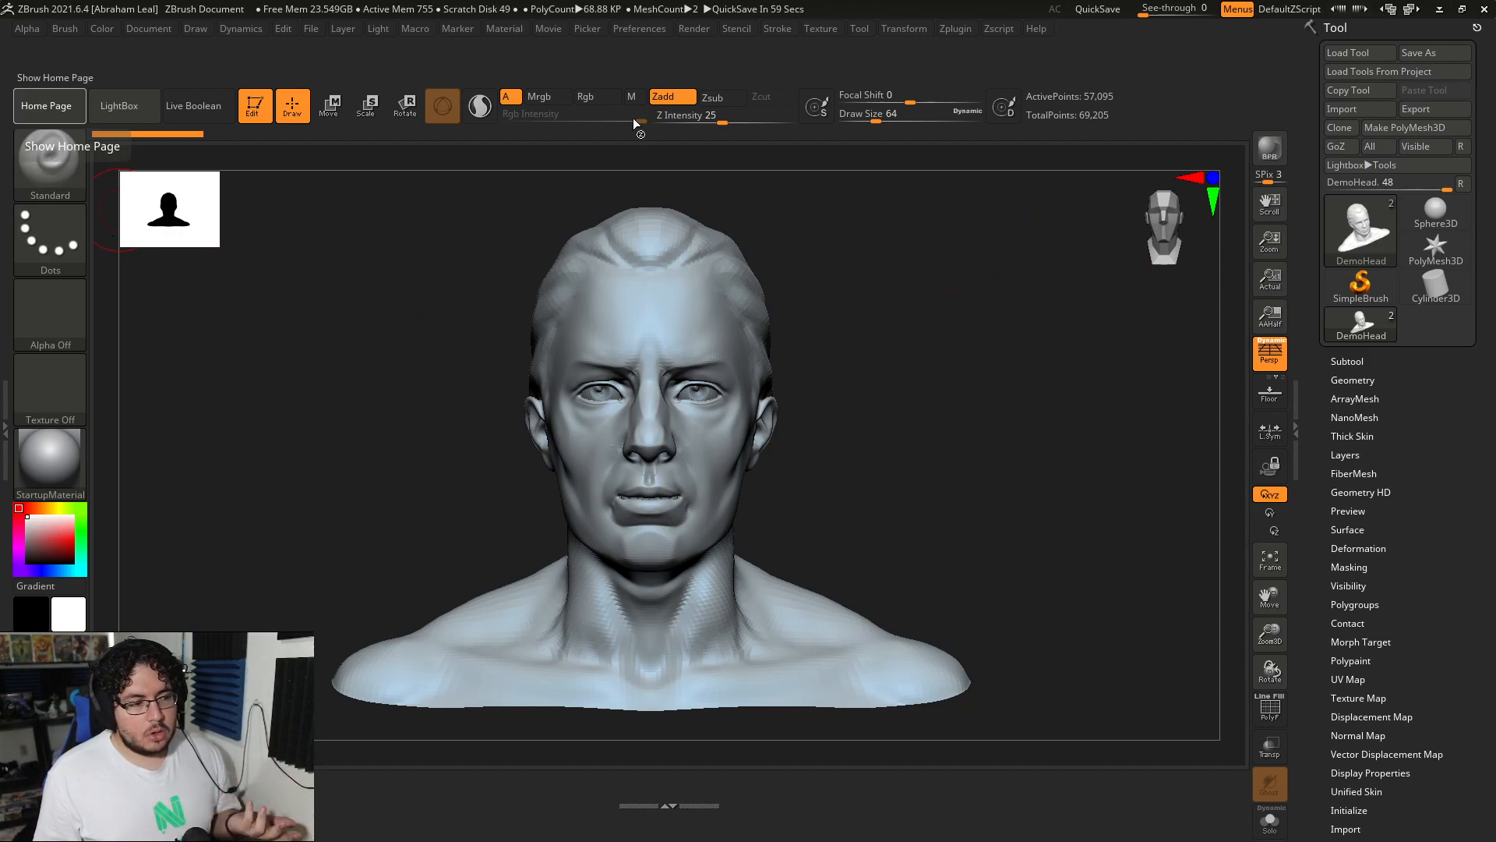
click(48, 106)
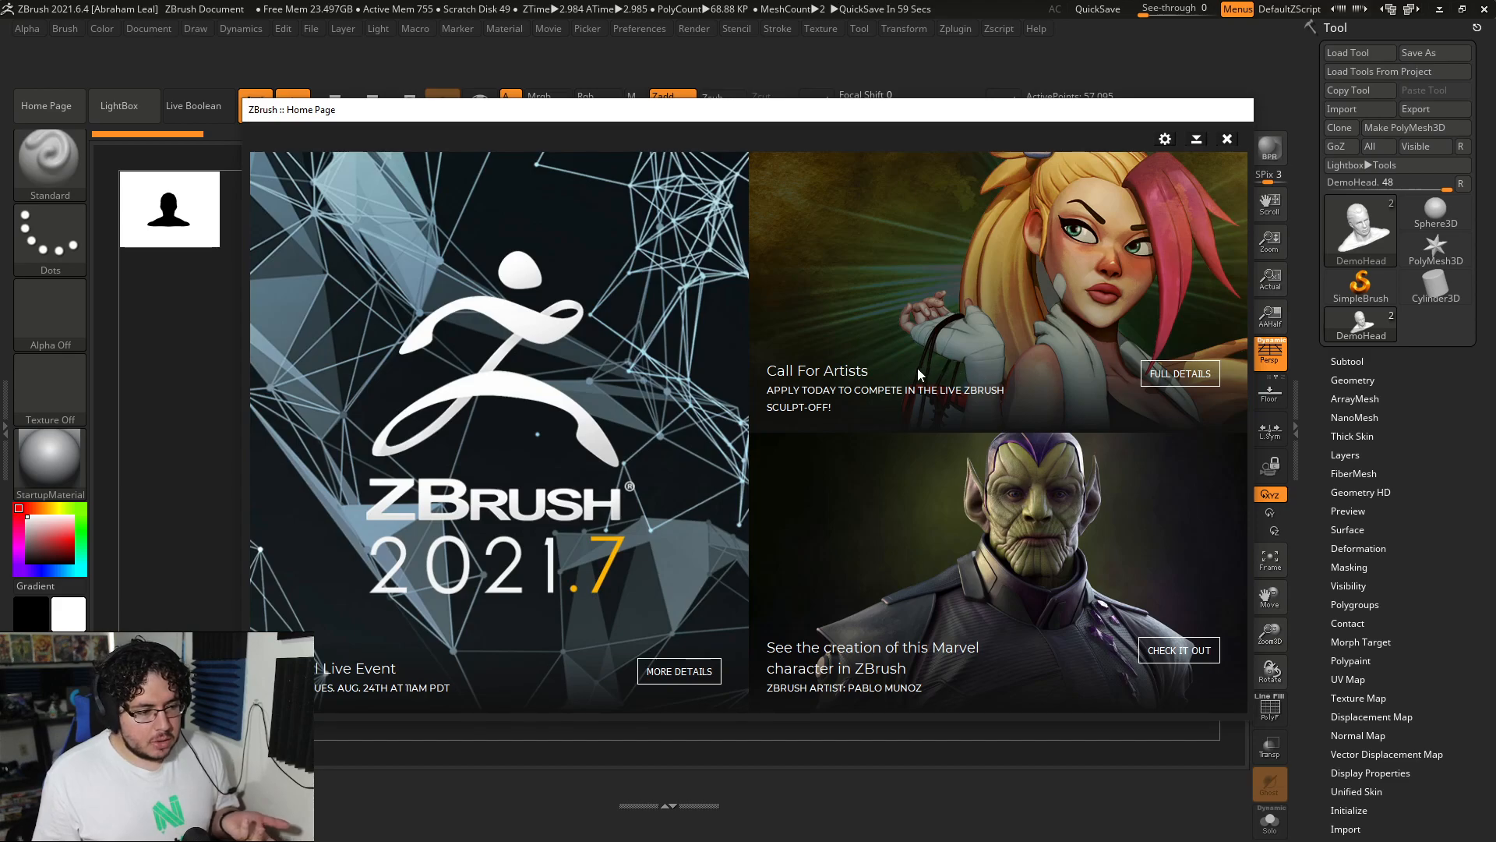
mouse_move(1057, 342)
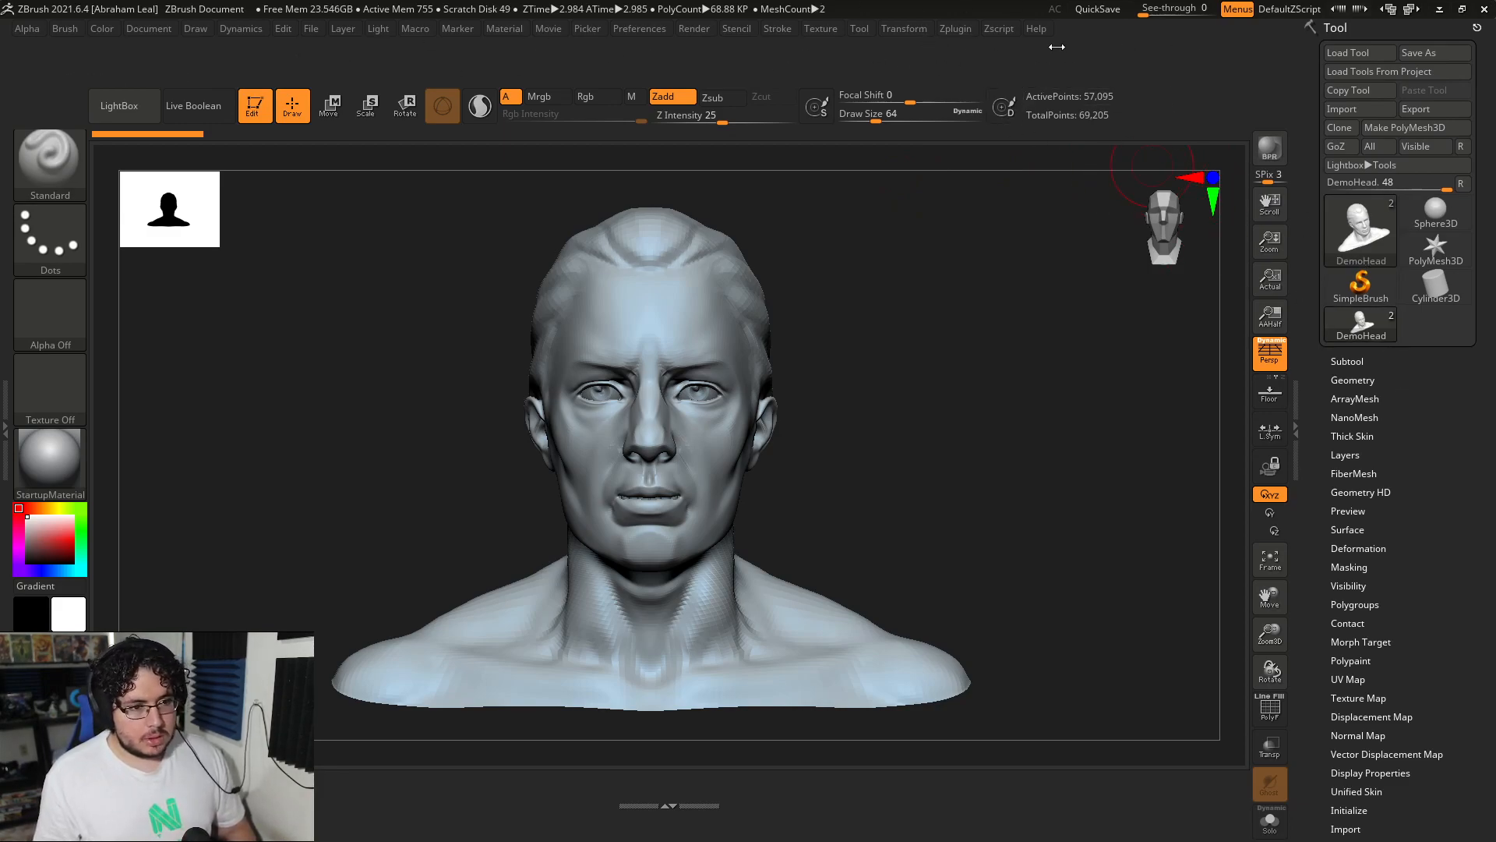
- Expand Geometry, Modify Topology and ZRemesher to dock DynaMesh and ZRemesher in the shelf
click(1353, 380)
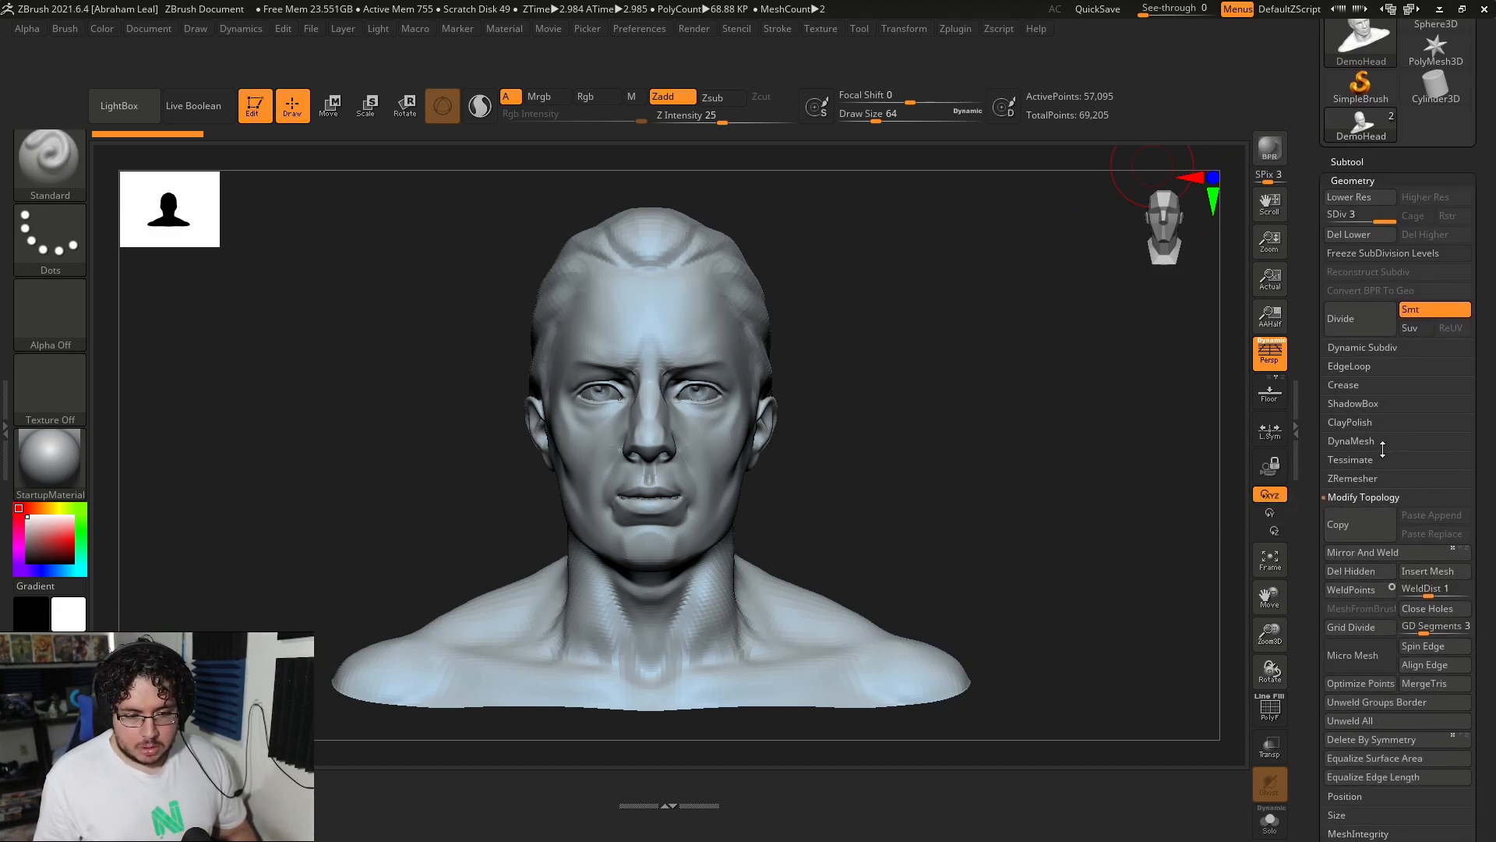
click(1351, 439)
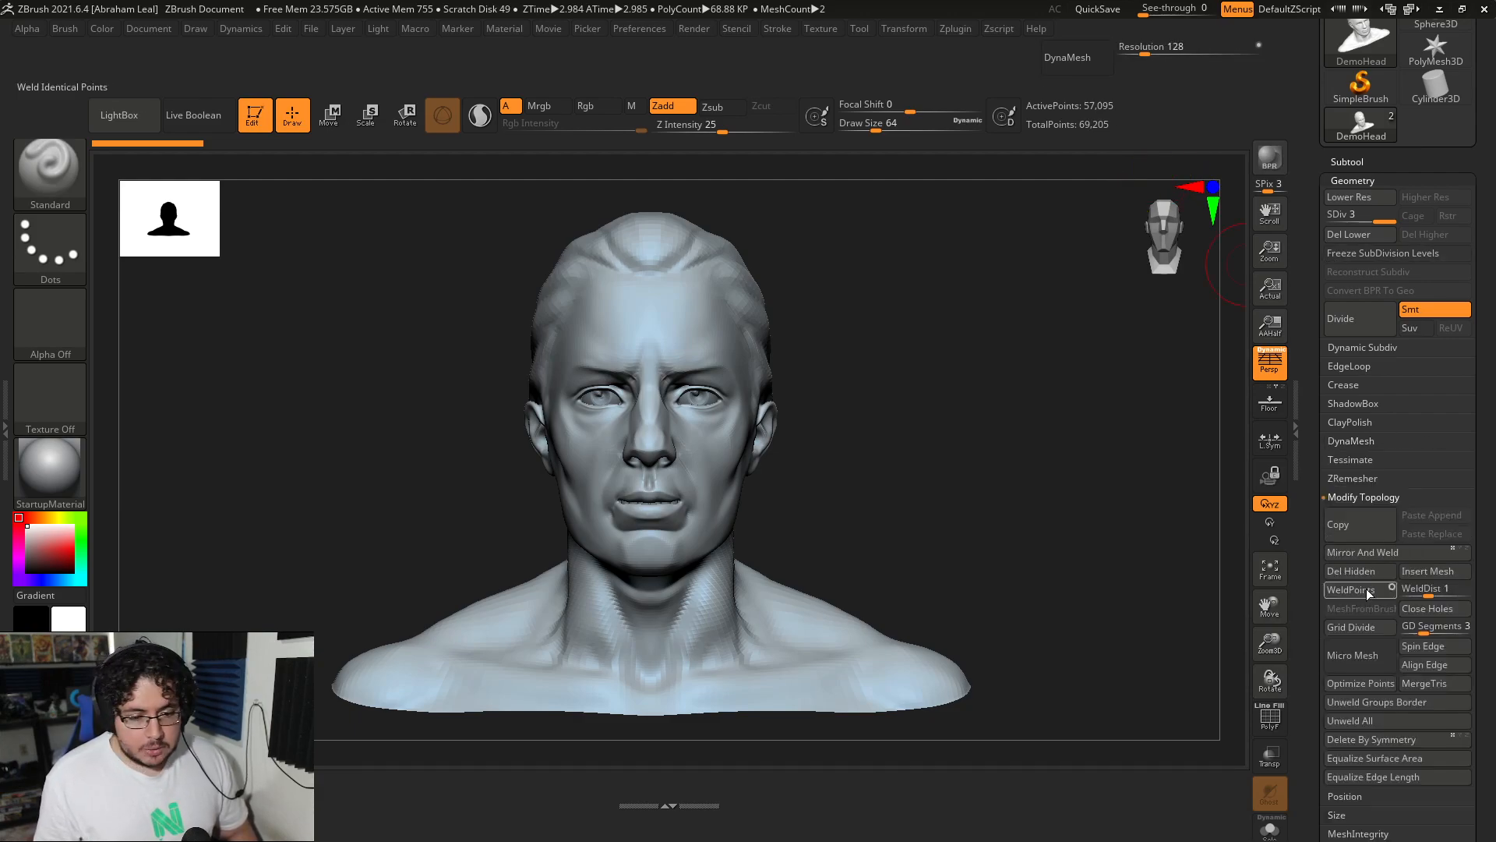
click(1351, 478)
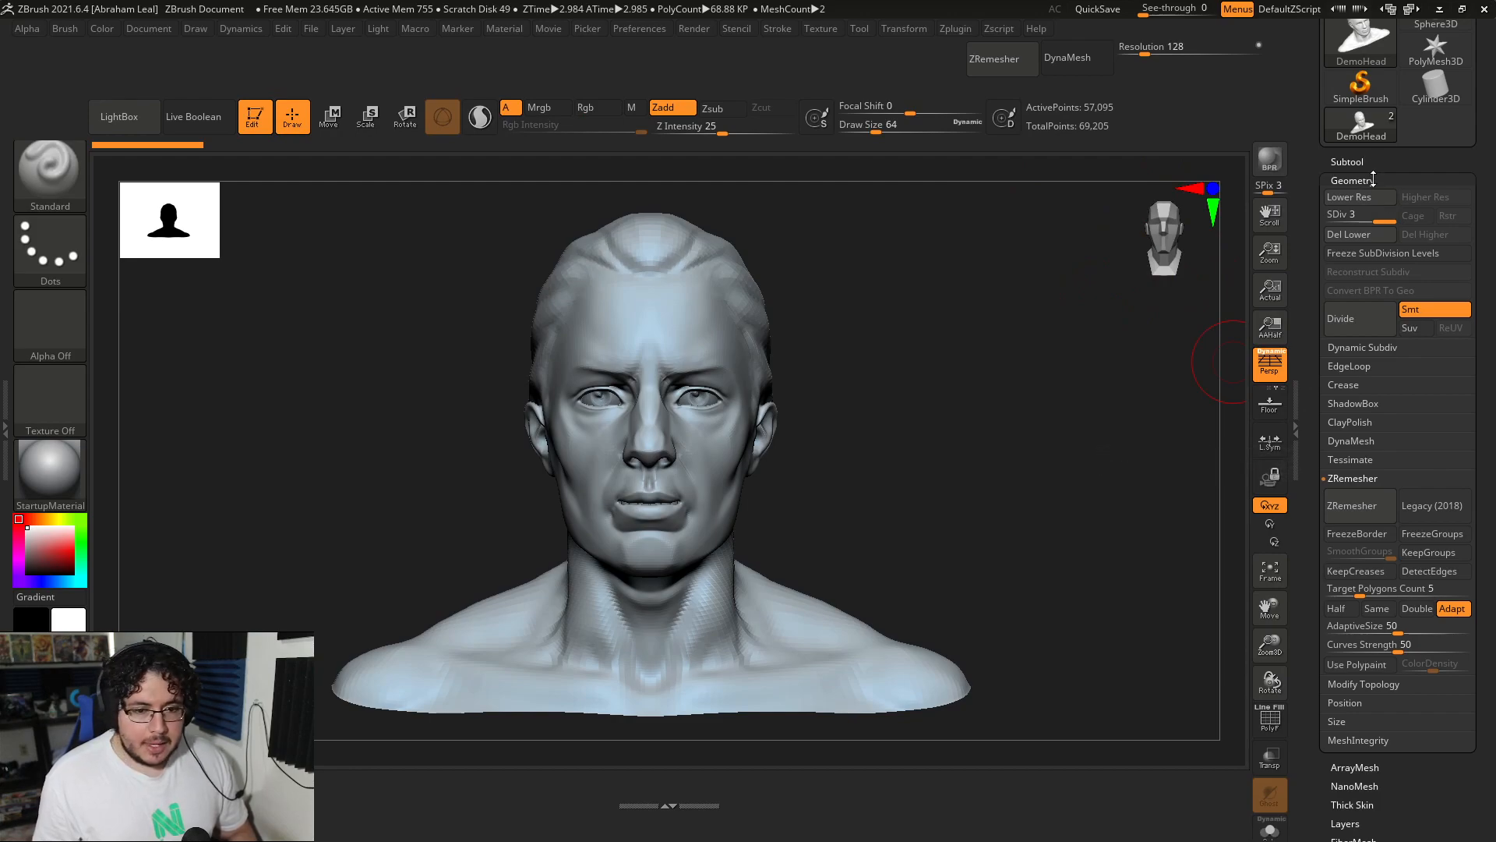
- Dock the export-by-polygroups Grp toggle in the shelf beside DynaMesh
click(1351, 180)
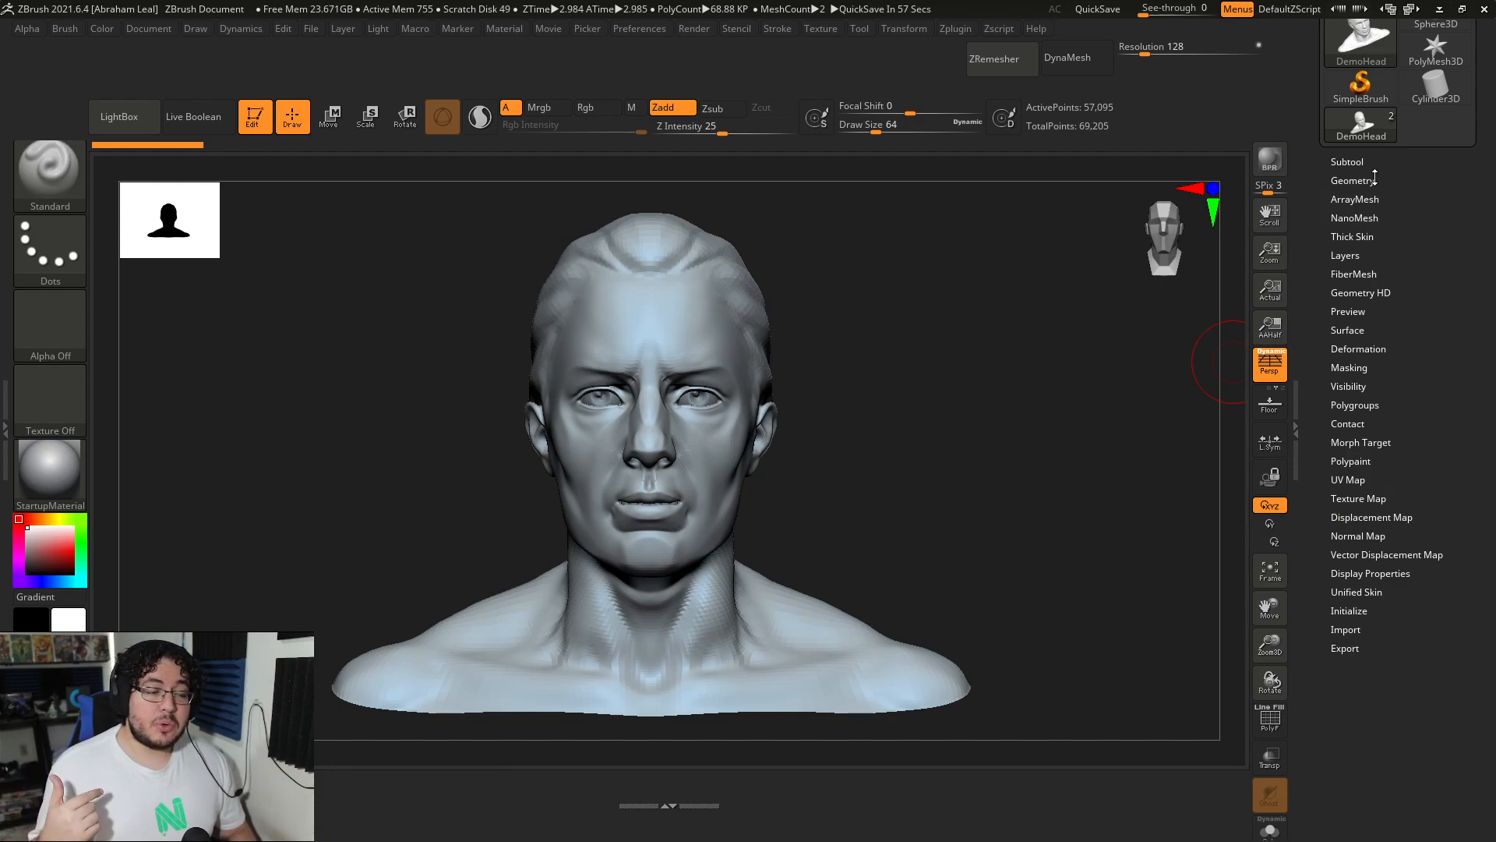
mouse_move(1356, 716)
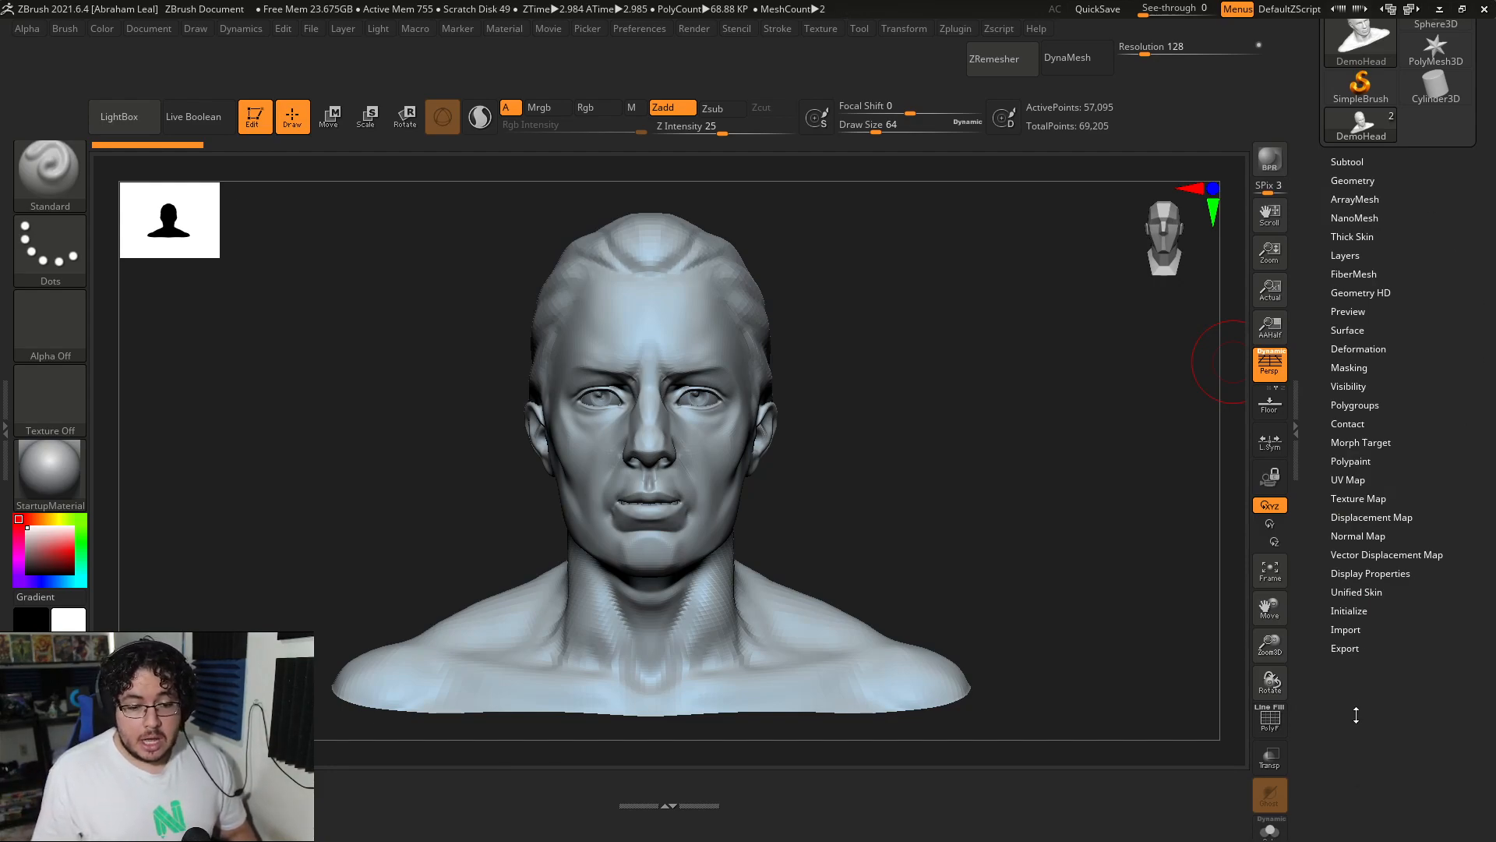
click(1345, 649)
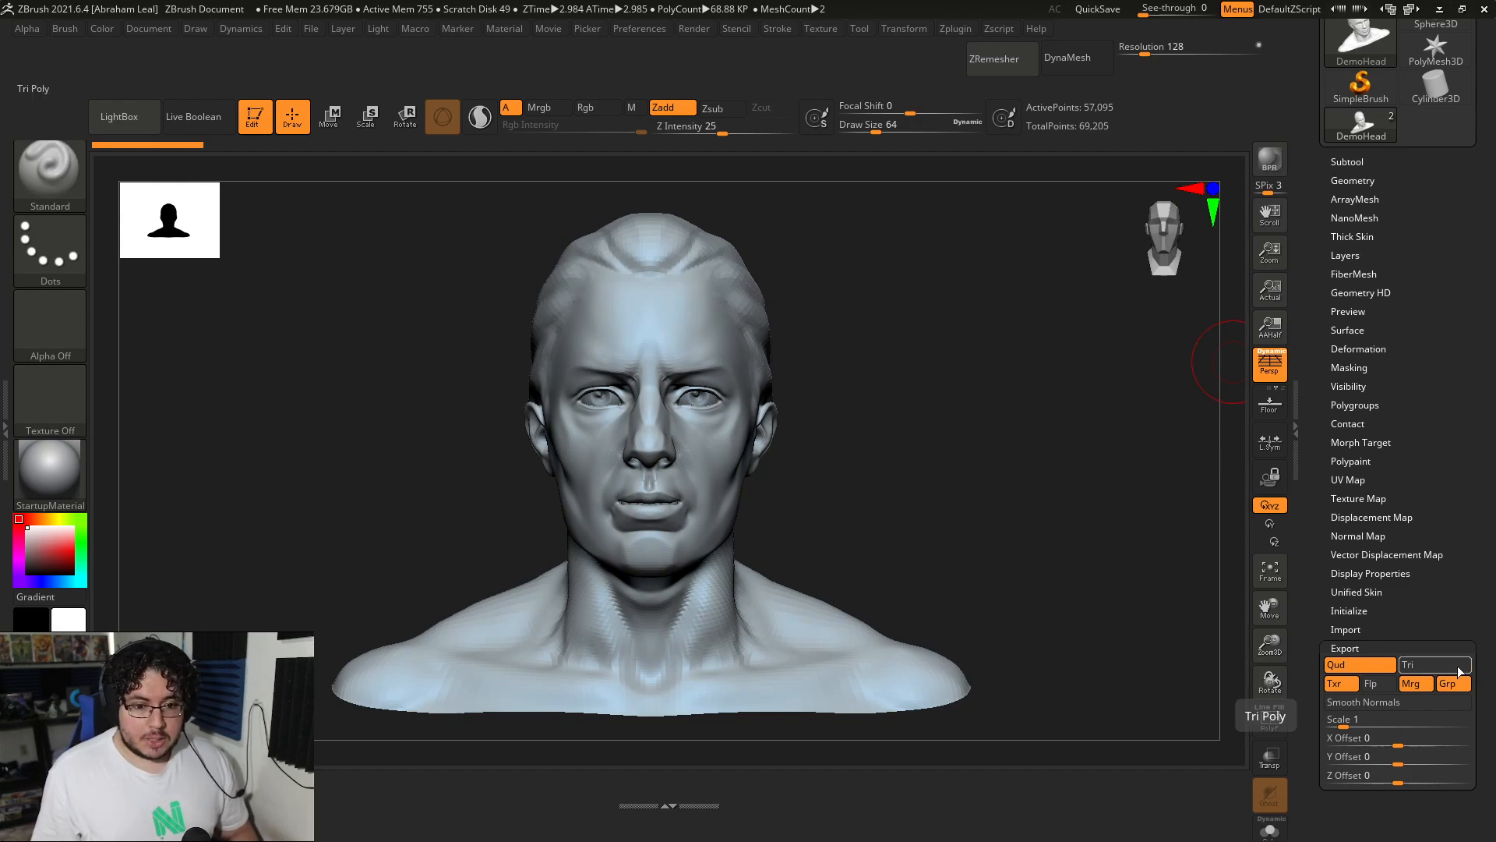
mouse_move(1448, 683)
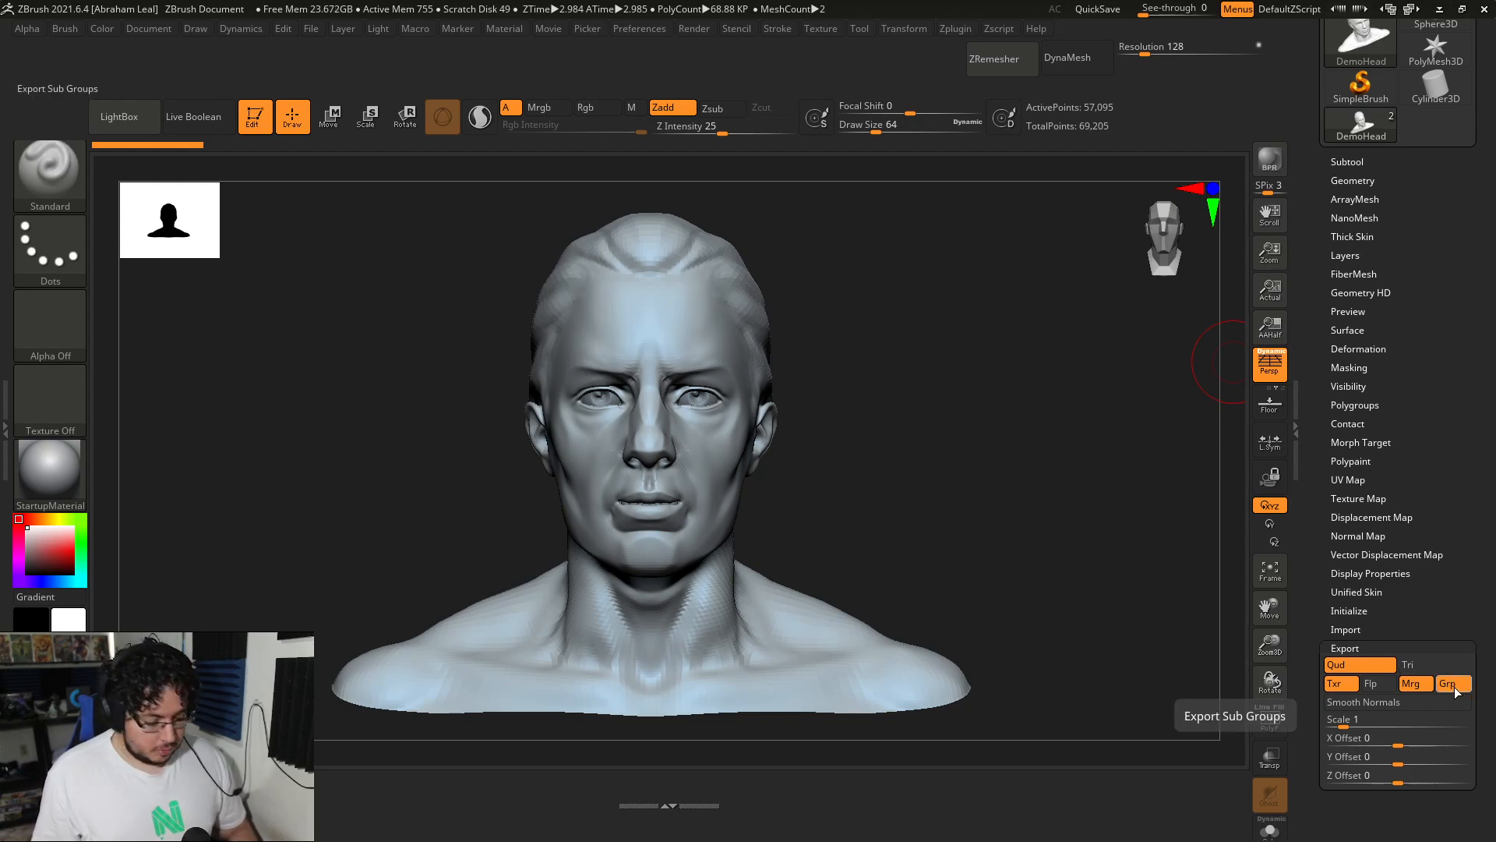
click(1449, 682)
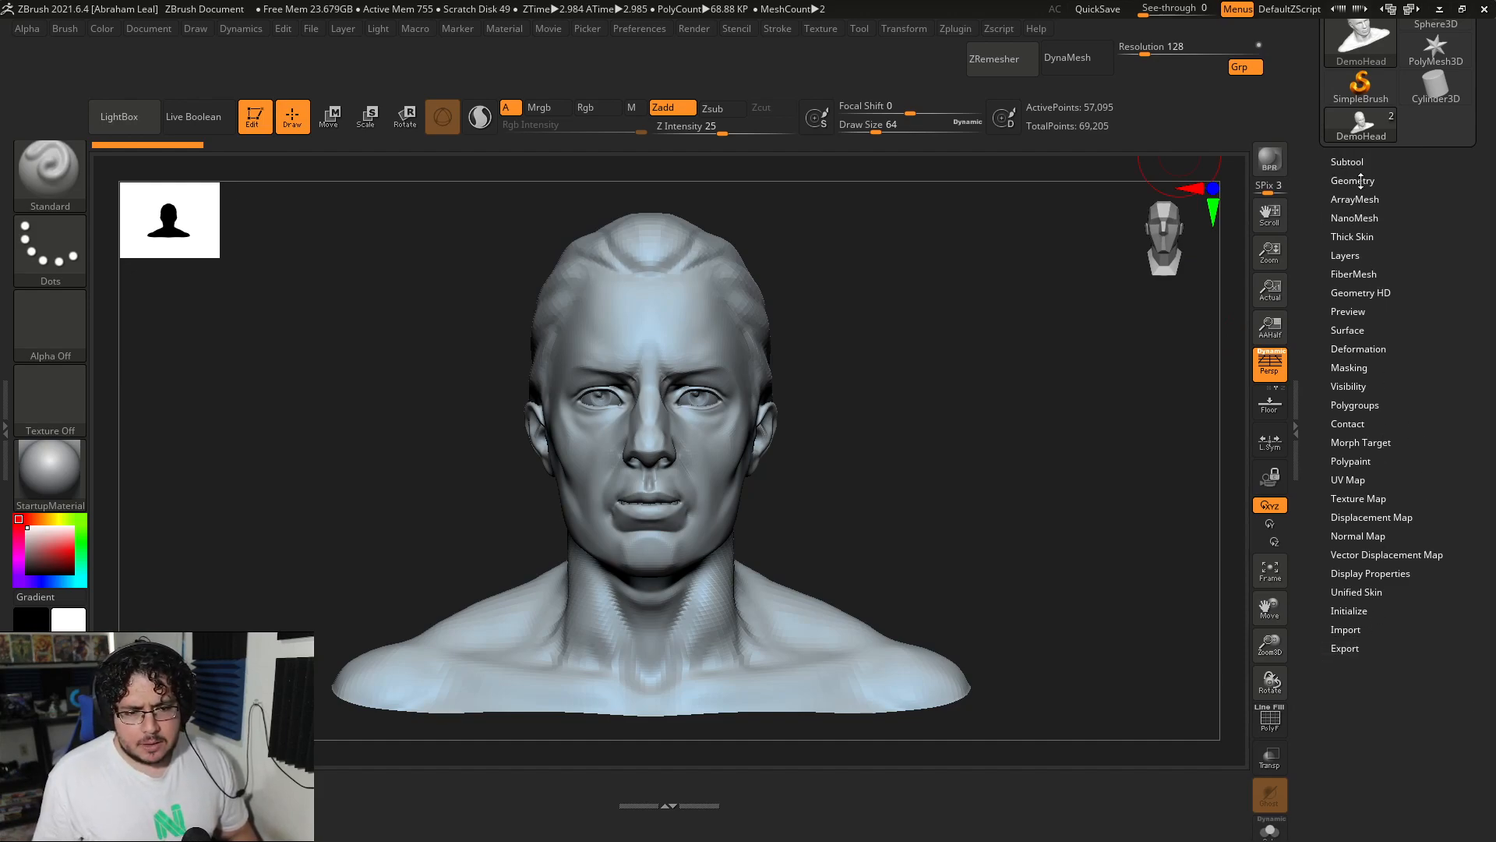
- Dock Mirror And Weld, Del Hidden and Mirror from Modify Topology and Deformation into the shelf
click(1353, 180)
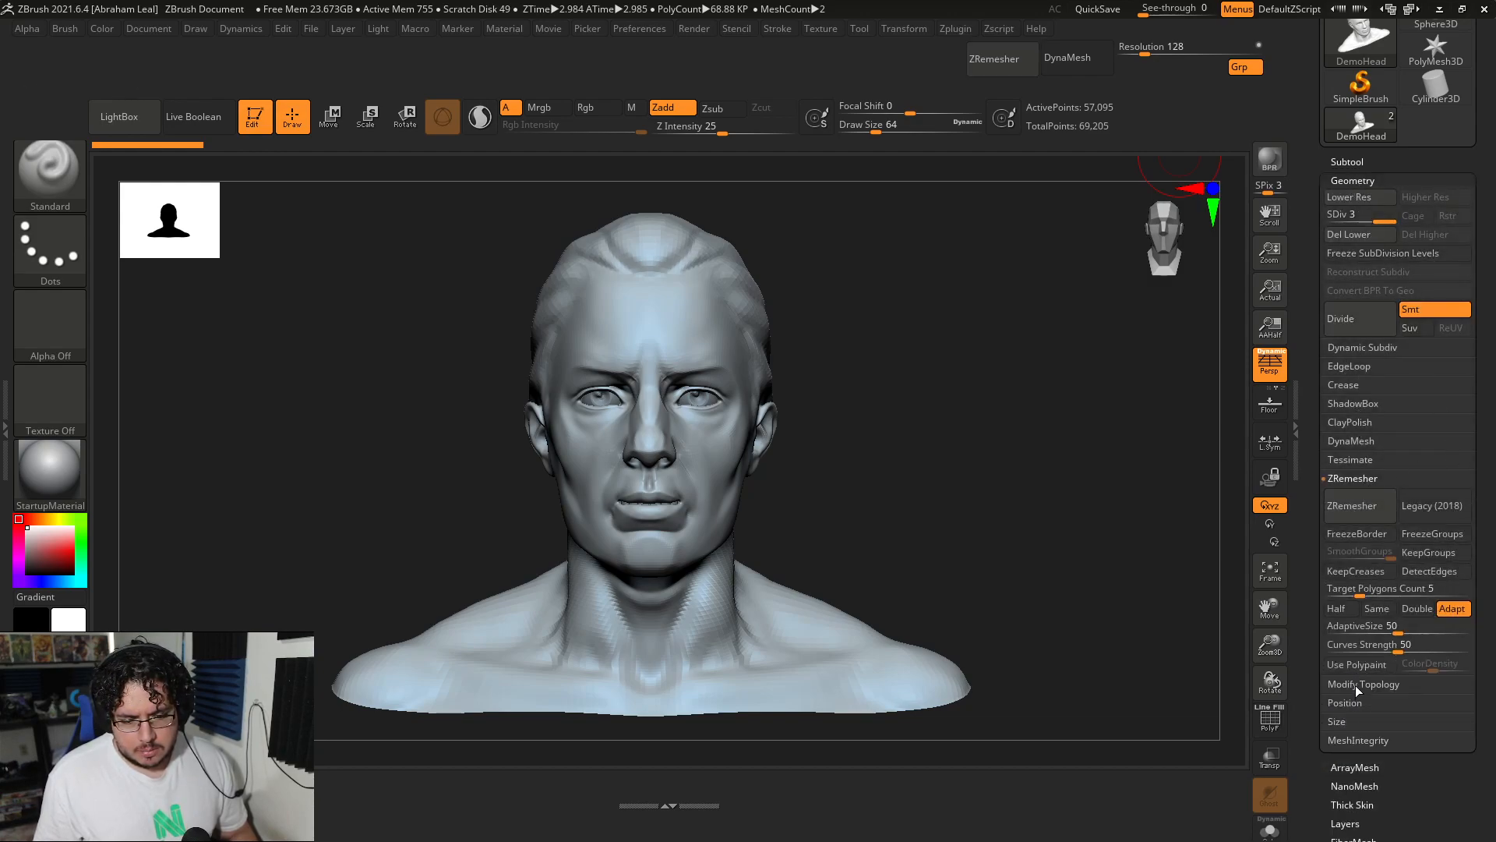
click(1364, 683)
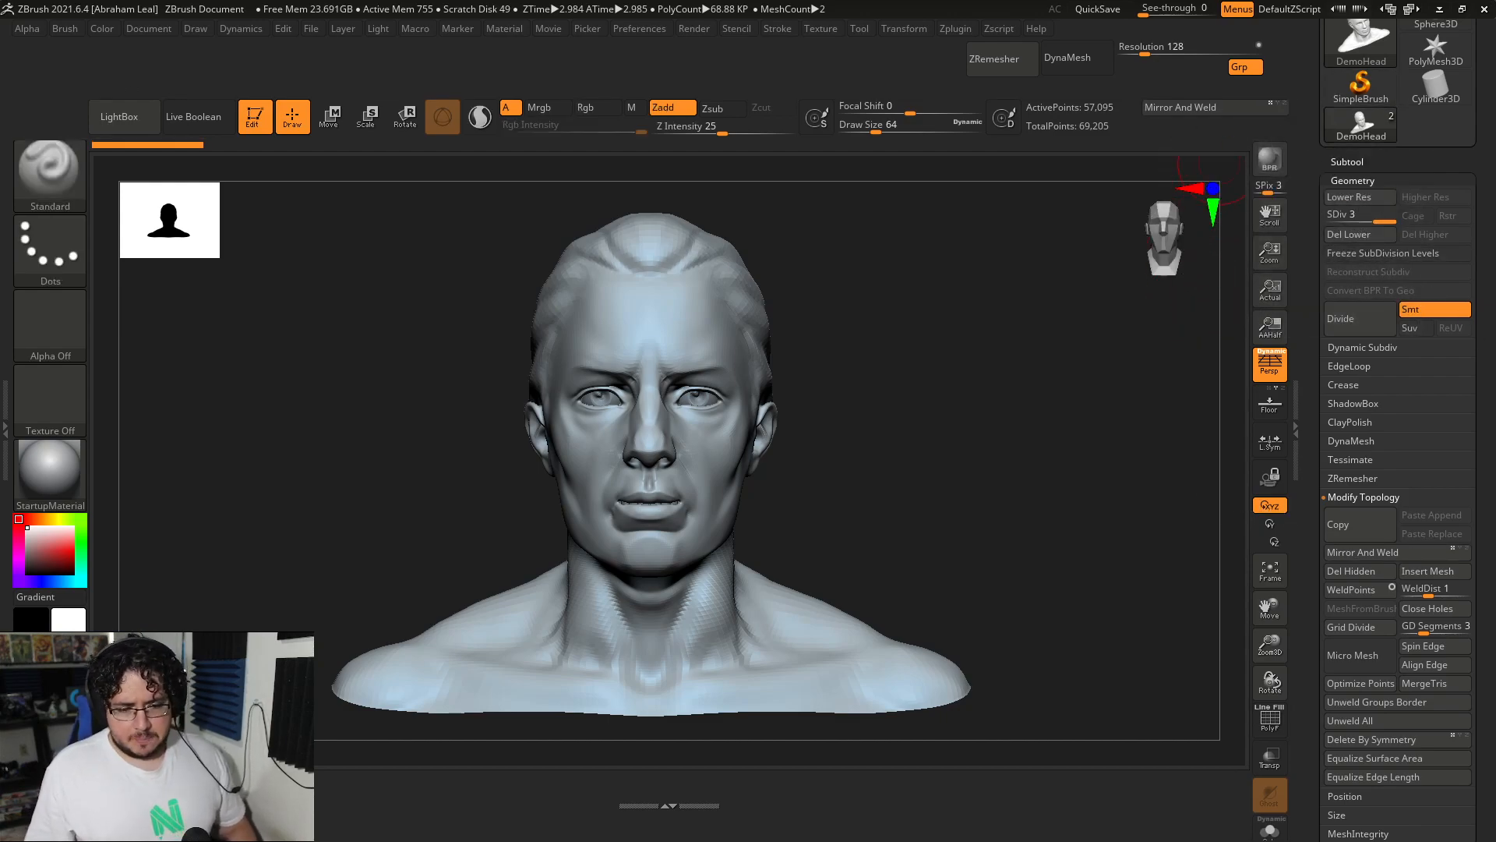
mouse_move(1270, 252)
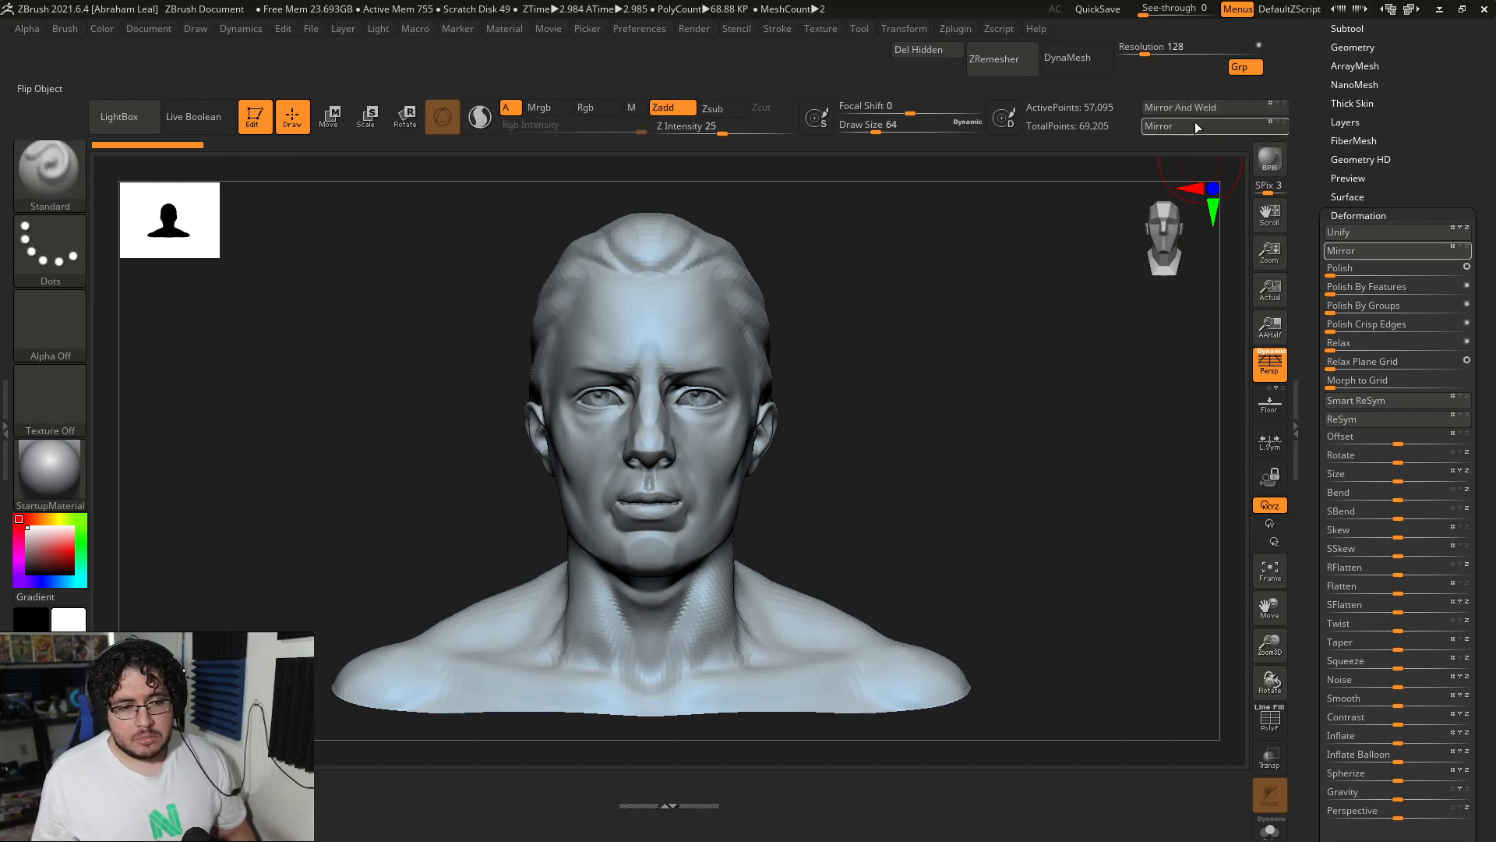
click(1358, 215)
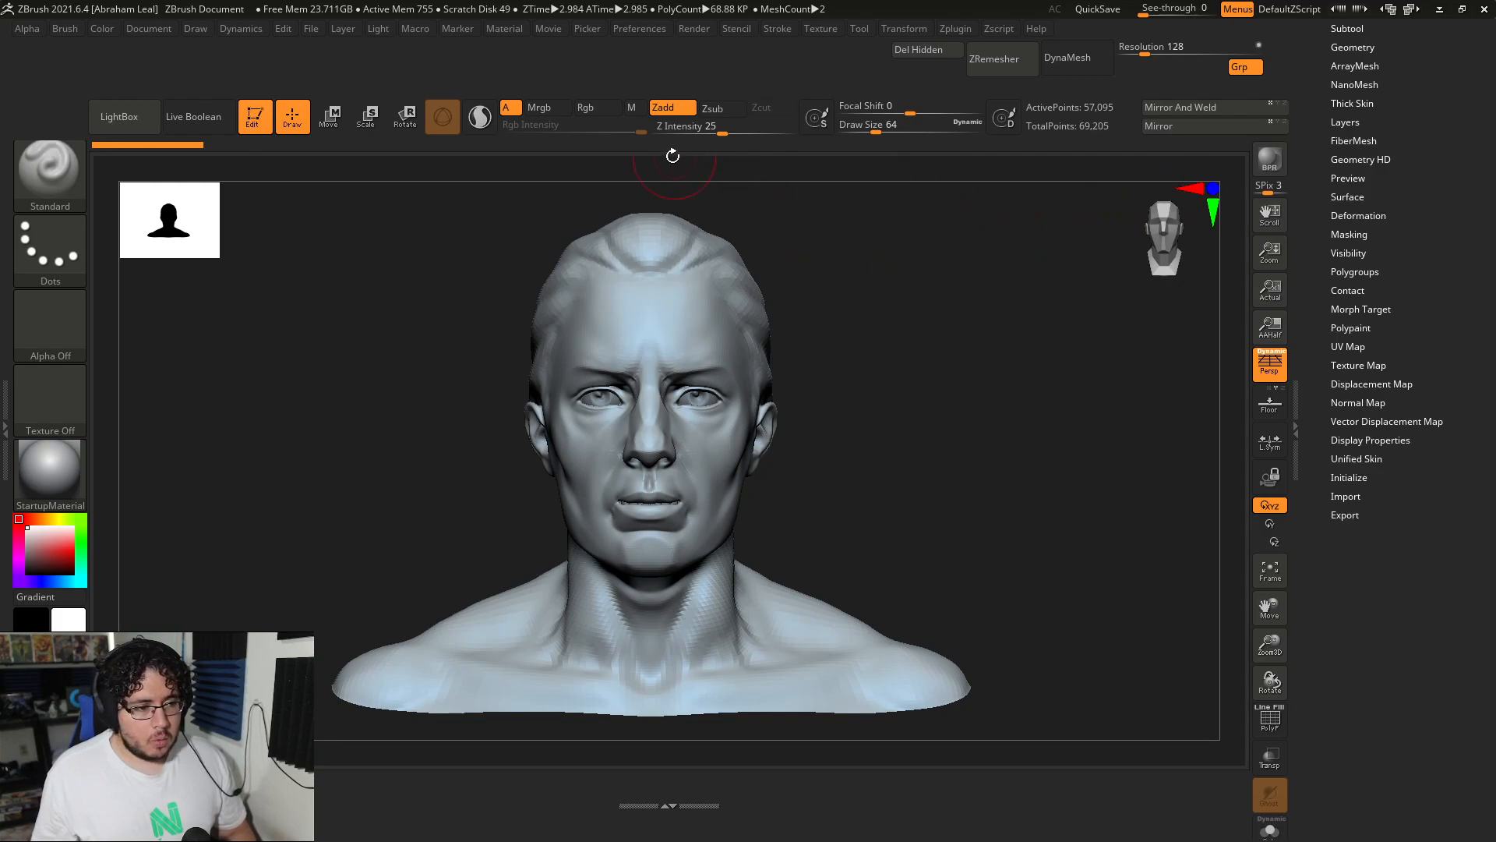
mouse_move(1431, 208)
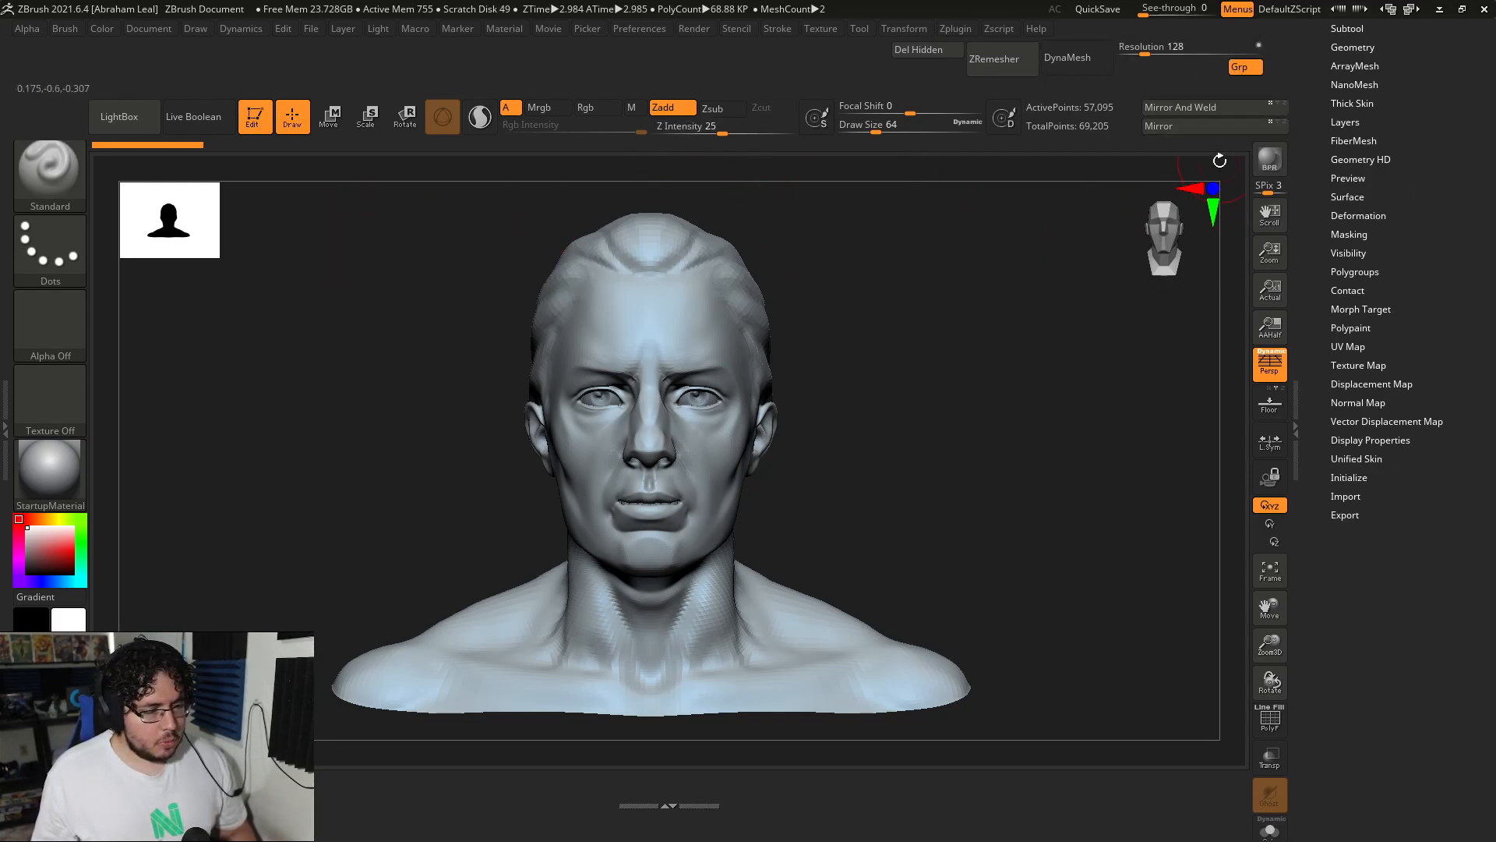
- Expand the Texture Map subpalette and drop down the Light palette
click(1357, 365)
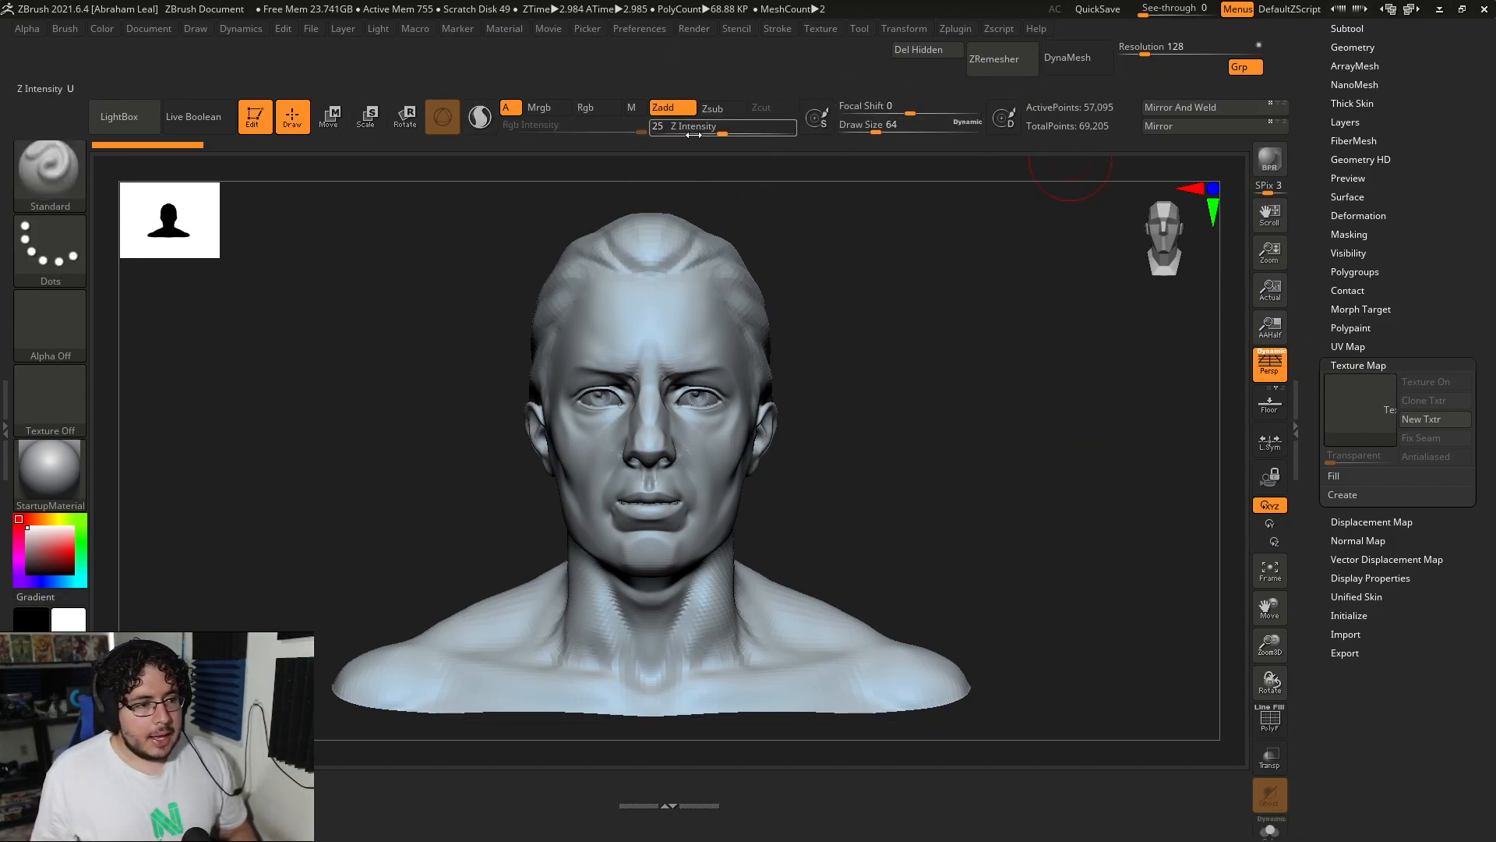
mouse_move(722, 127)
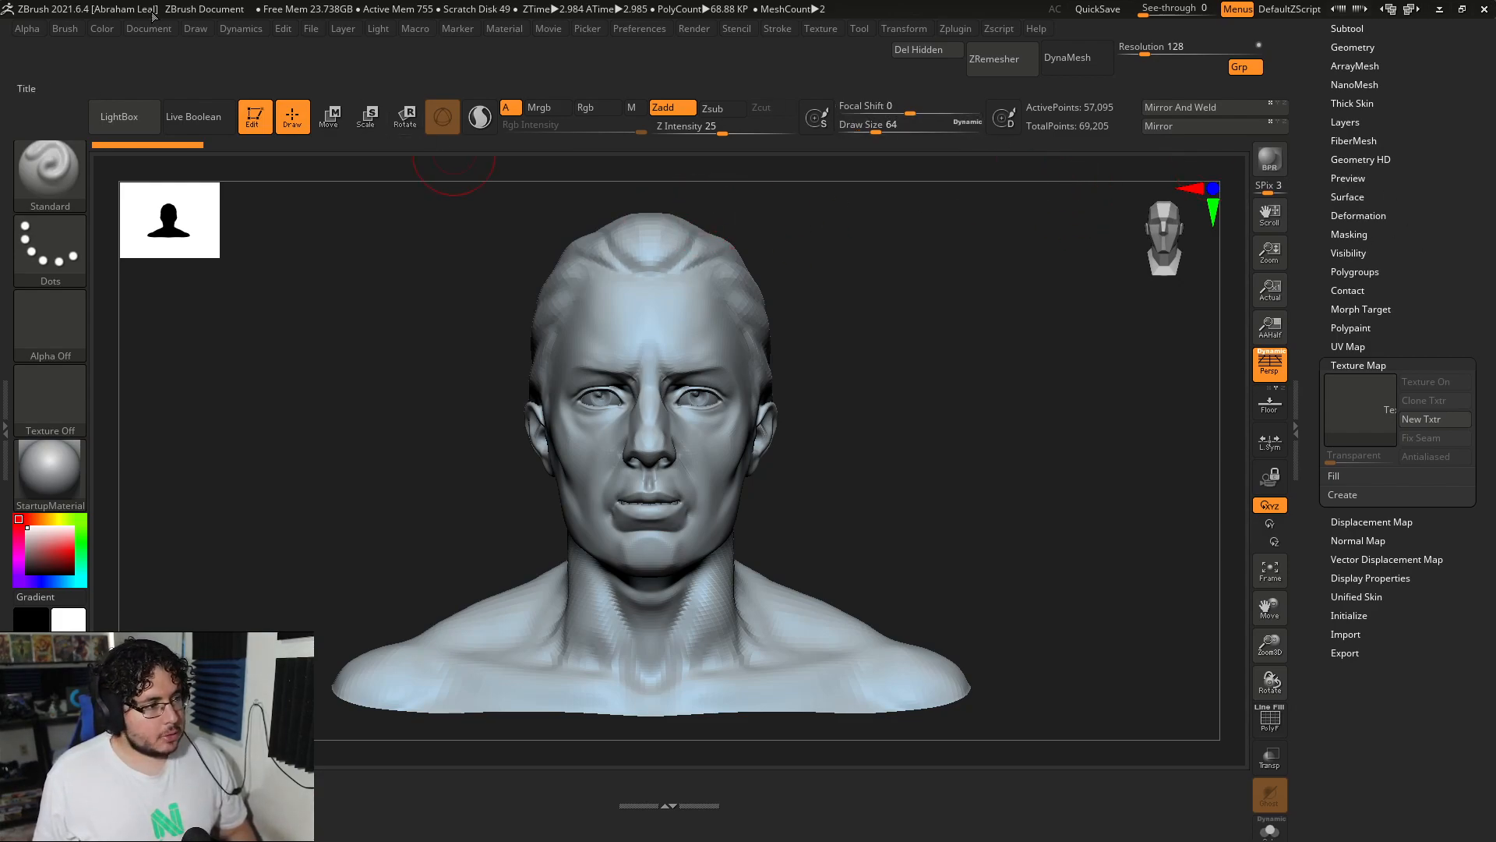
click(377, 28)
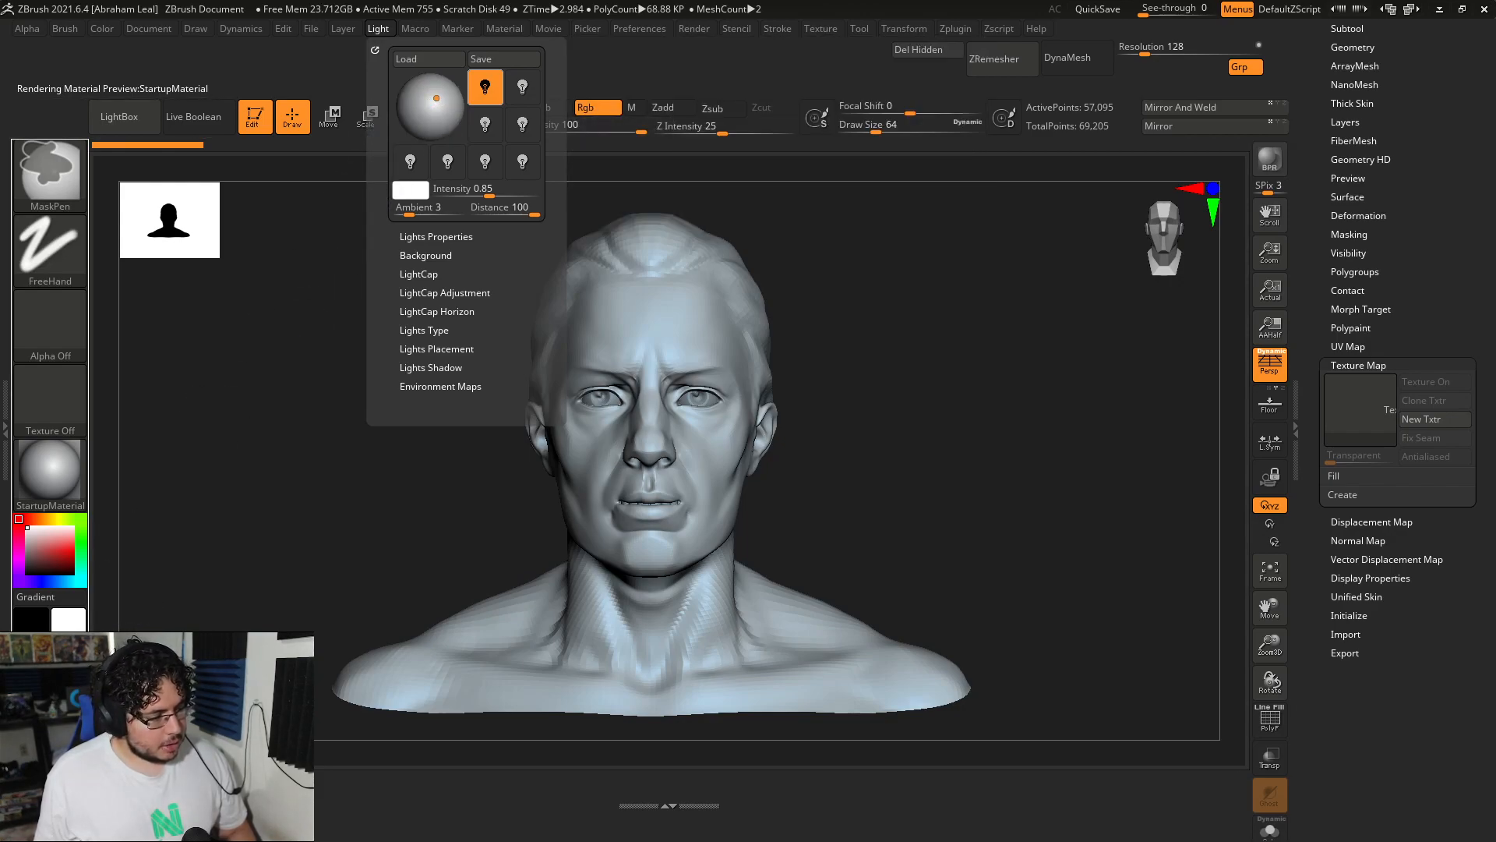
- Reposition the light on the light sphere for stronger shadows on the head
click(437, 347)
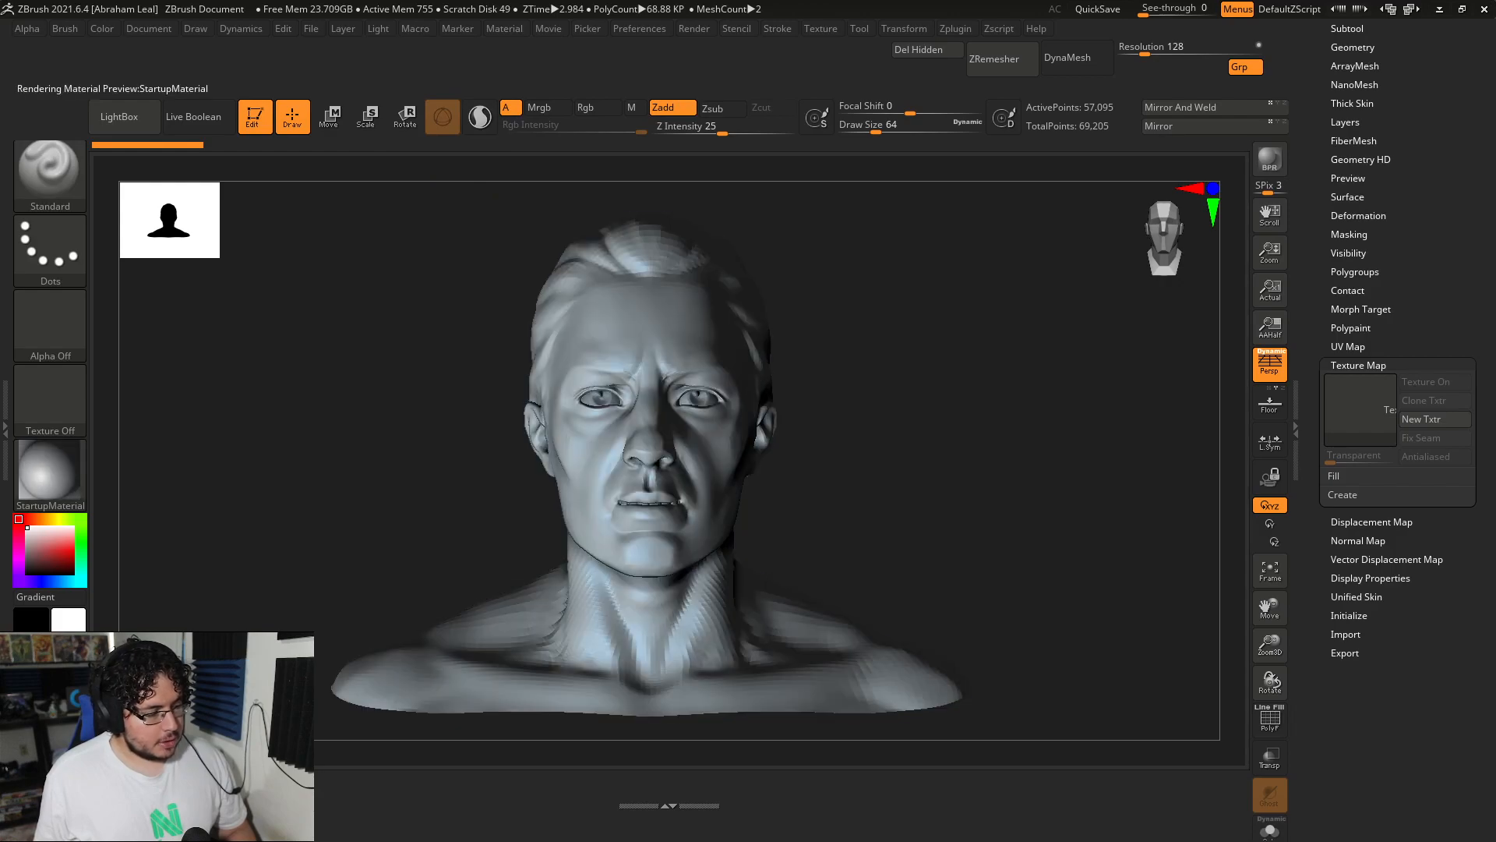
click(378, 28)
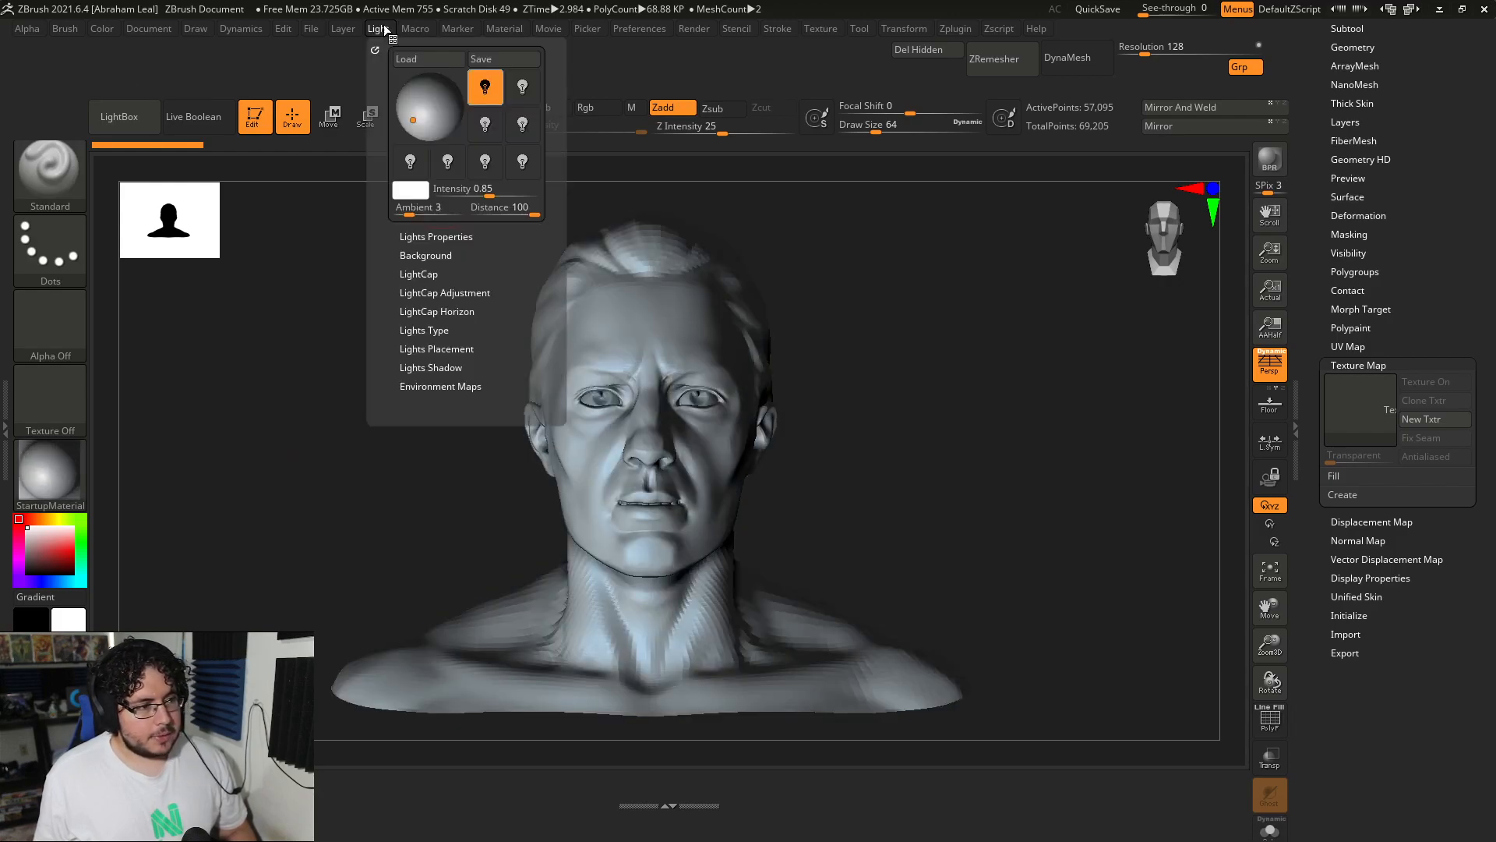
click(383, 430)
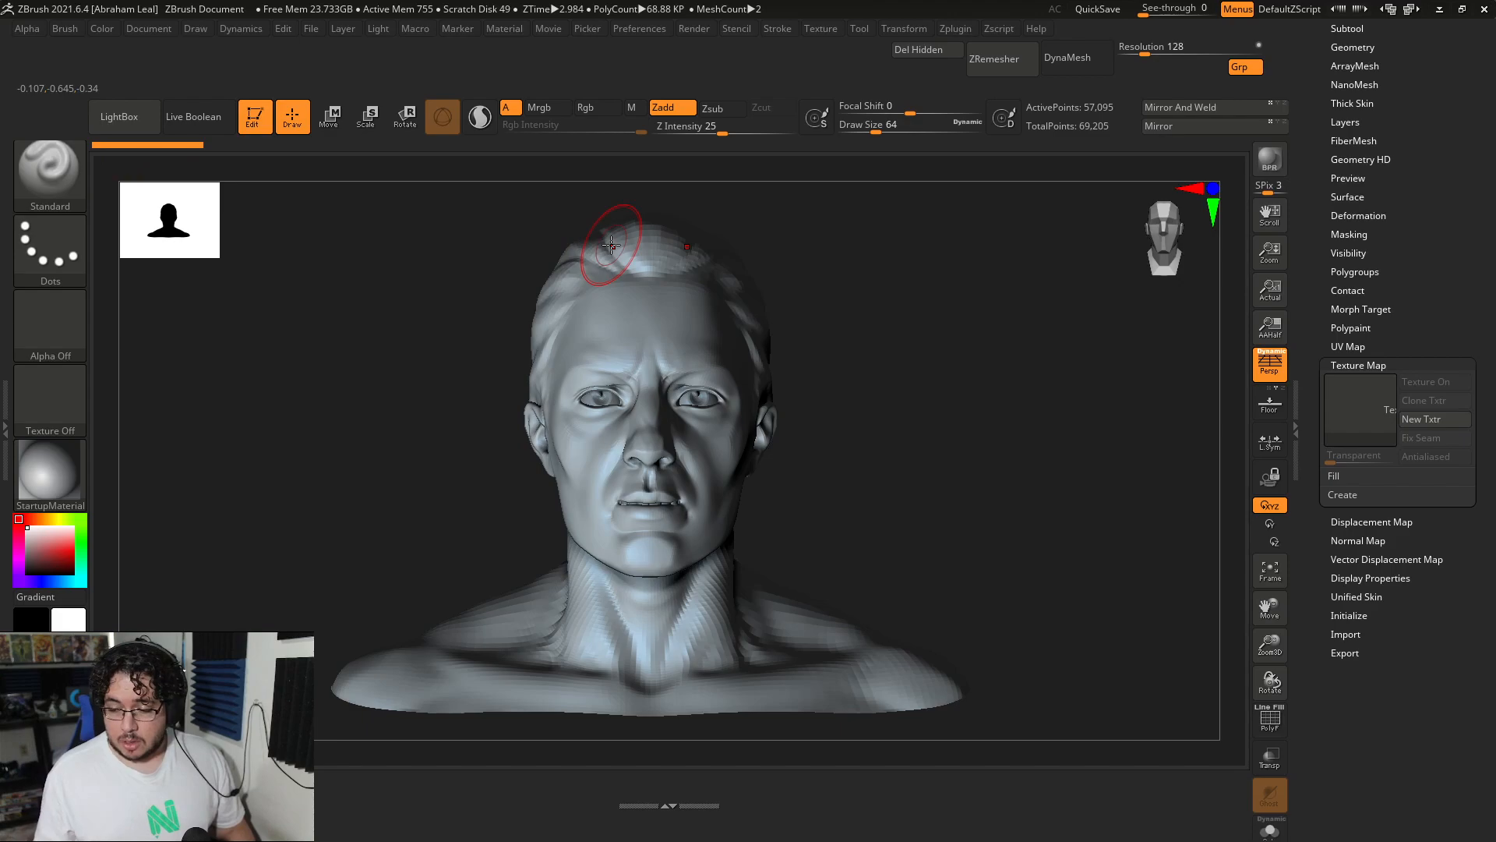
mouse_move(1170, 512)
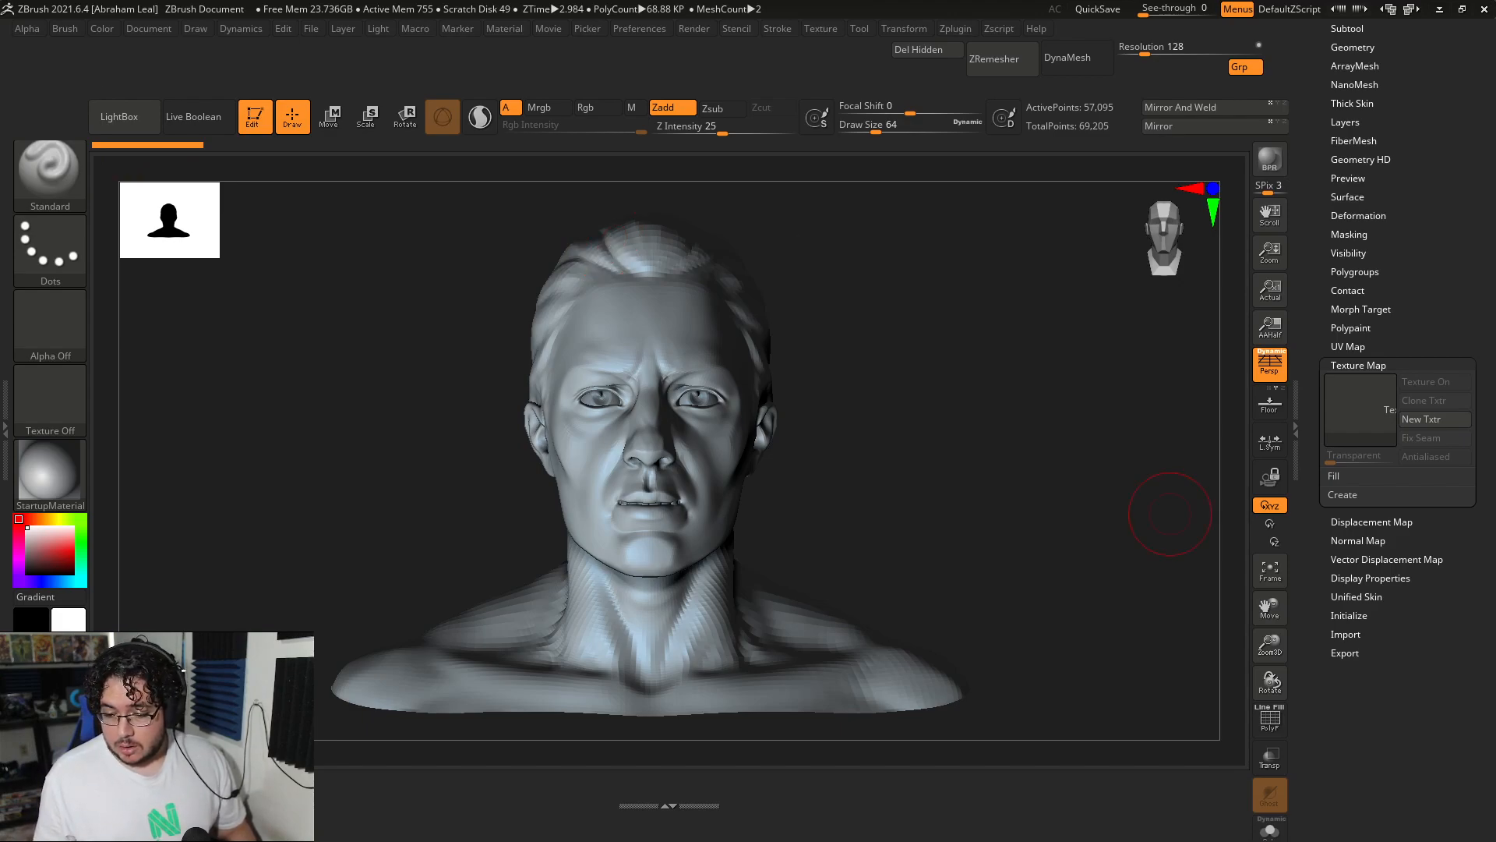
mouse_move(463, 38)
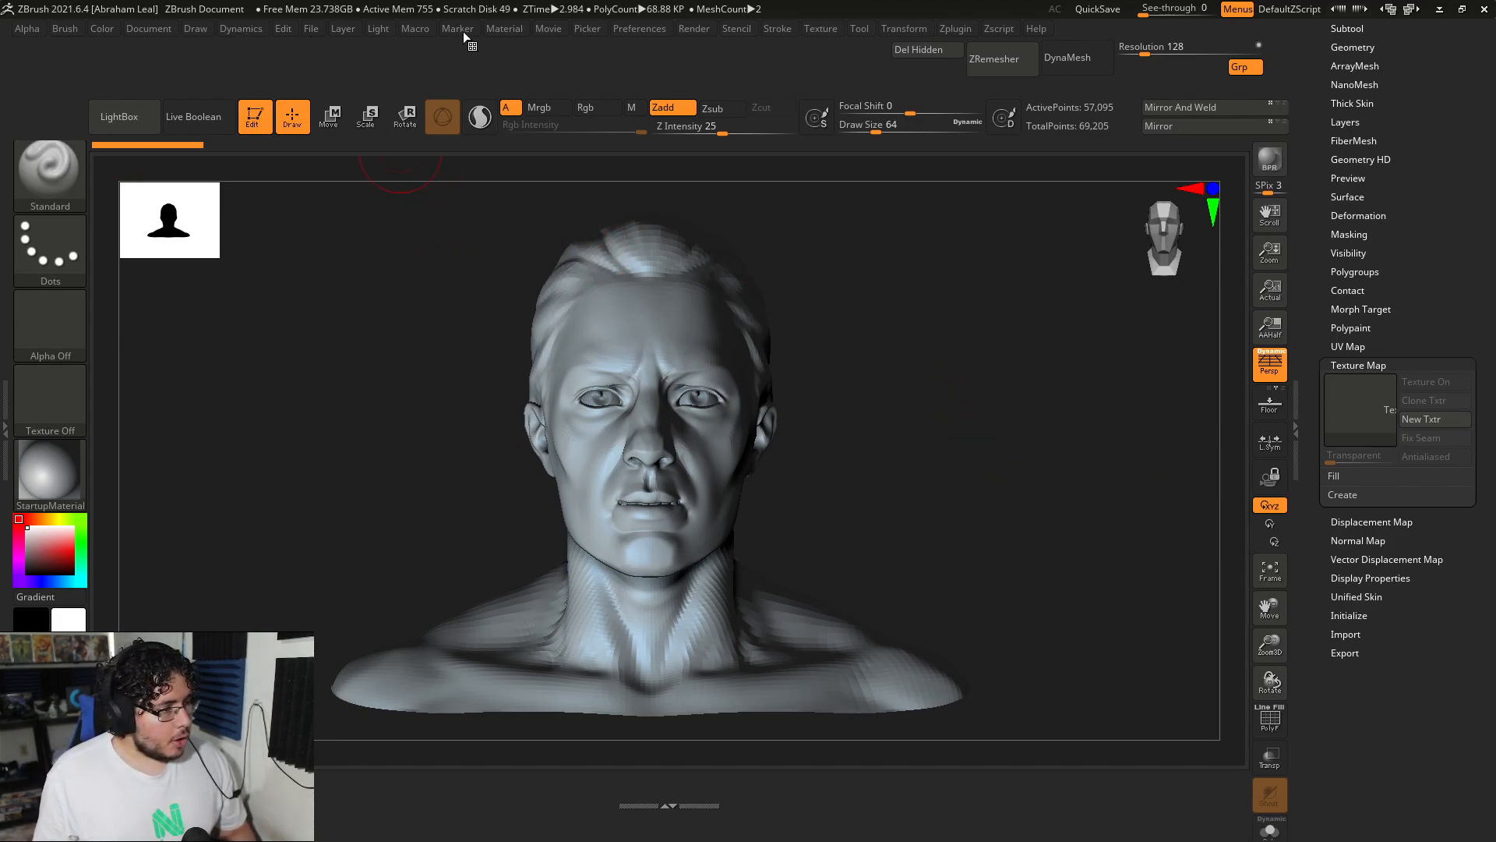
- Dock the BackfaceMask toggle from Brush > Auto Masking into the top shelf
click(64, 28)
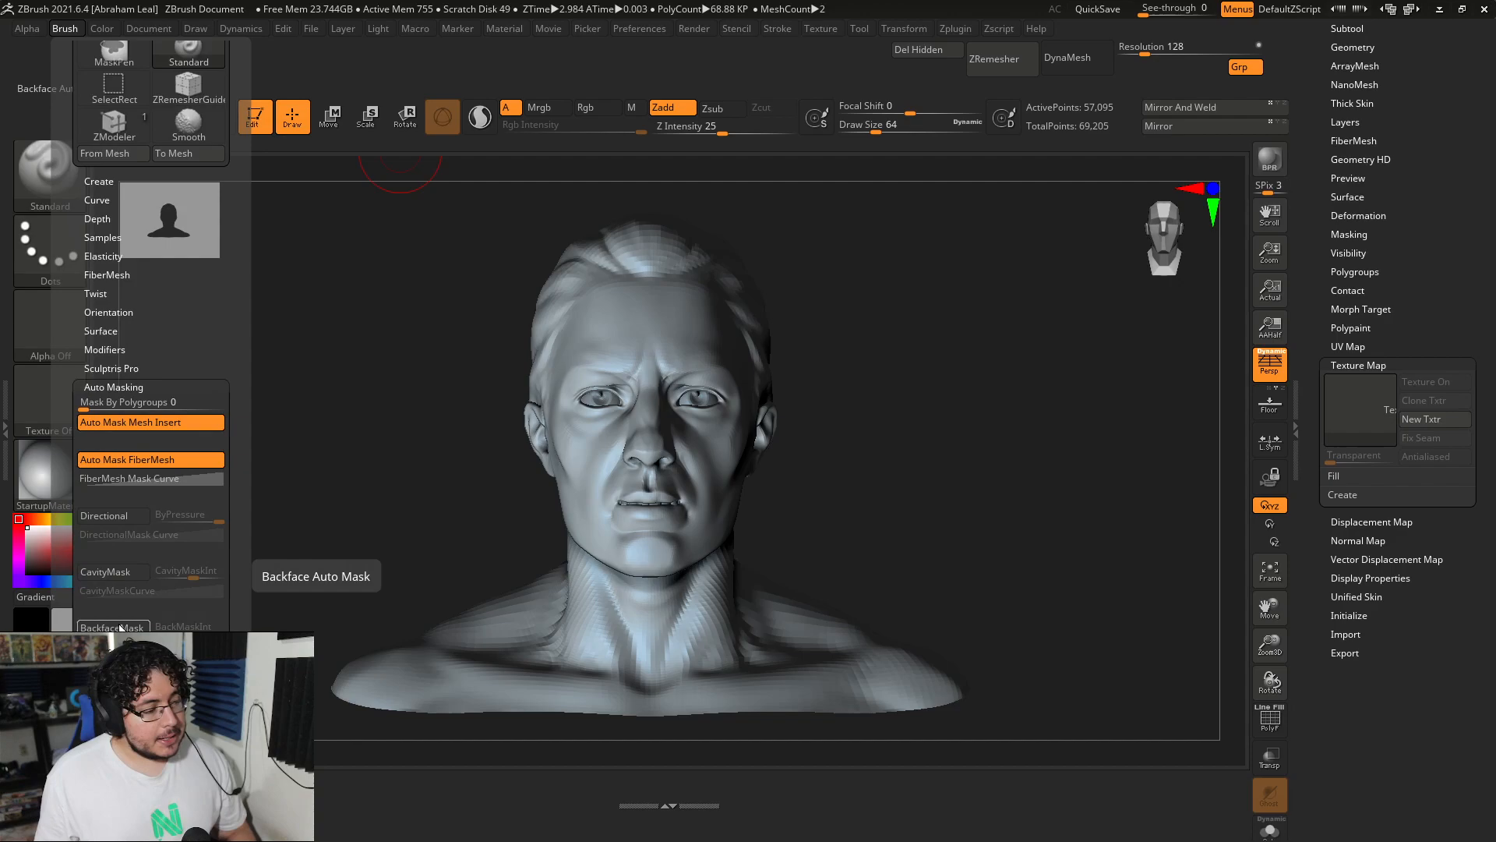
click(592, 107)
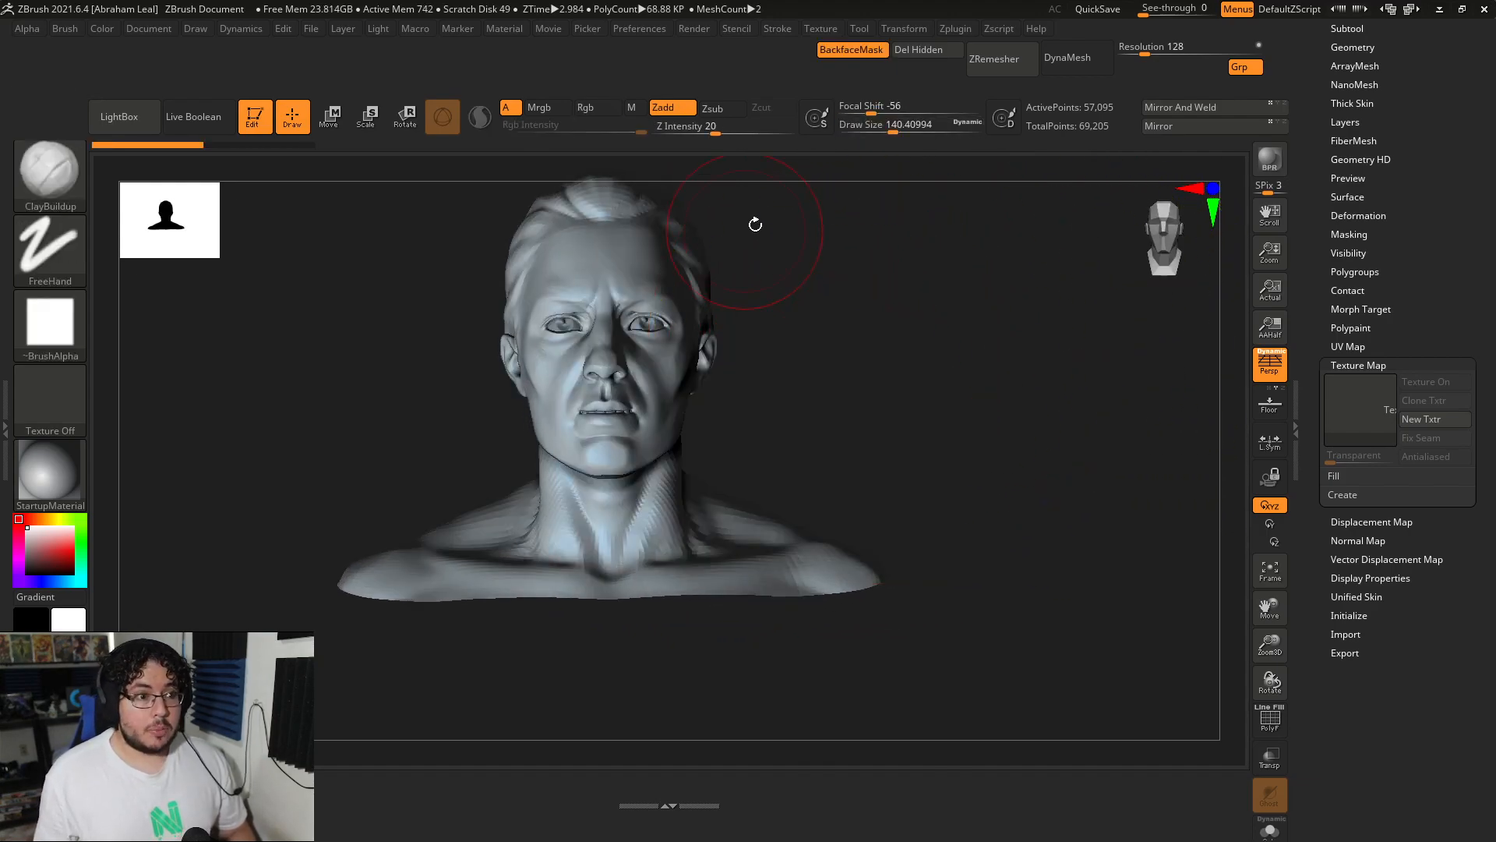
mouse_move(851, 49)
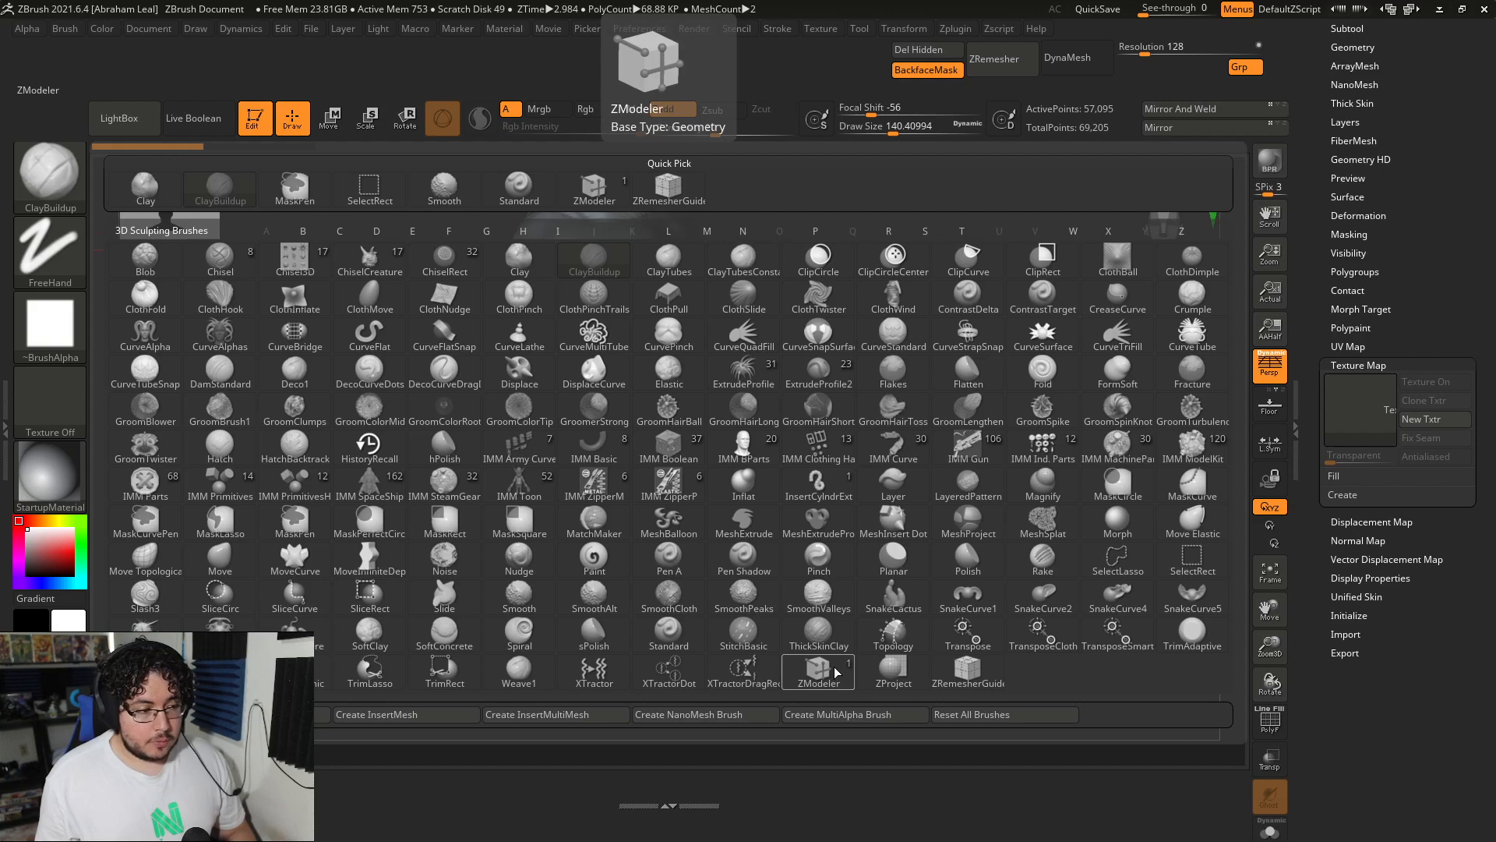
- Make ZModeler the current brush and dock it into the top shelf
click(818, 672)
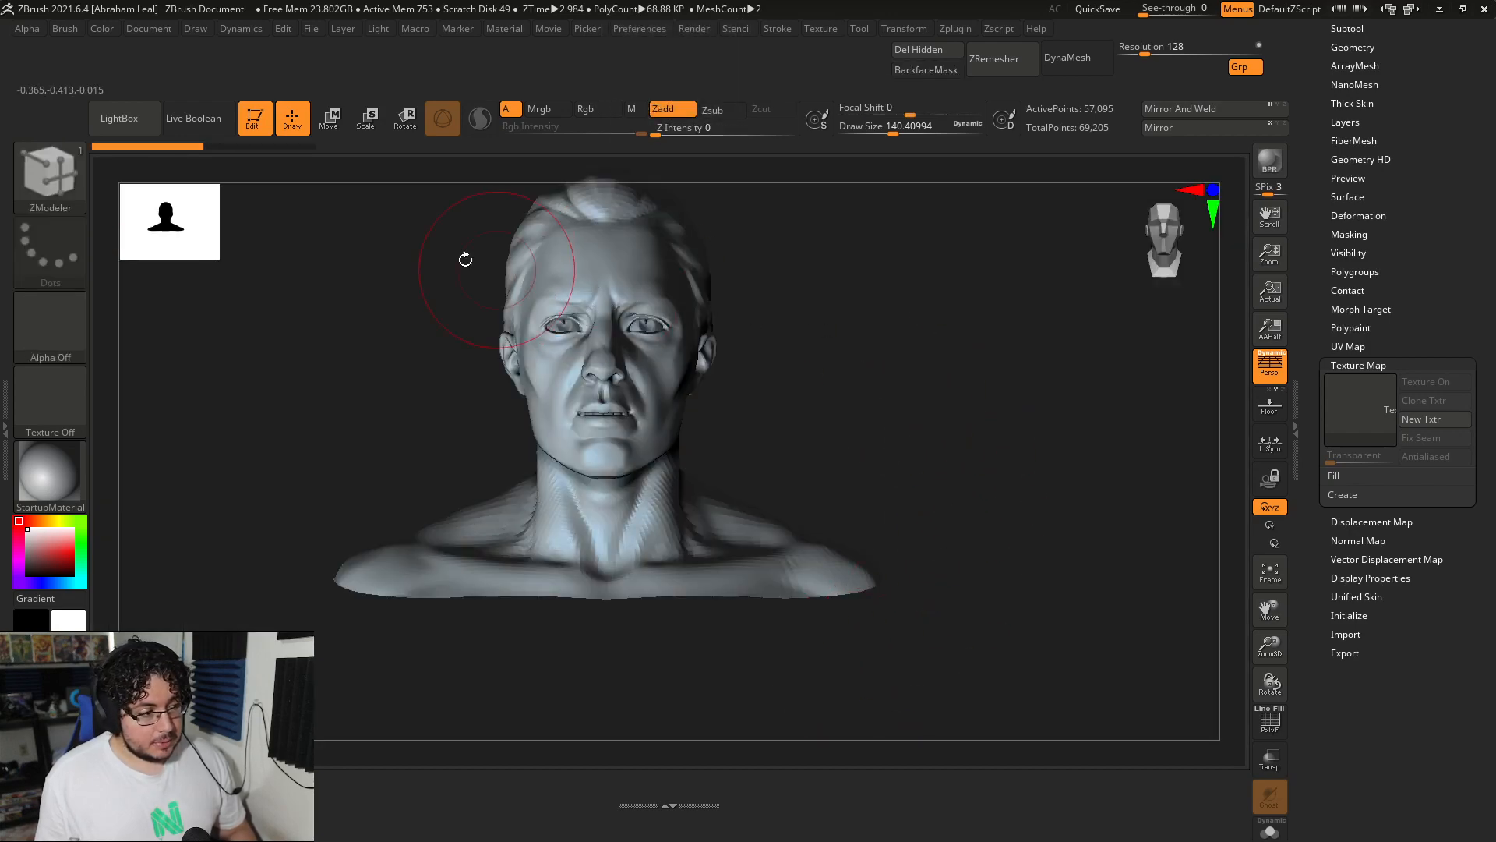
click(65, 28)
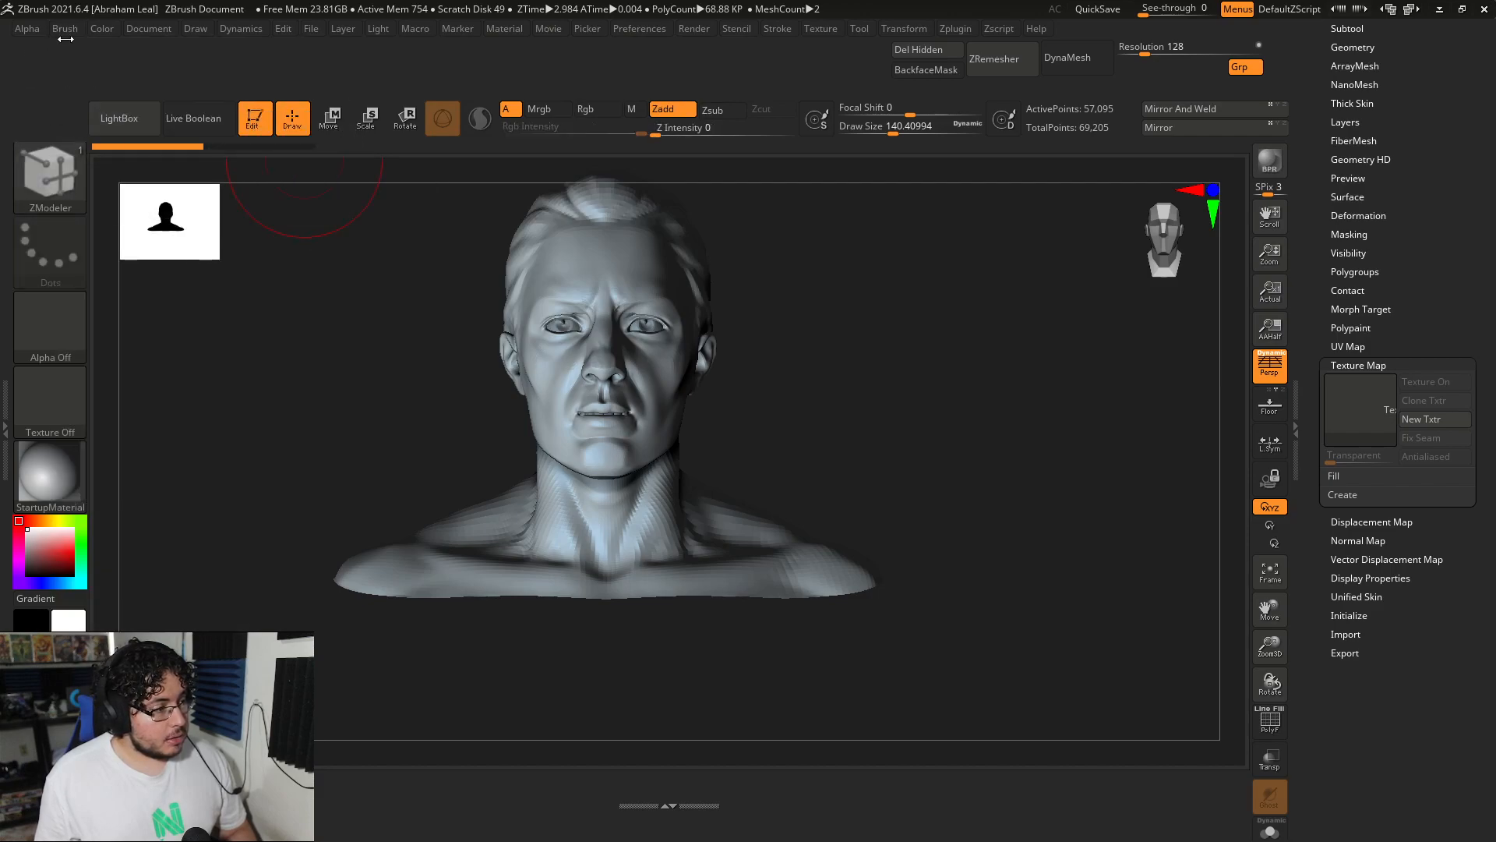
click(64, 28)
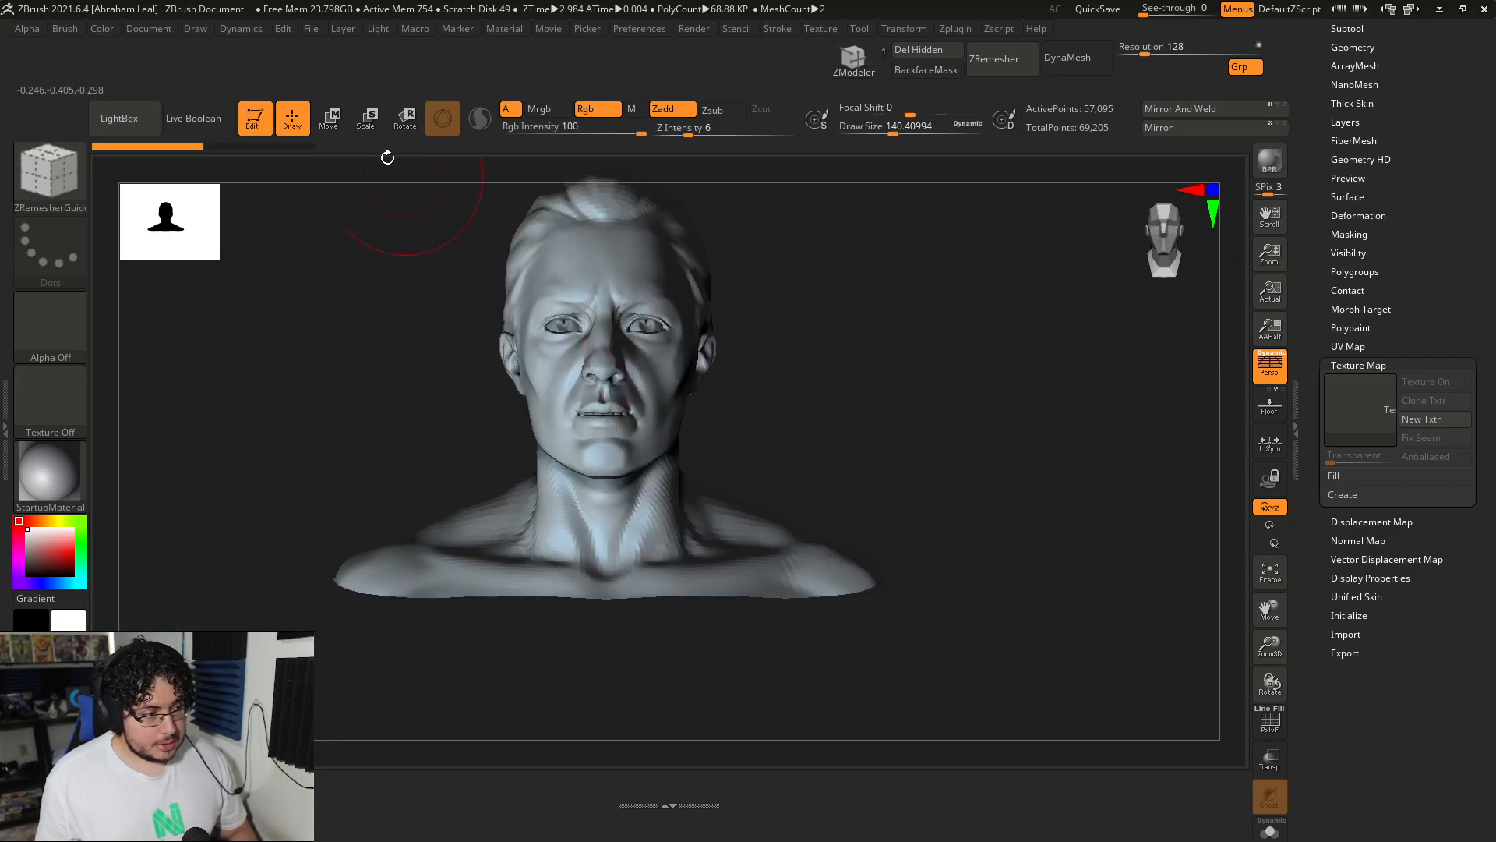
- Dock the ZRemesherGuide brush into the shelf and return to ZModeler as the active brush
click(66, 28)
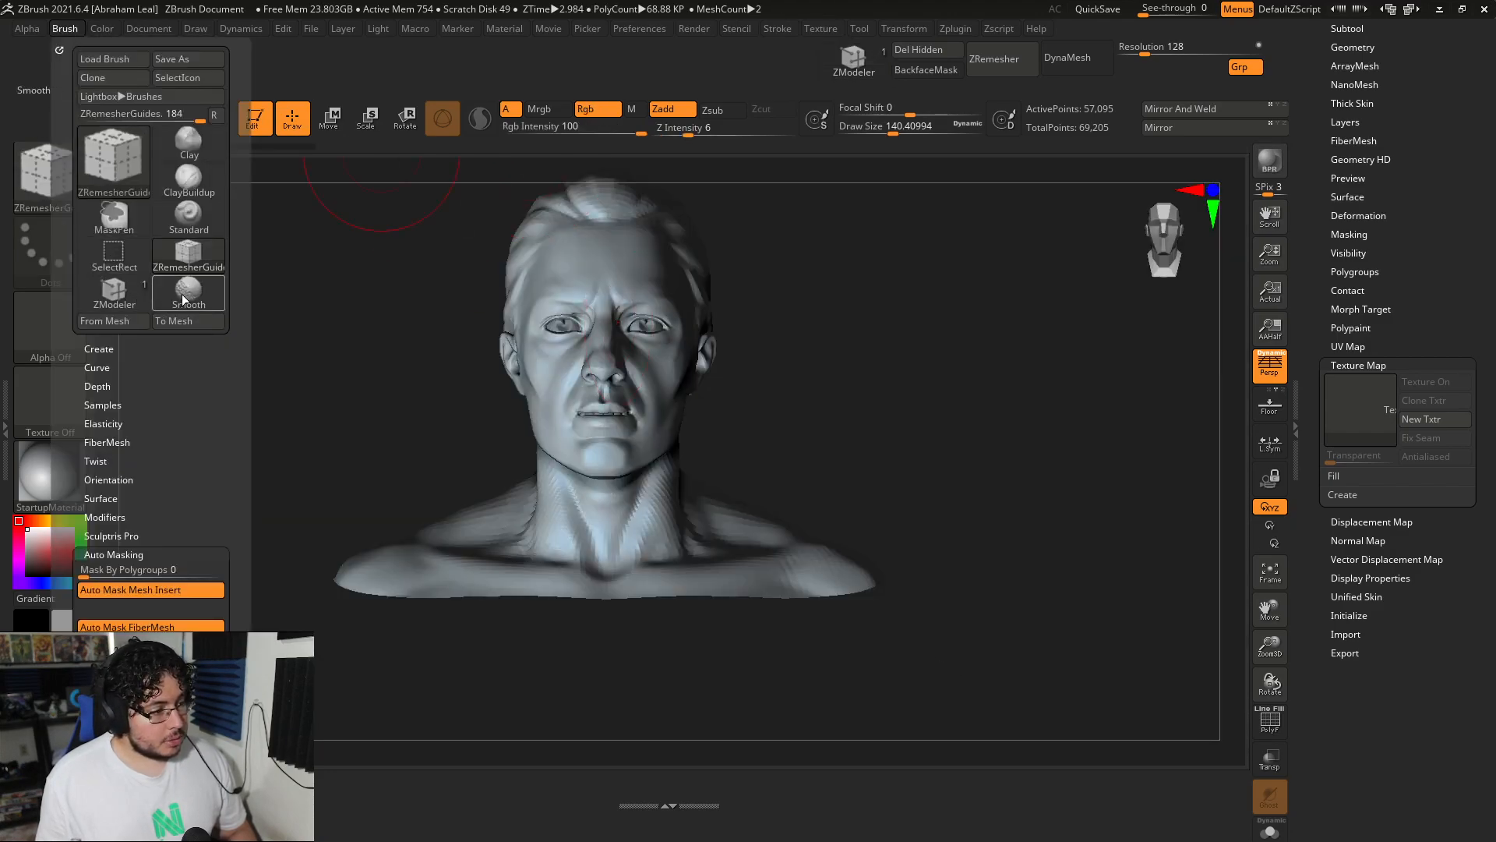
click(112, 159)
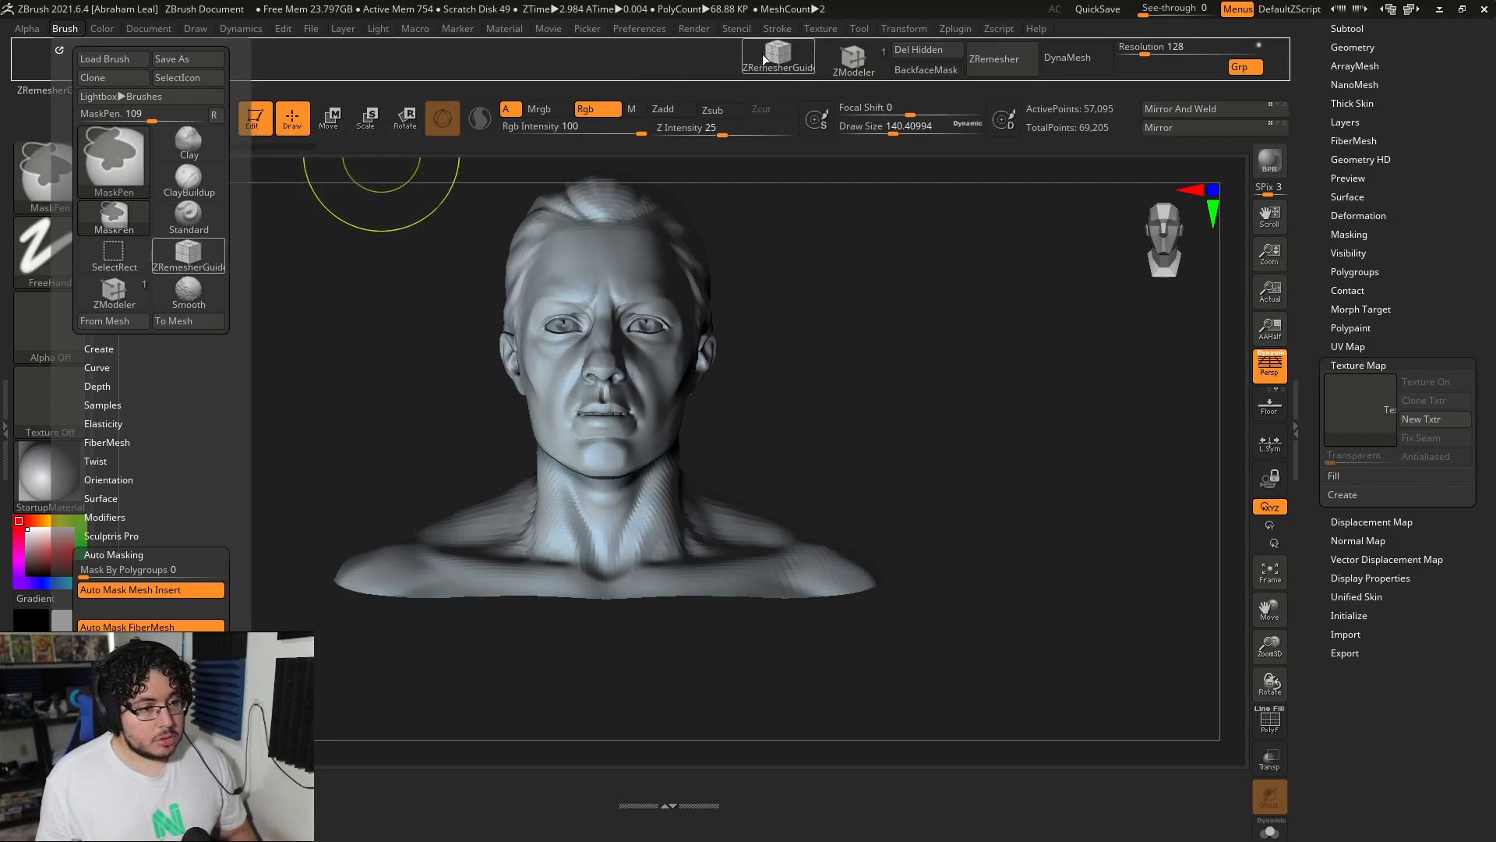
click(112, 296)
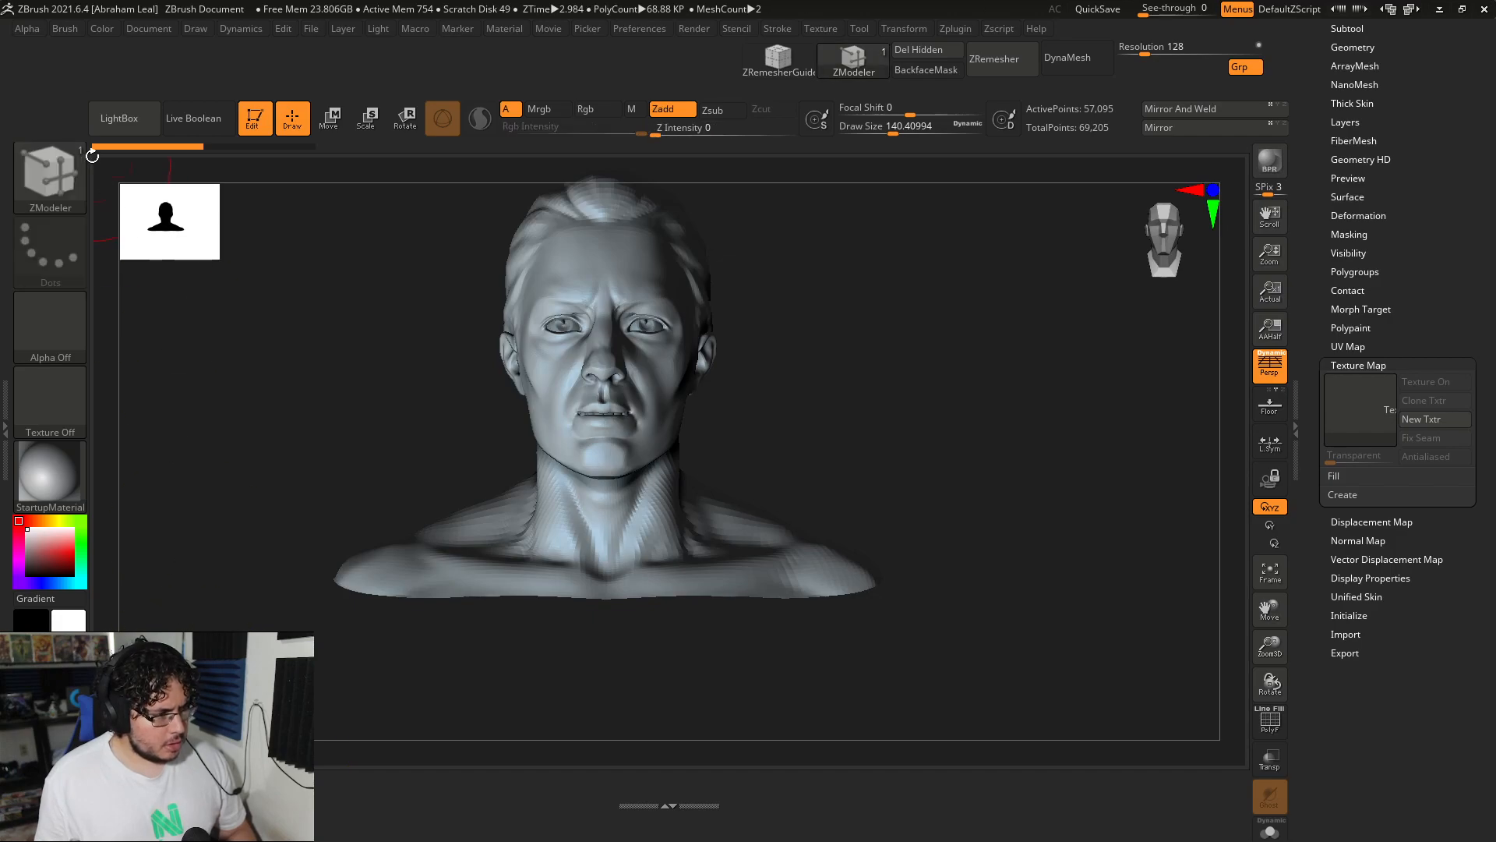
click(65, 28)
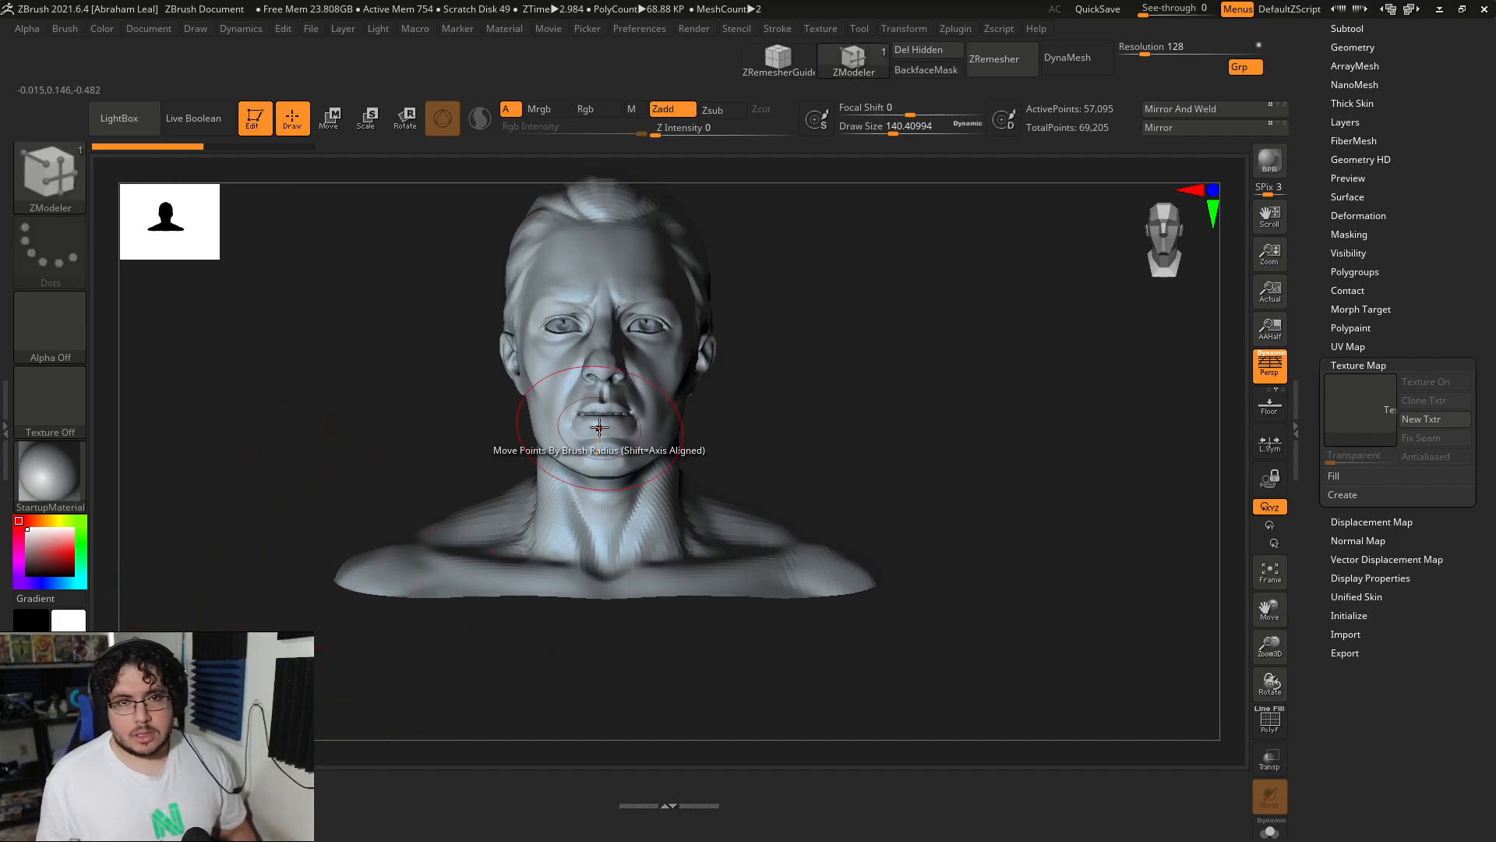
- Dock Color > FillObject into the shelf and show the full Tool palette listing DemoHead
click(102, 28)
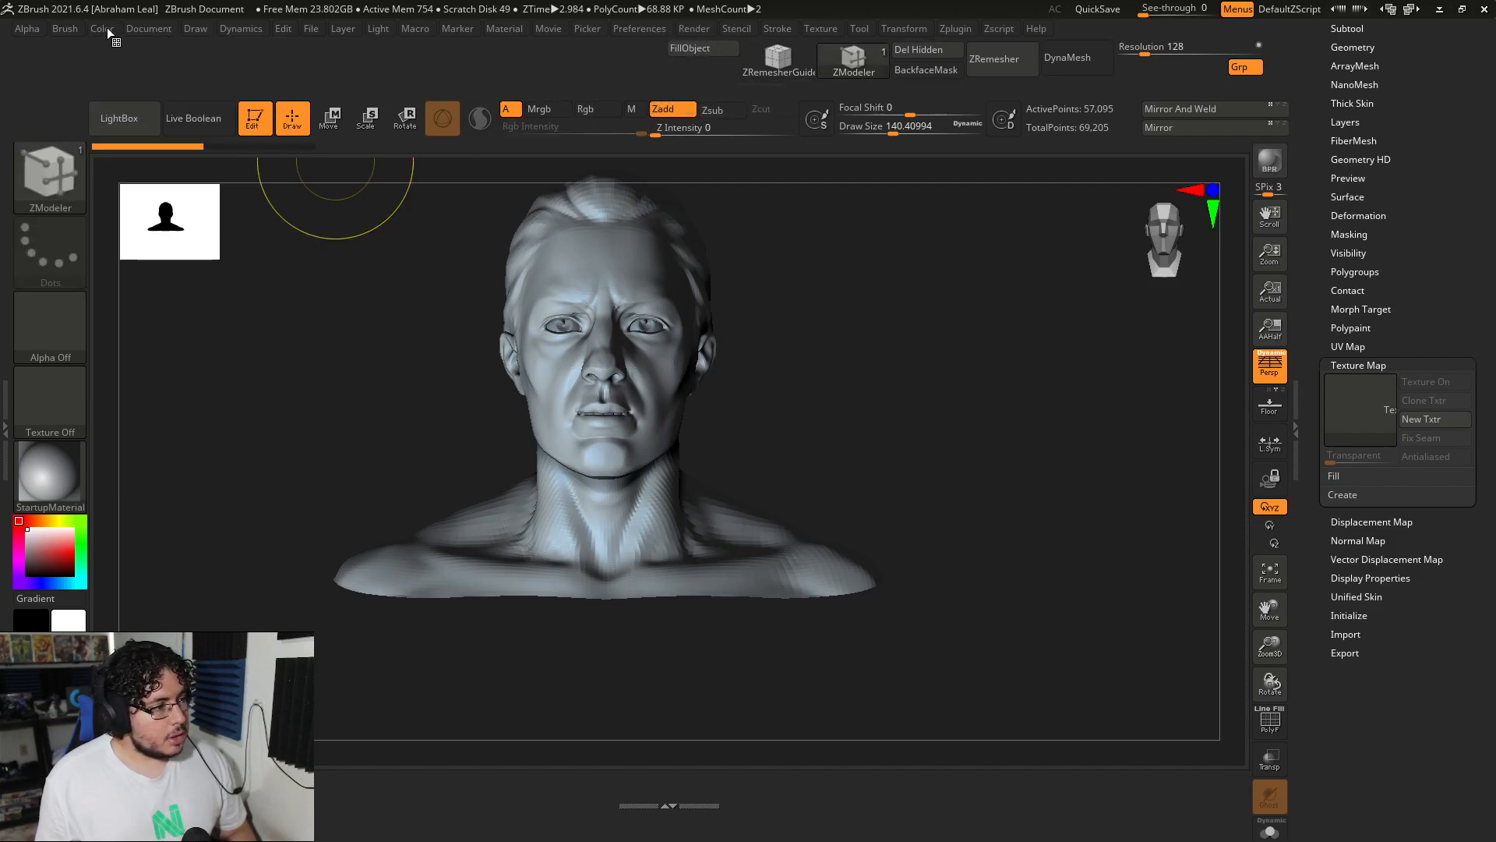
click(100, 28)
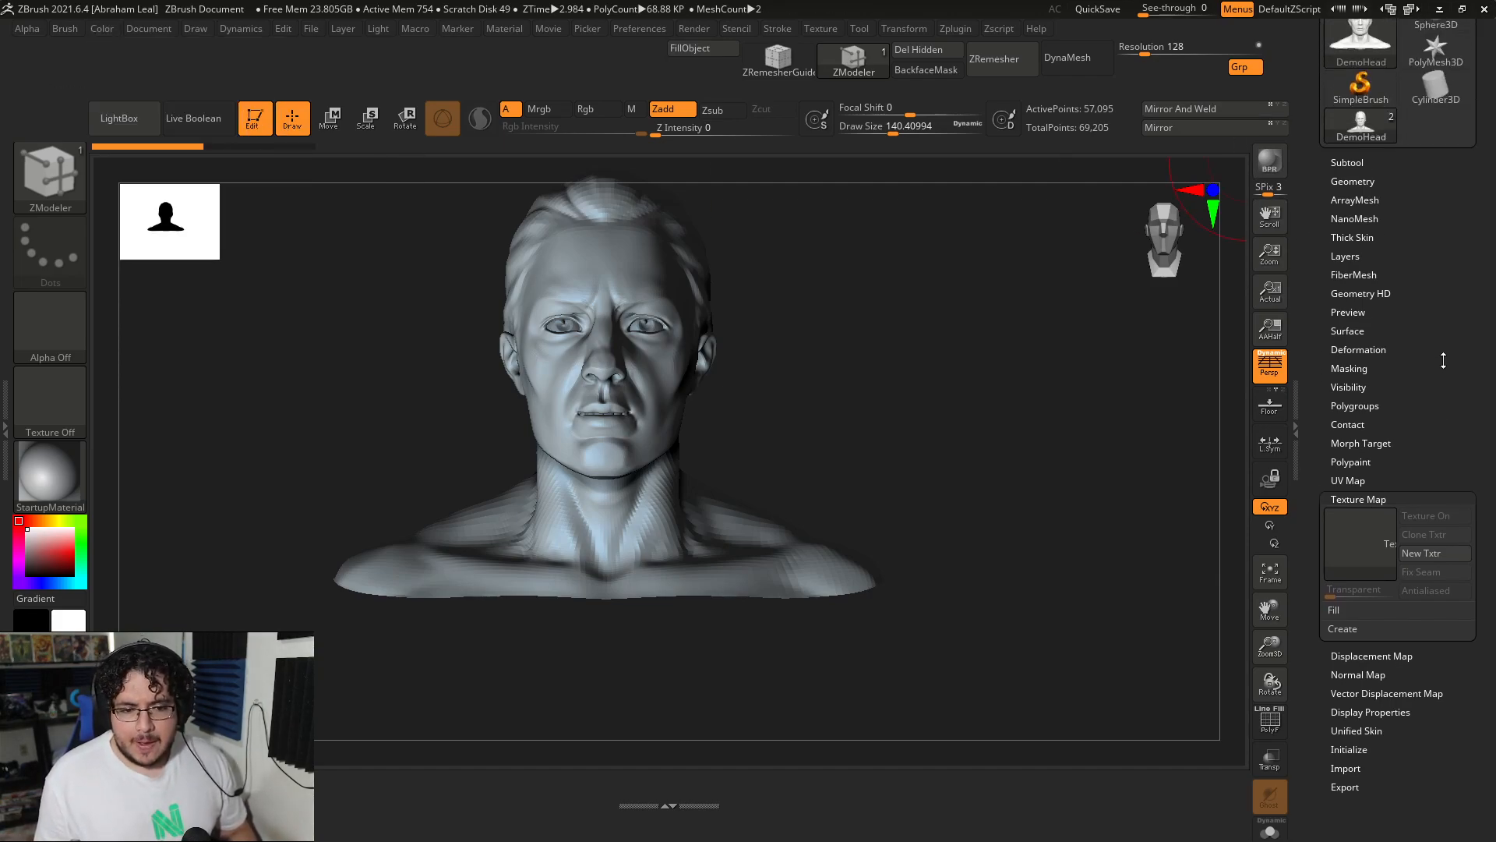
click(1357, 498)
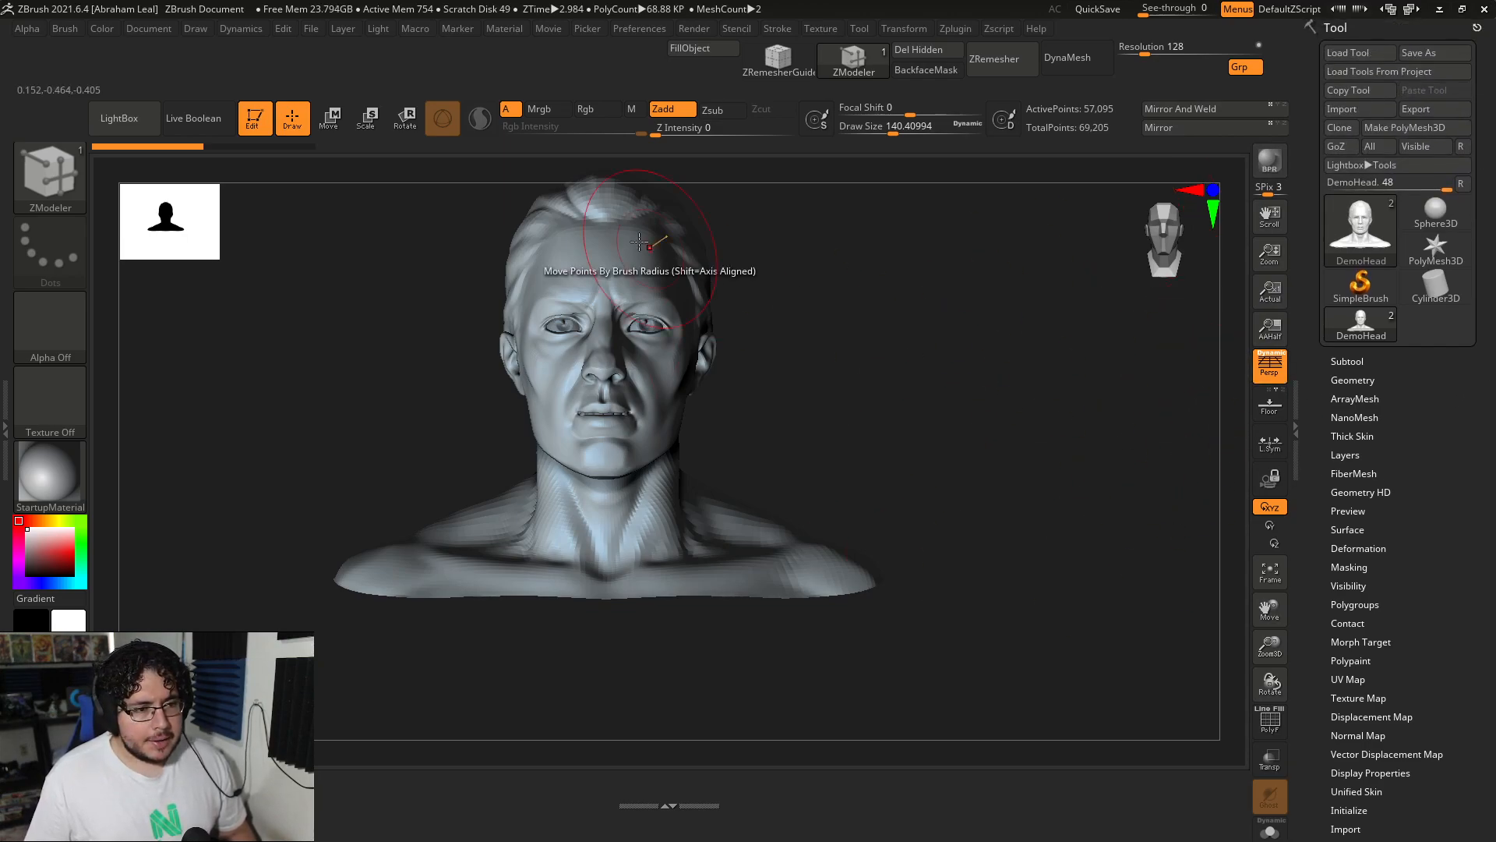
- Choose a blue as the current colour in Preferences > Icolors
click(639, 28)
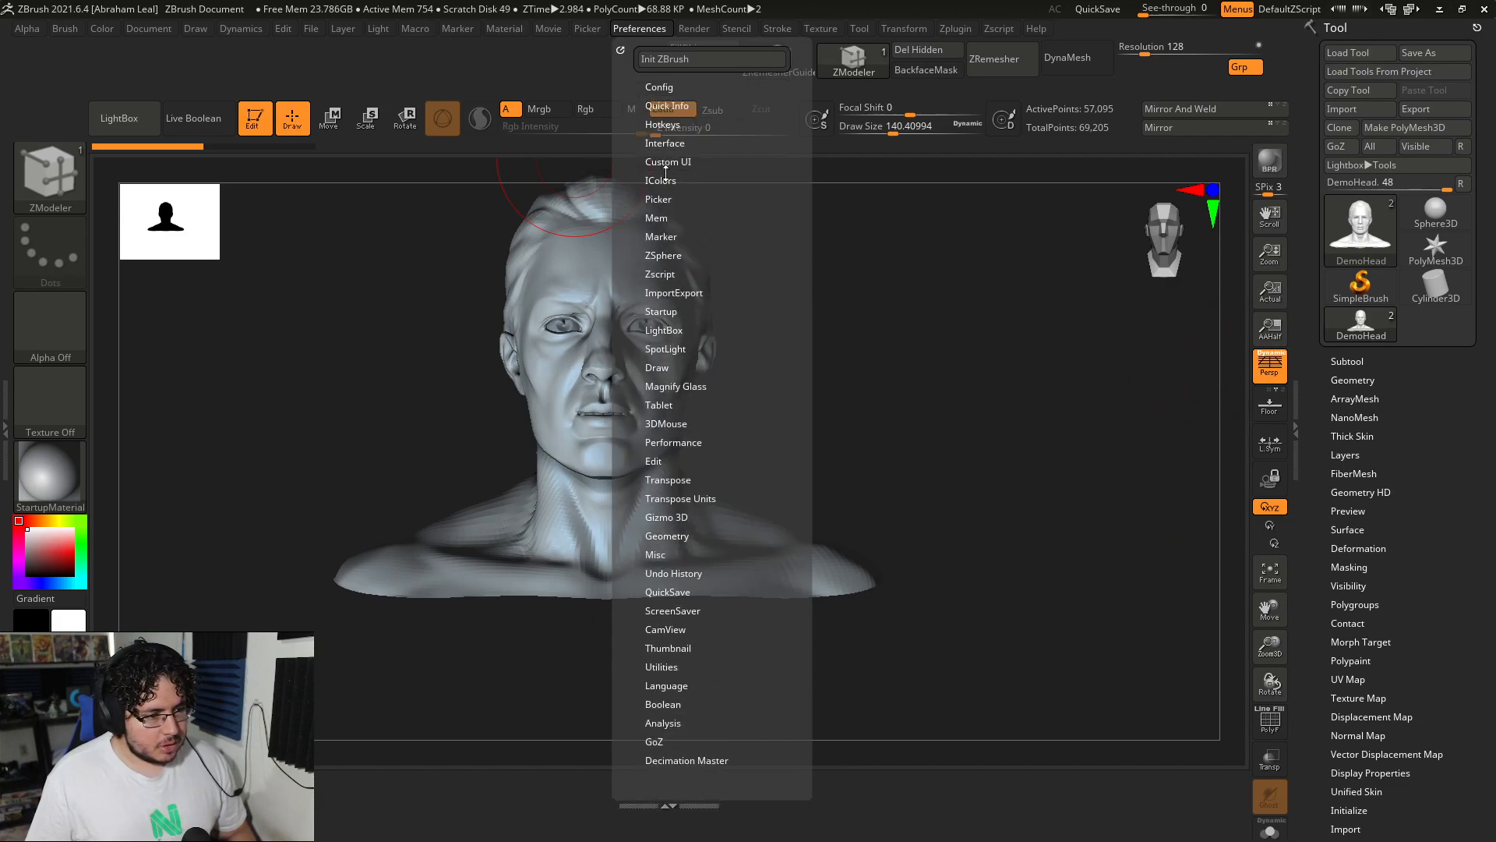
click(661, 181)
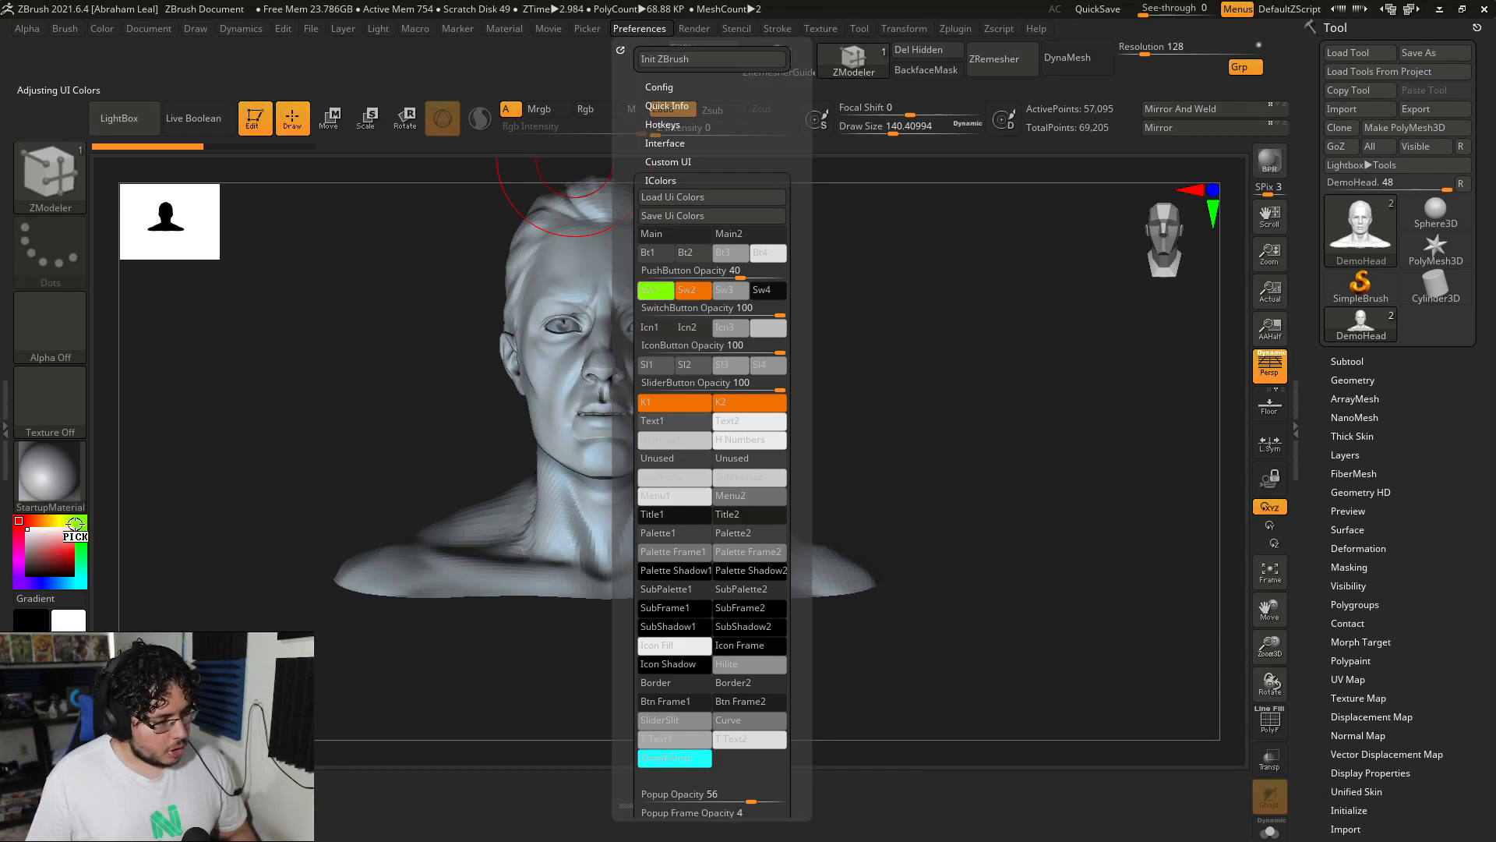
click(656, 290)
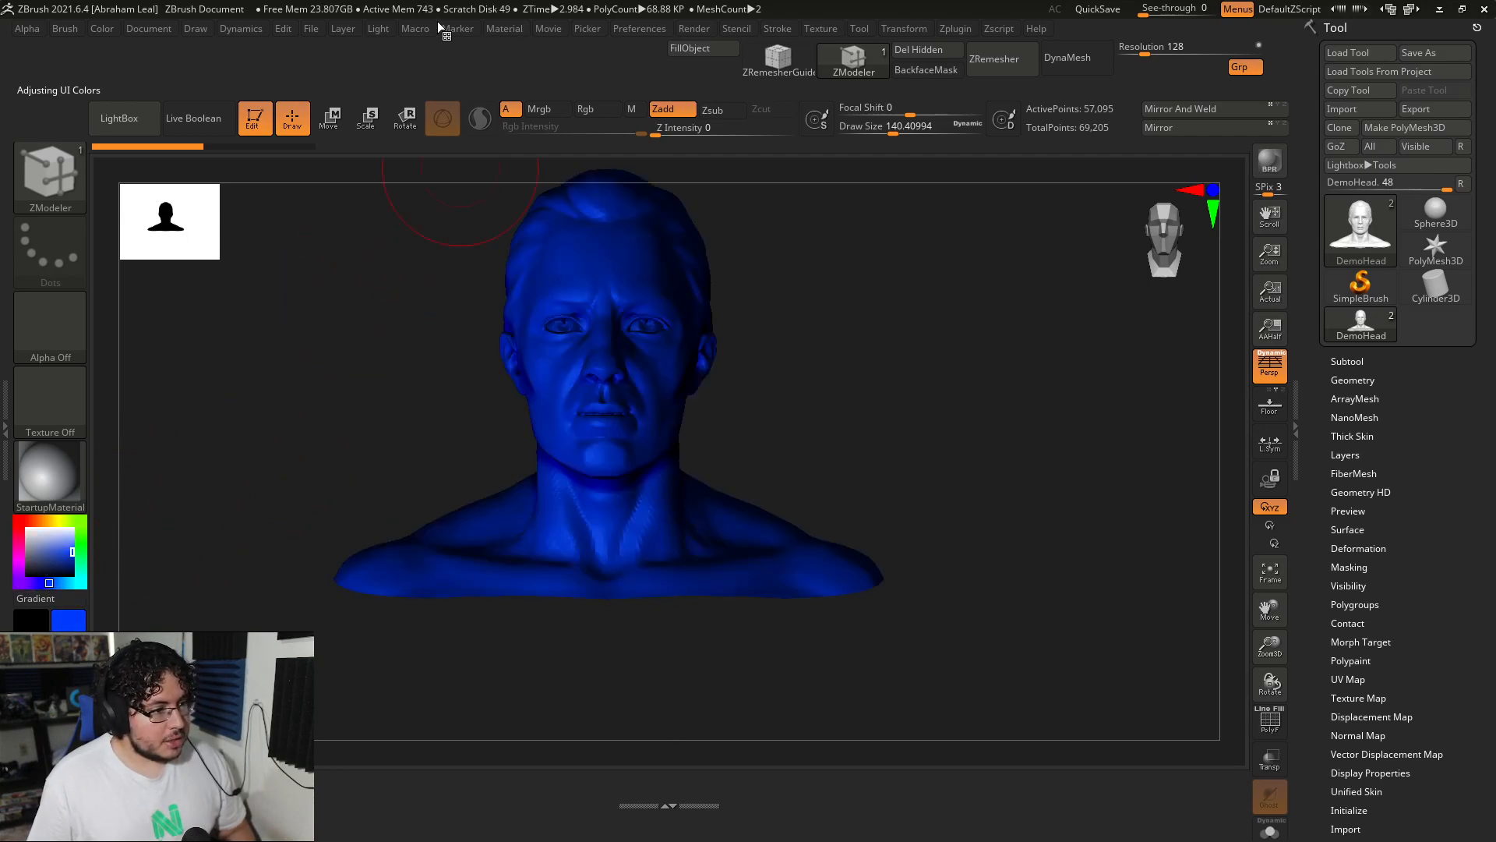
- Assign blue to the Sw1 active switch colour, replacing the orange accents
click(639, 28)
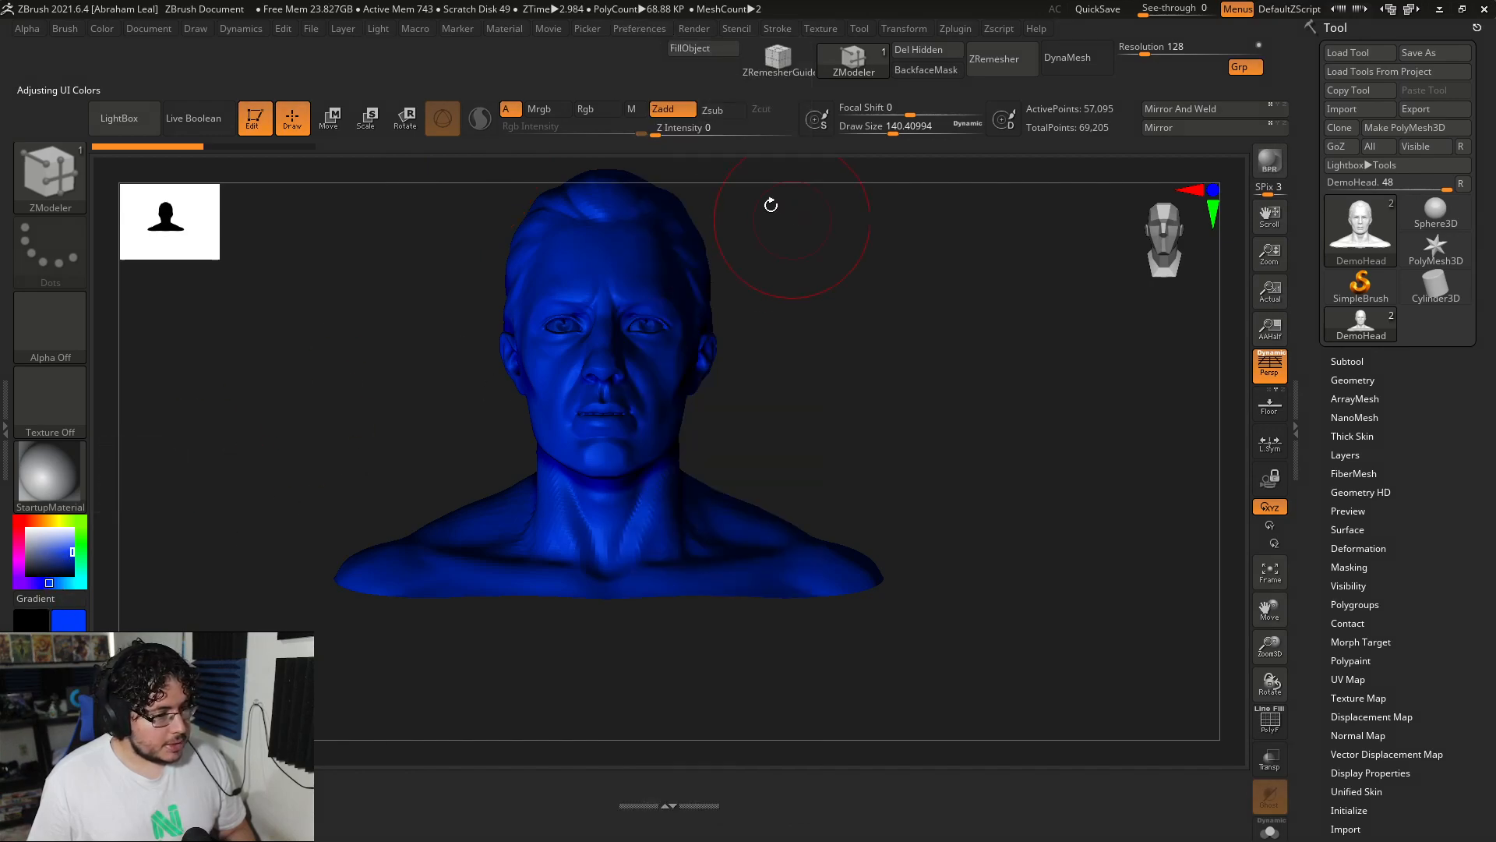
click(640, 28)
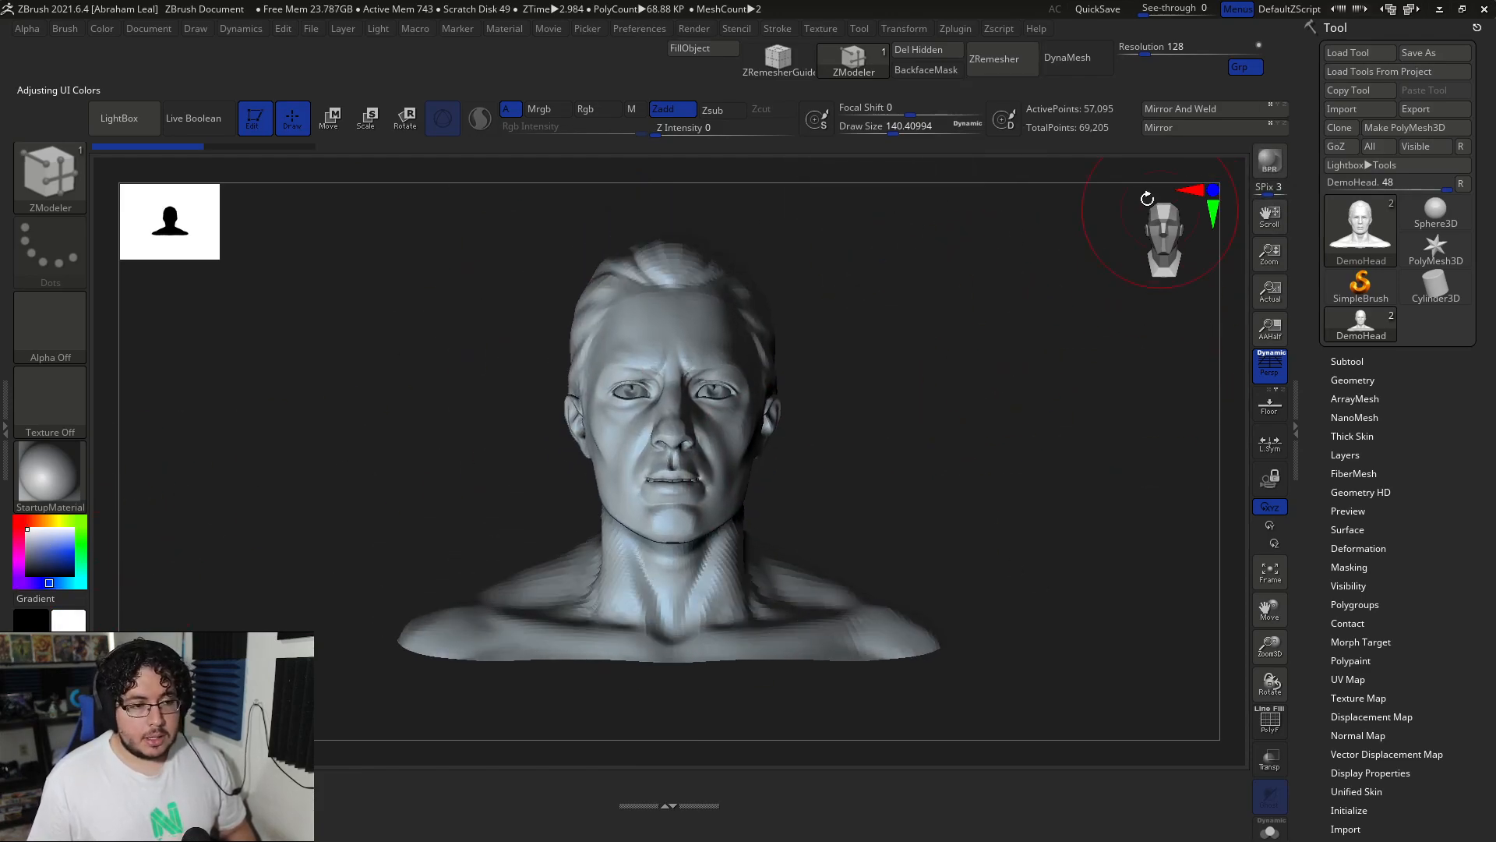
click(639, 29)
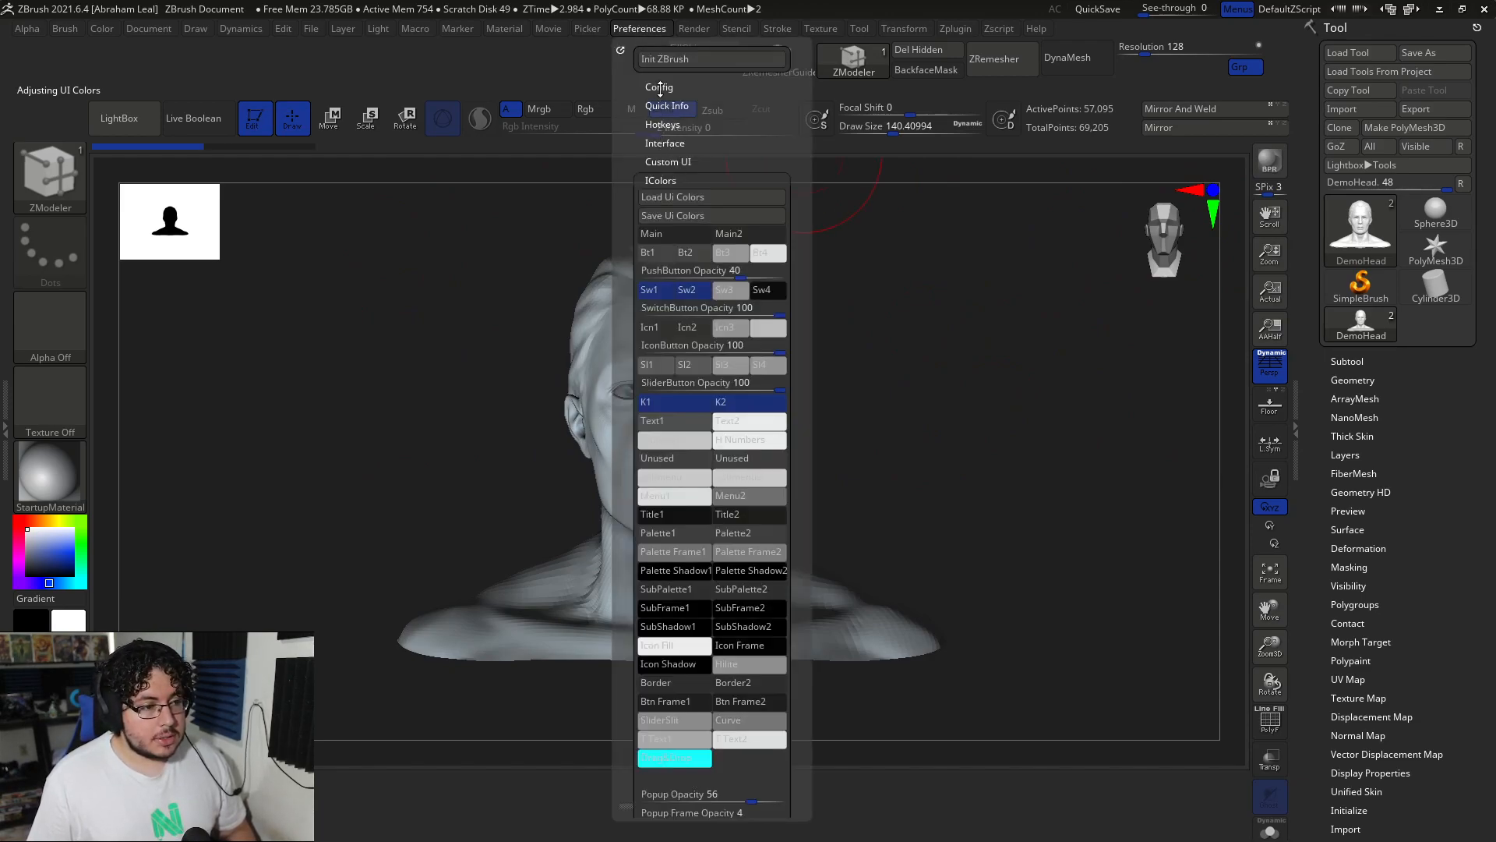
- Save the custom layout as a UI .cfg file via Preferences > Config > Save Ui
click(658, 87)
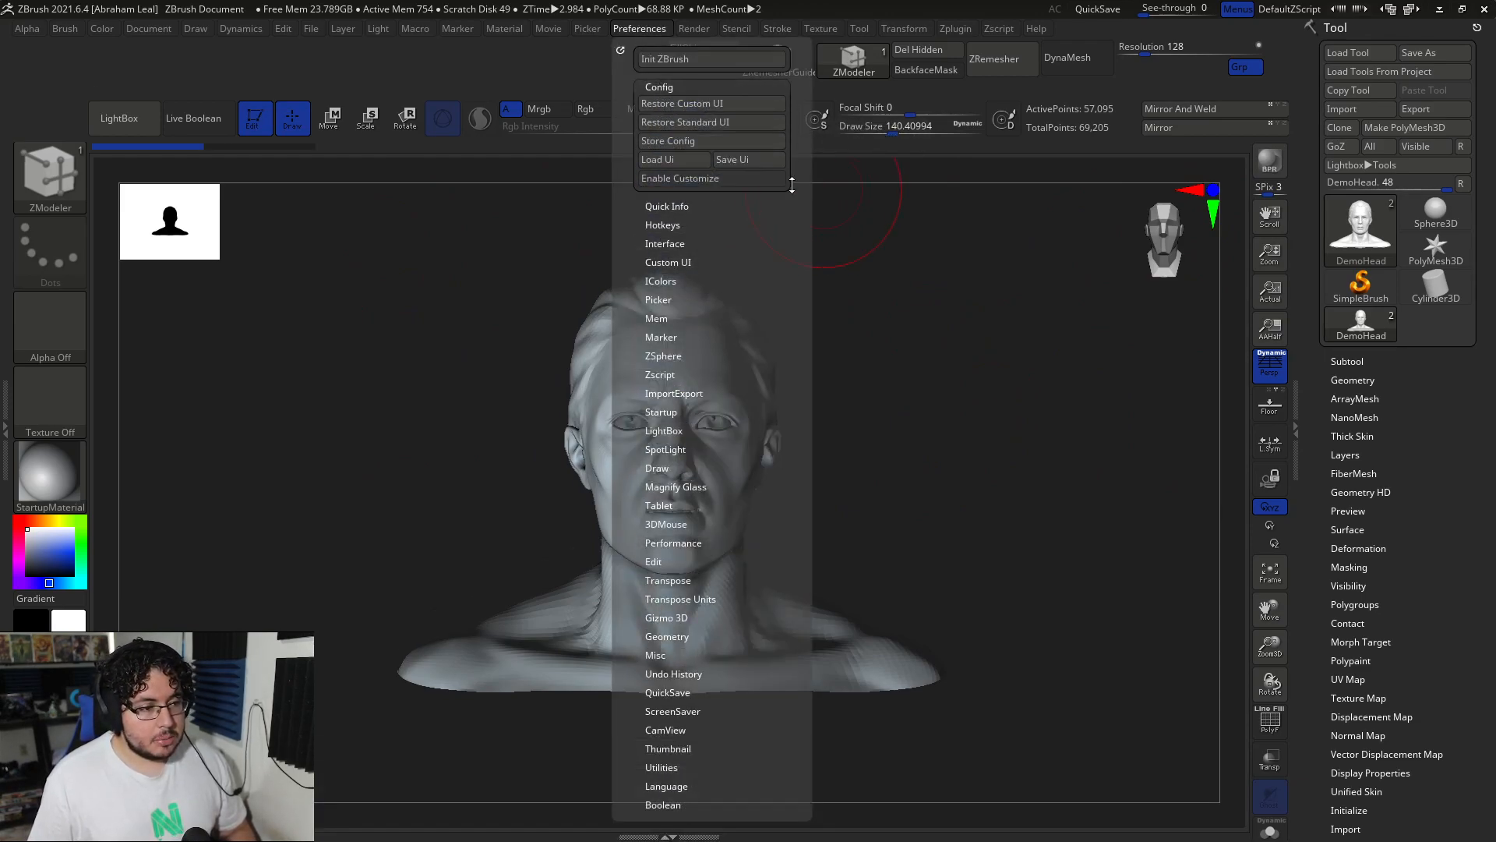
mouse_move(749, 159)
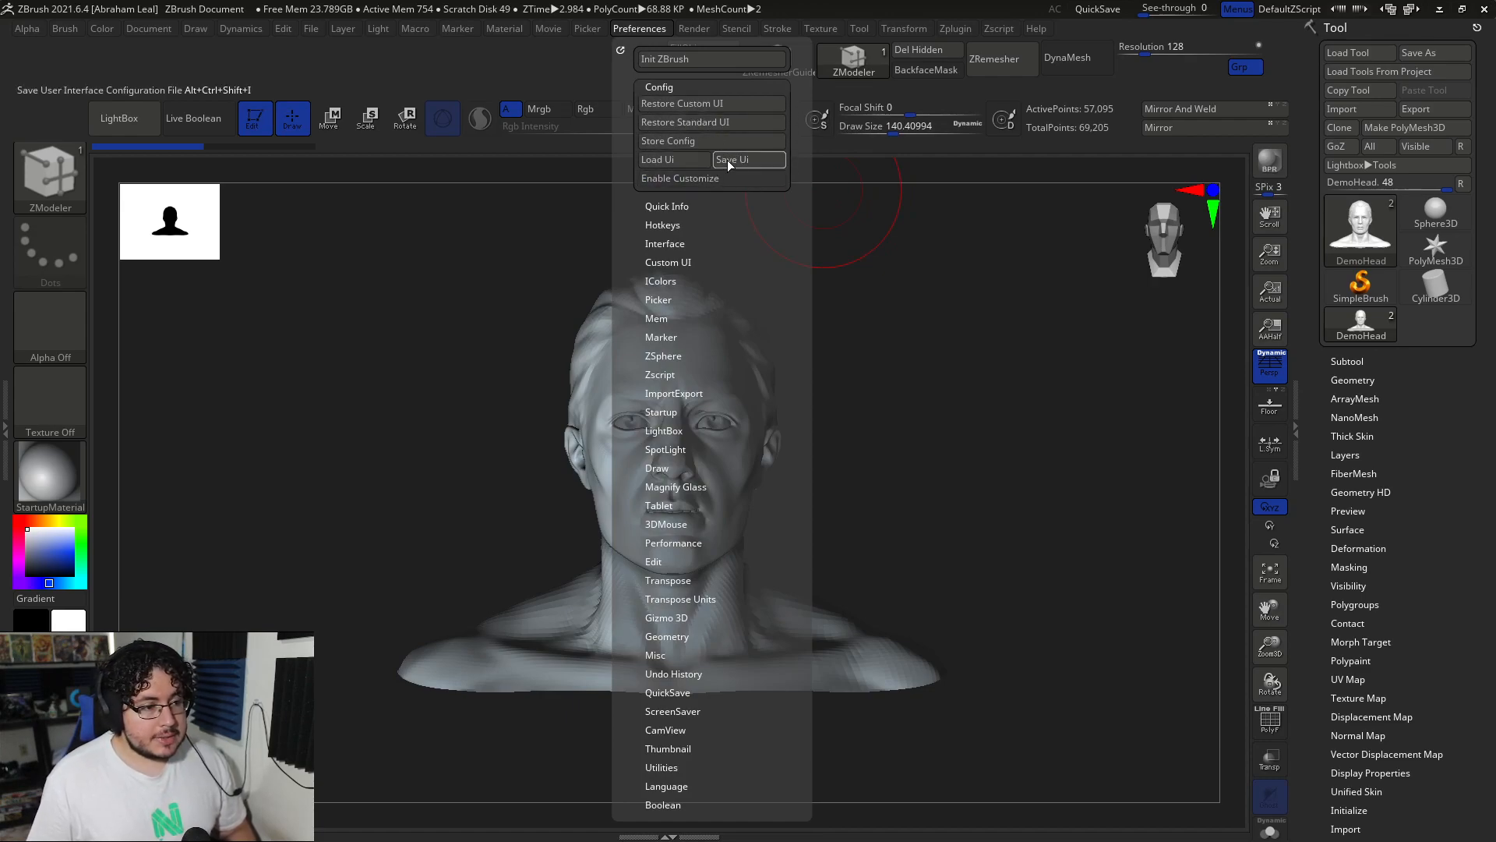
click(734, 159)
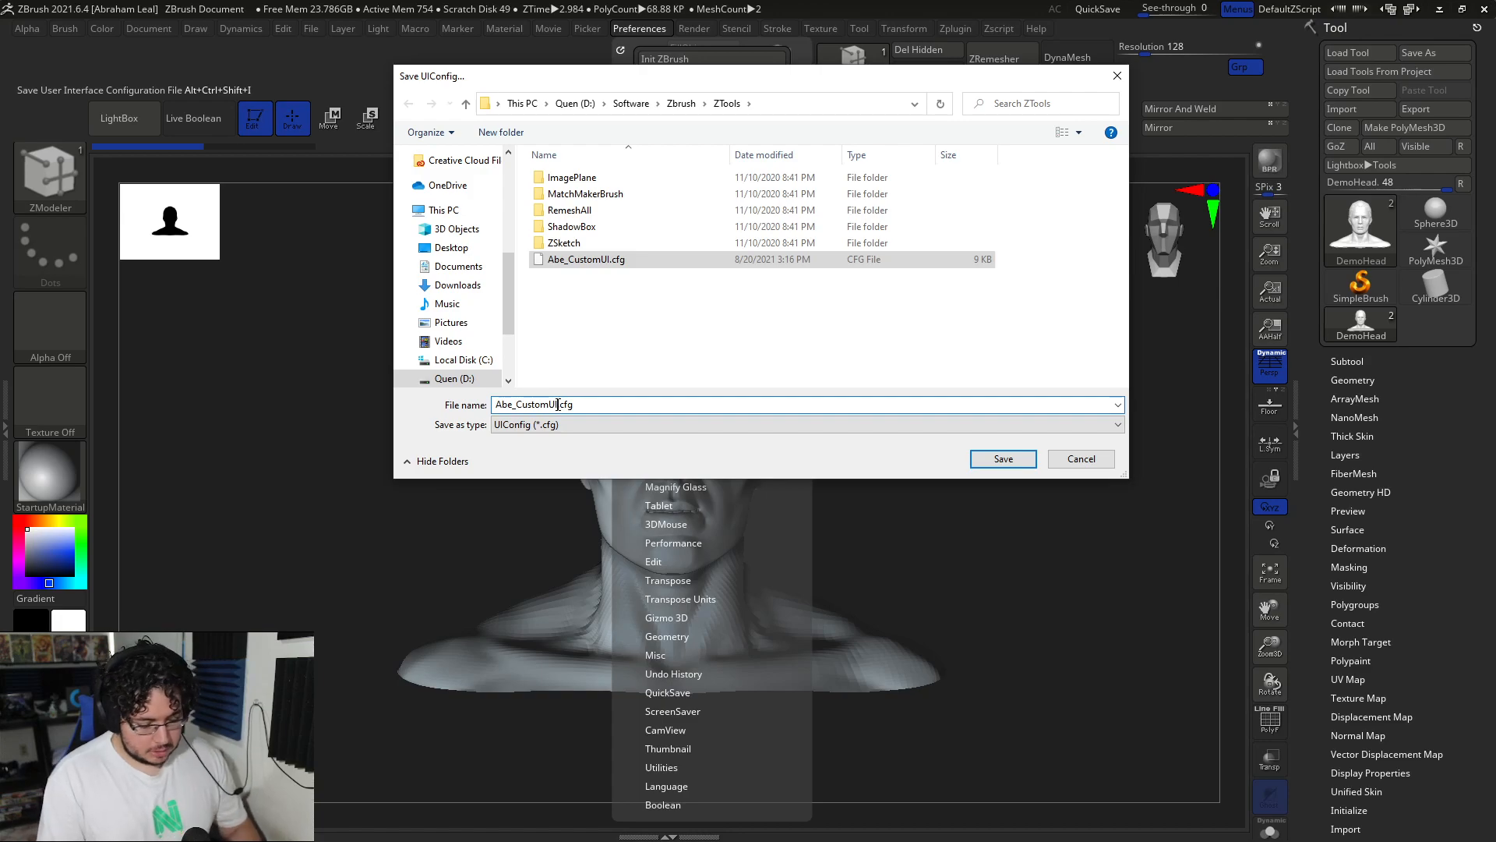
click(1002, 458)
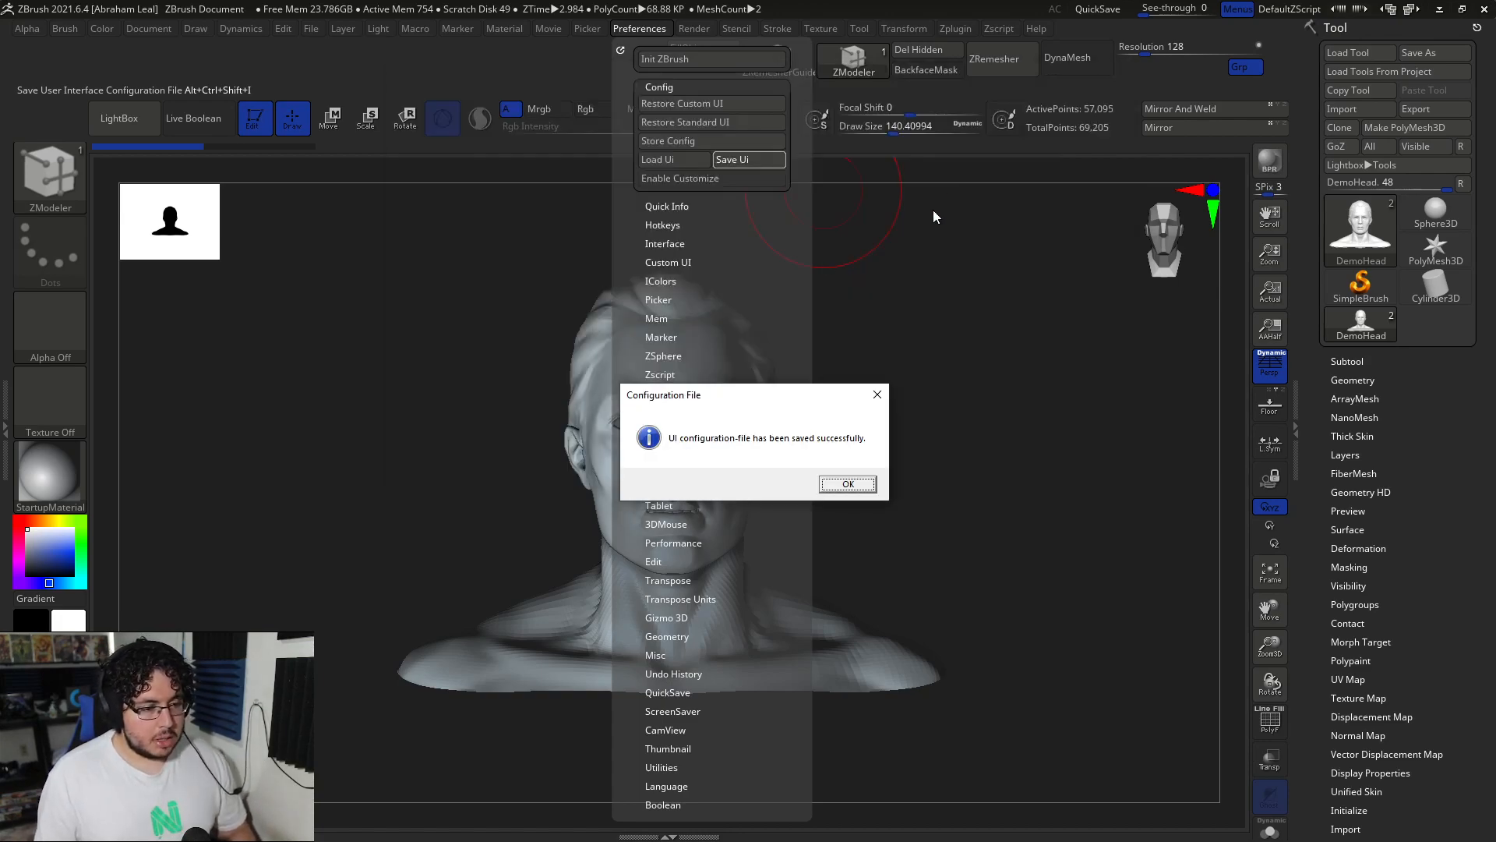
click(846, 483)
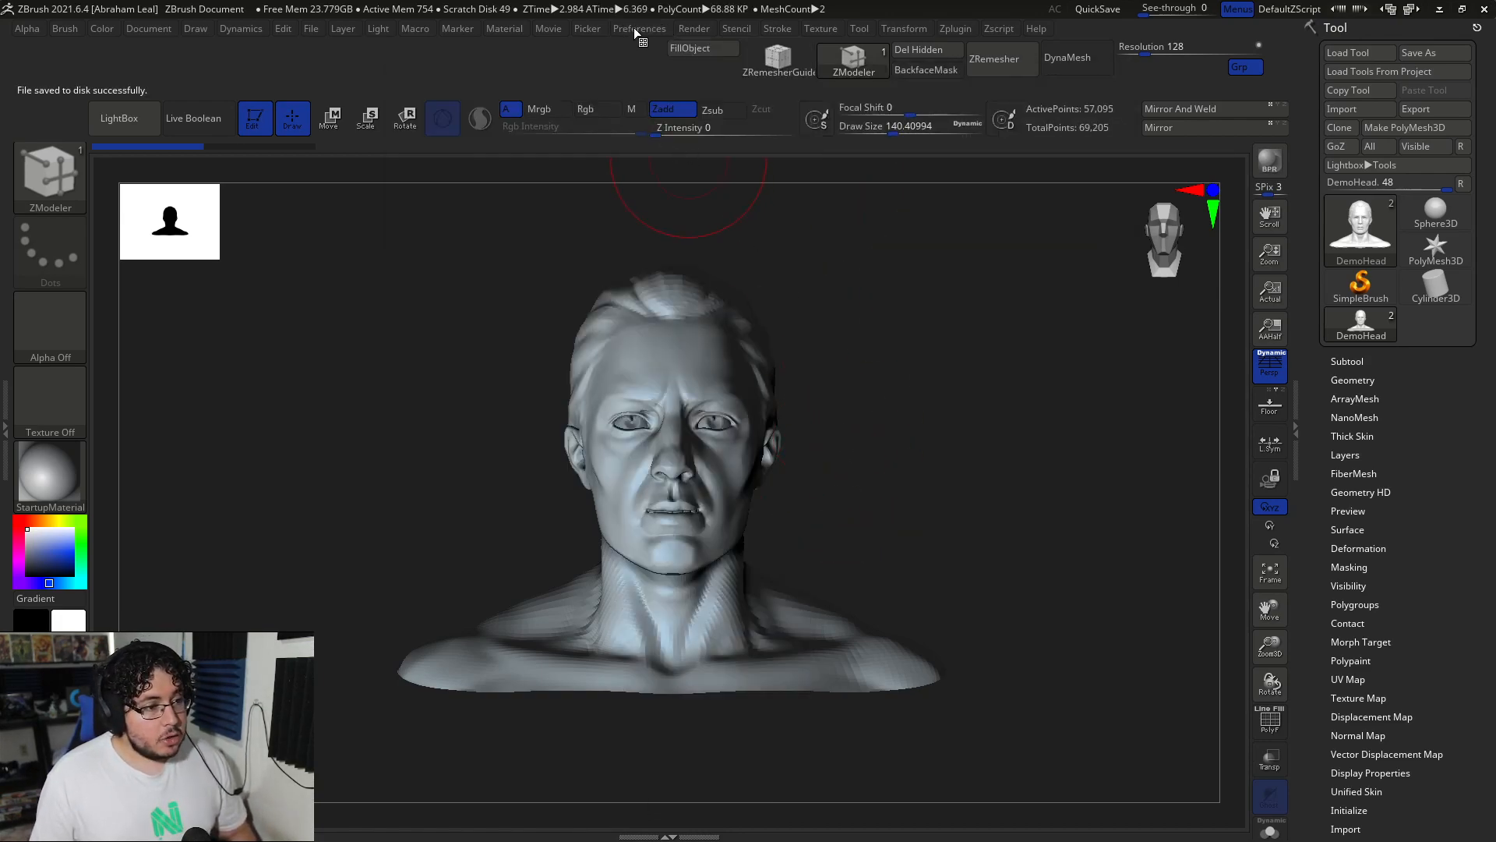
- Store the custom interface as the master configuration loaded at startup
click(639, 28)
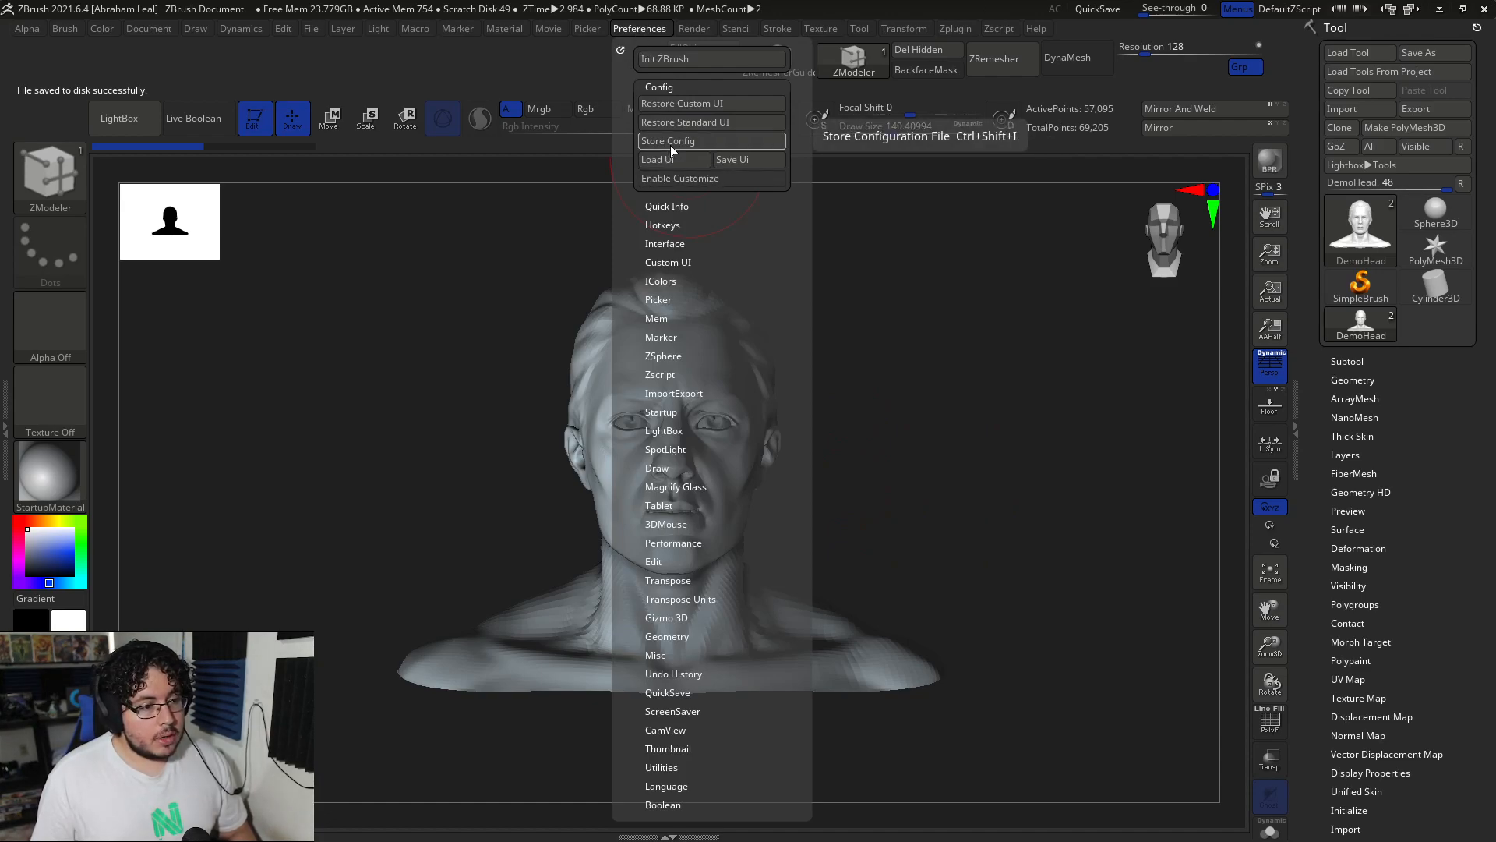
click(668, 142)
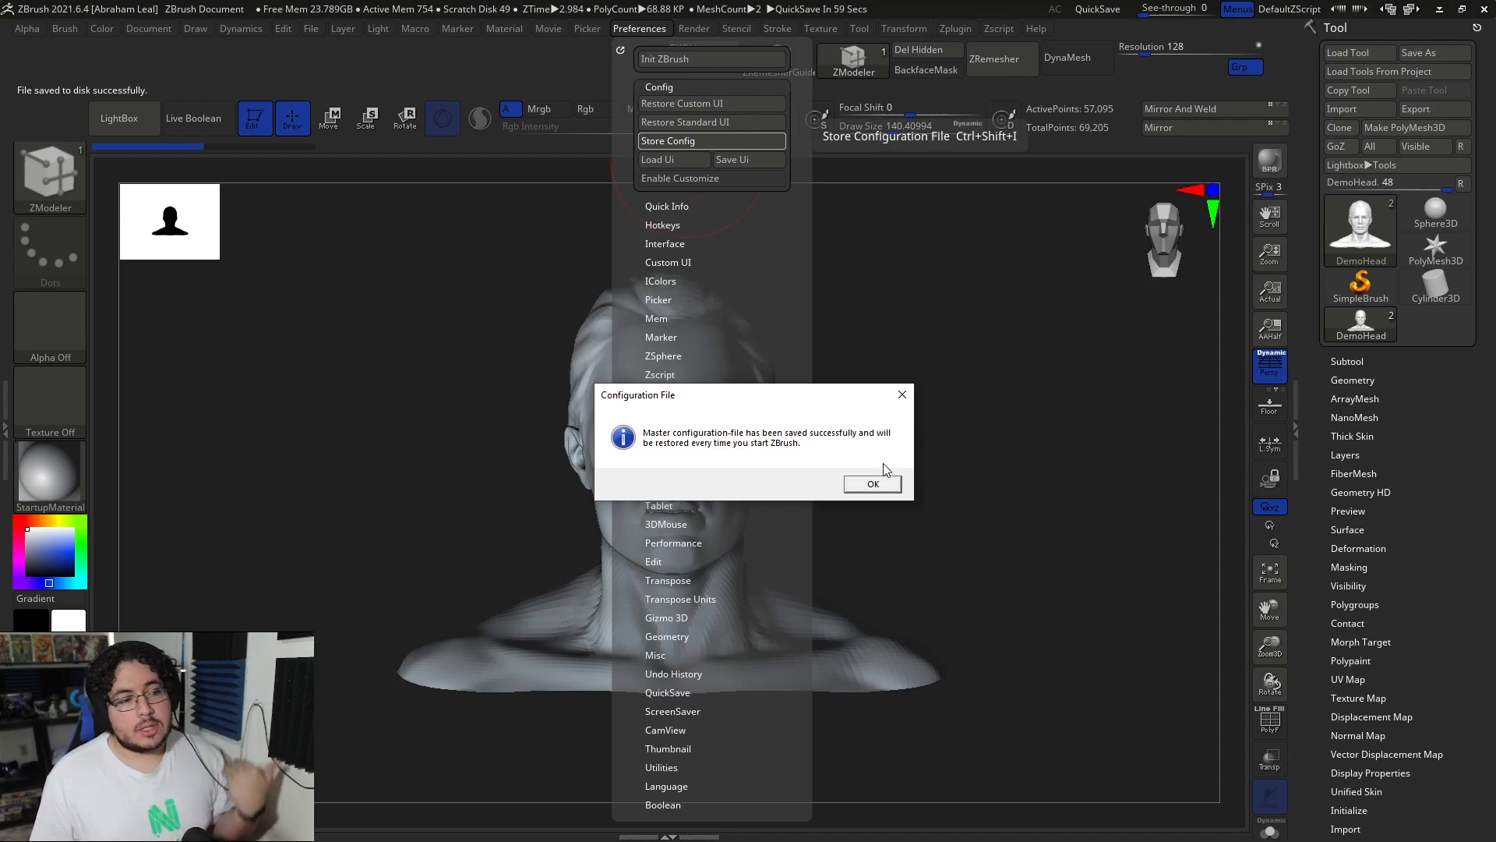
mouse_move(877, 441)
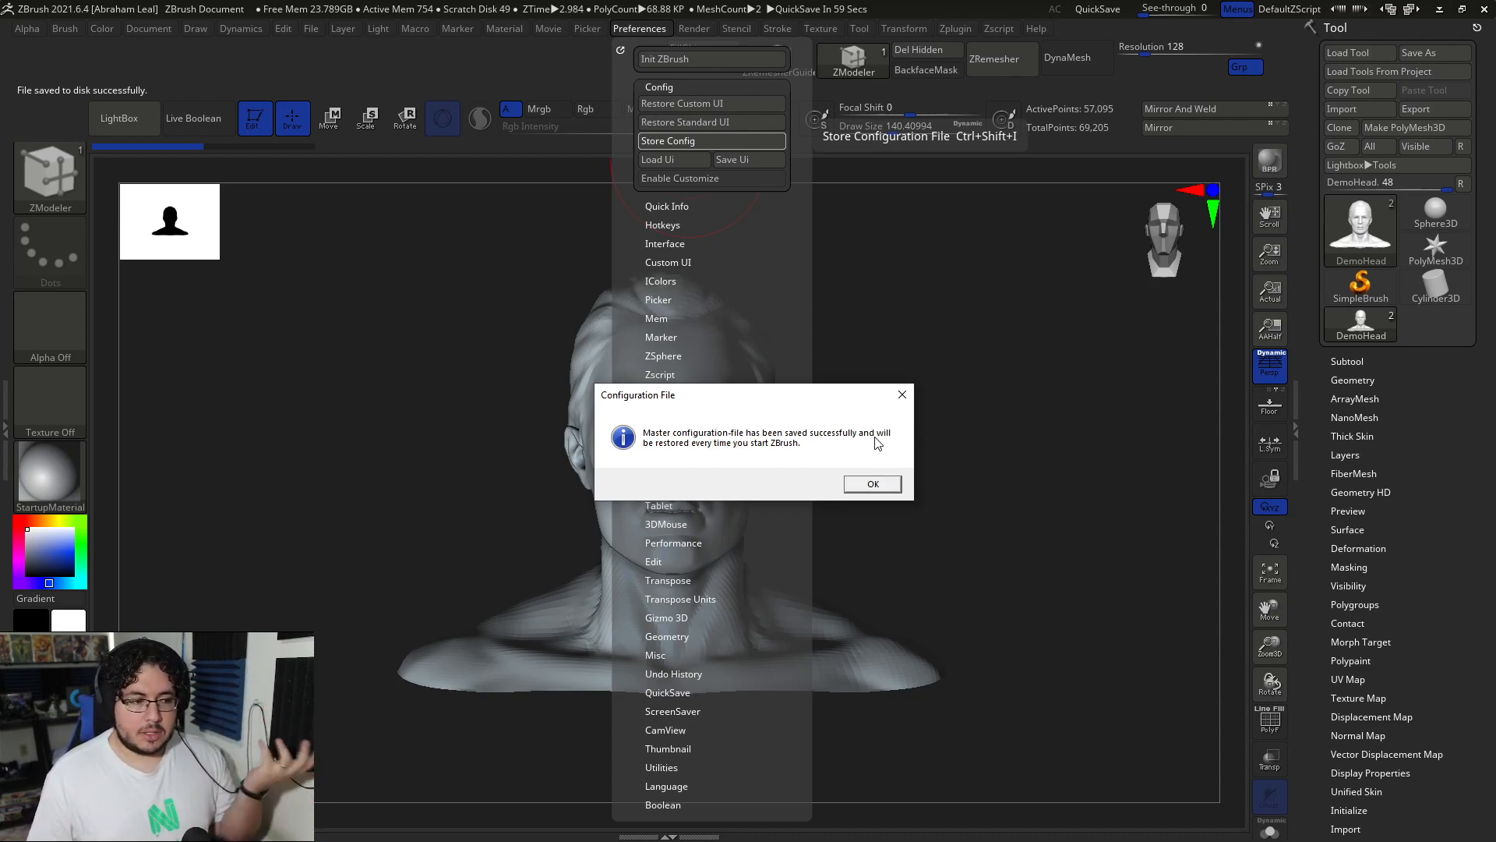
mouse_move(832, 490)
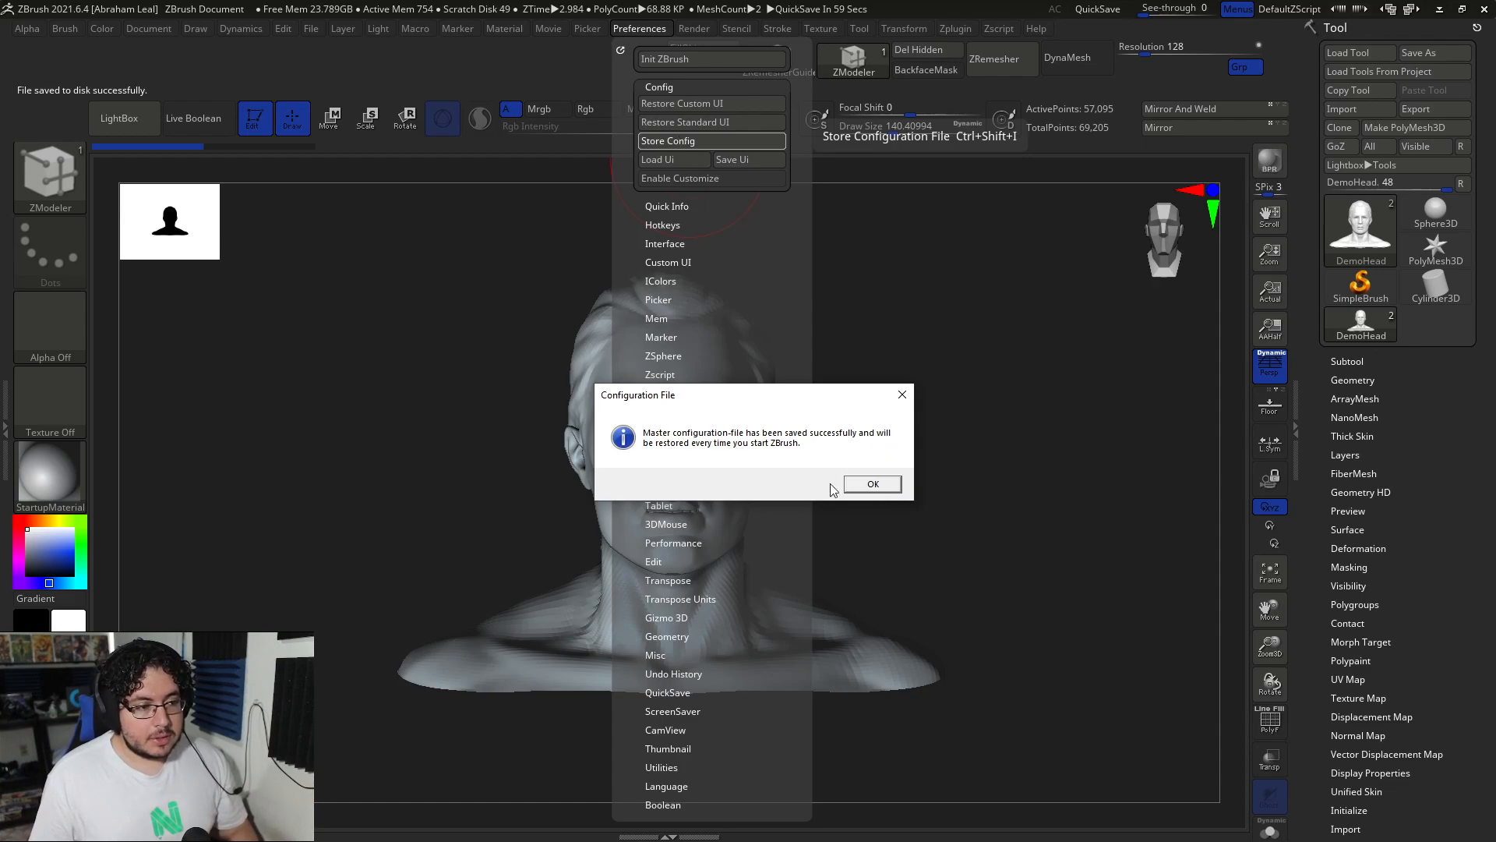
click(870, 483)
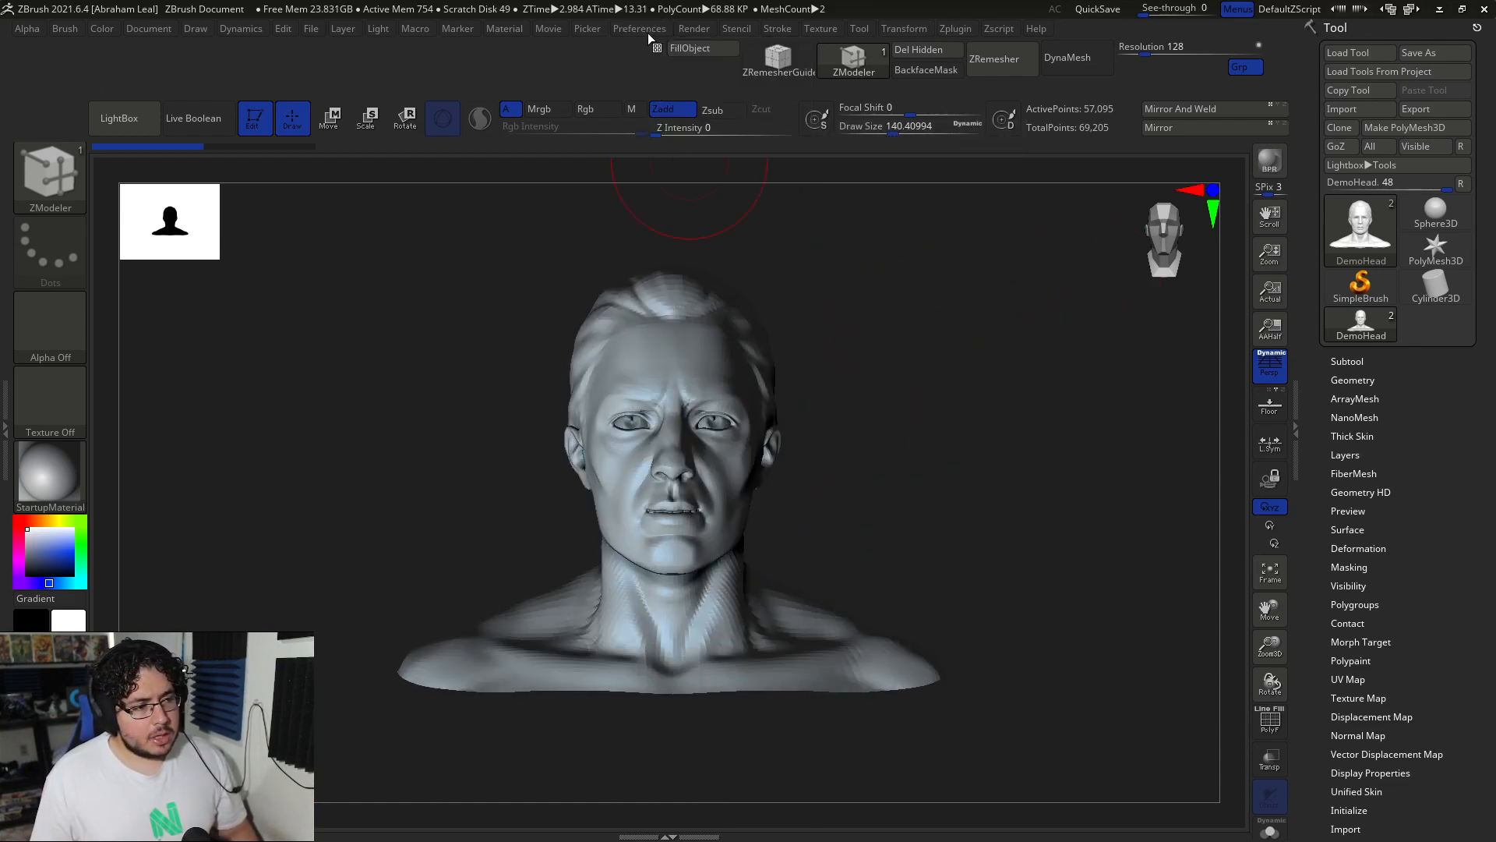
- Review Undo History (10000) and QuickSave (20 min, 1000 files), then answer the delete-QuickSaves prompt
click(639, 28)
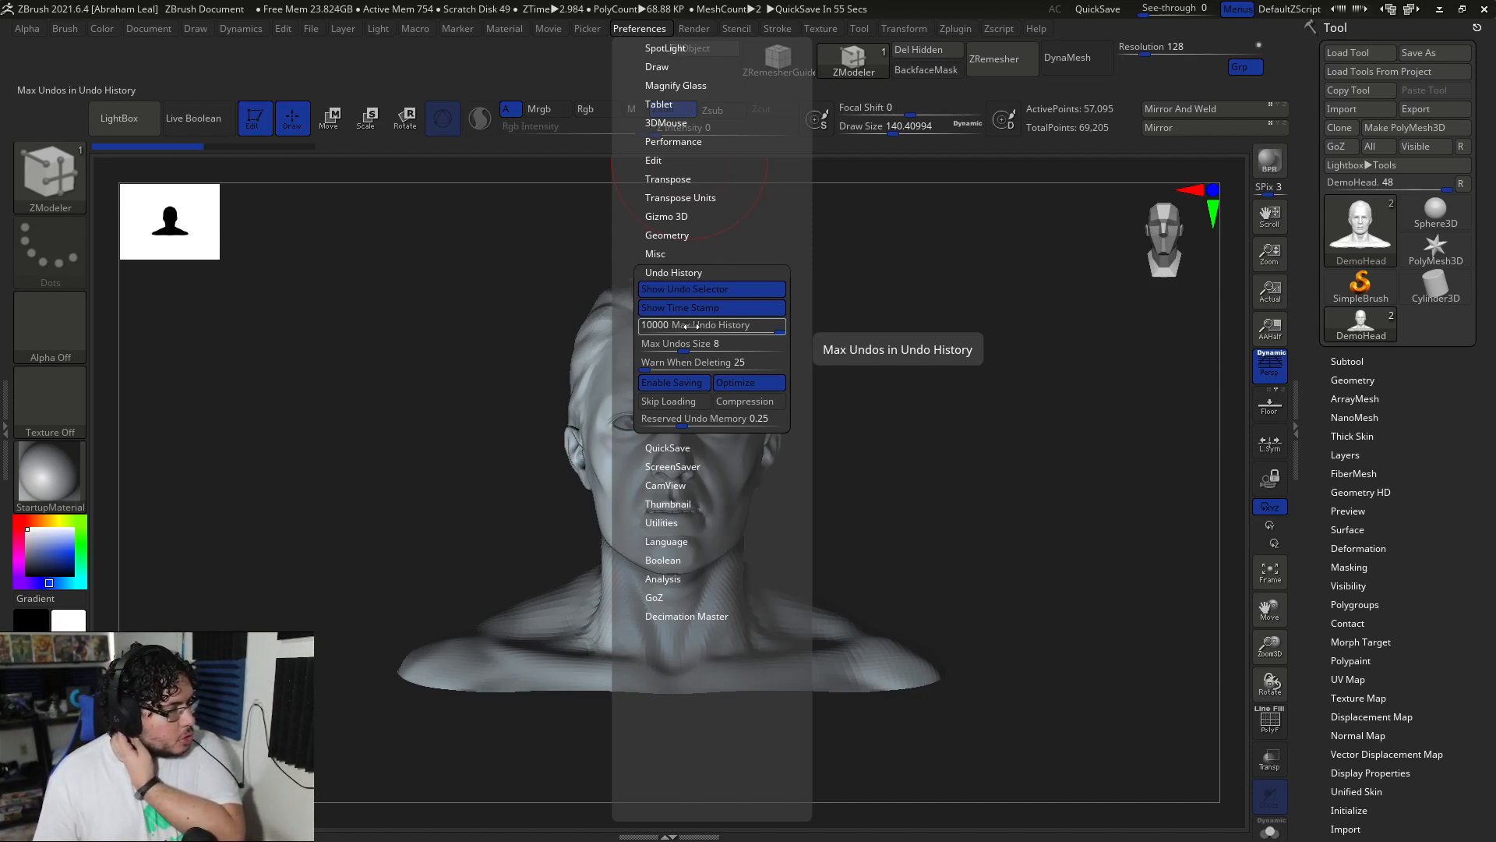
mouse_move(710, 290)
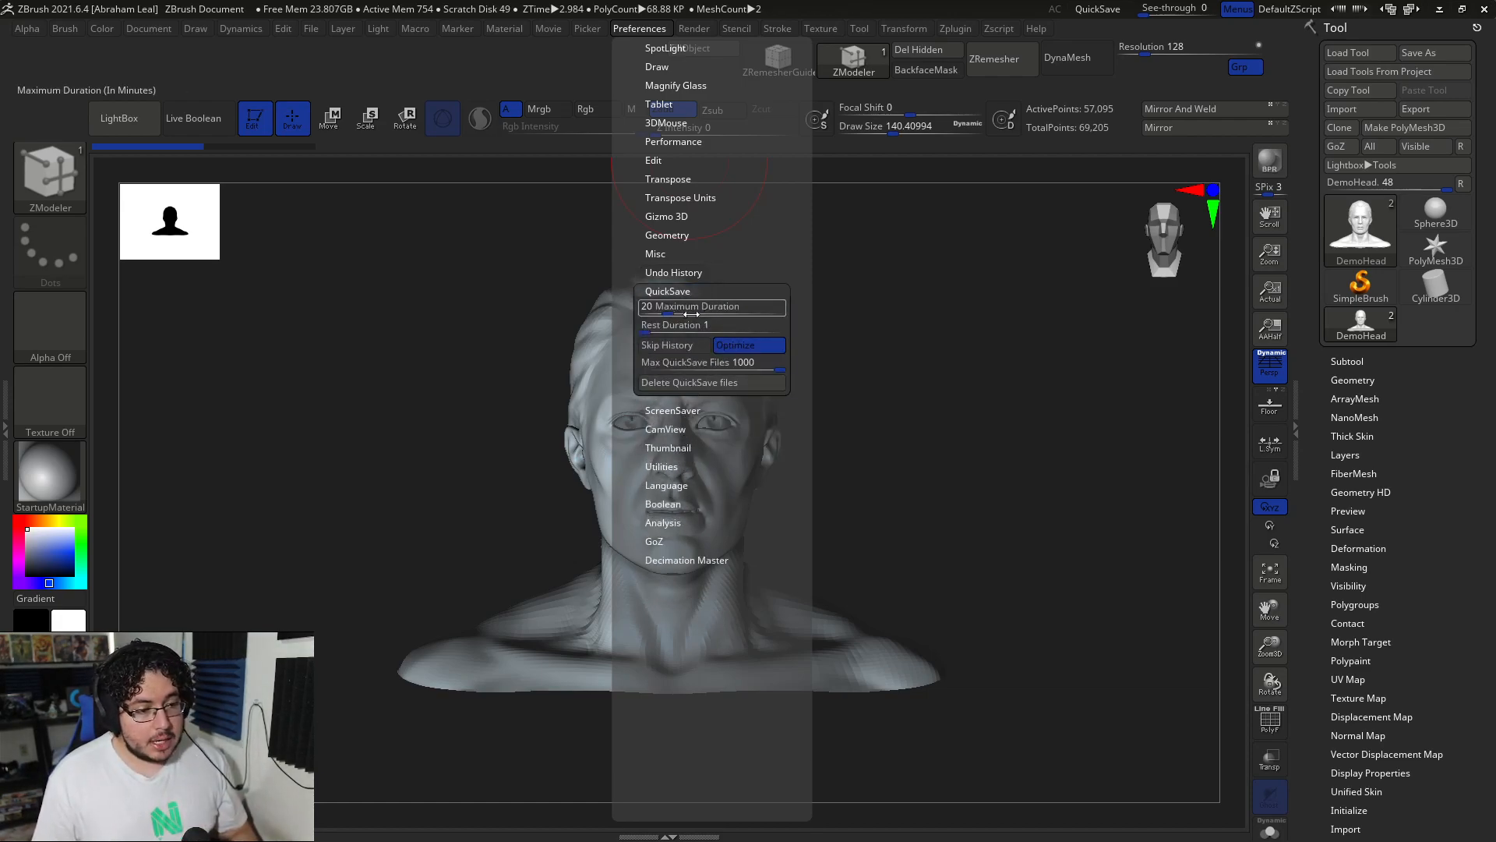
mouse_move(713, 305)
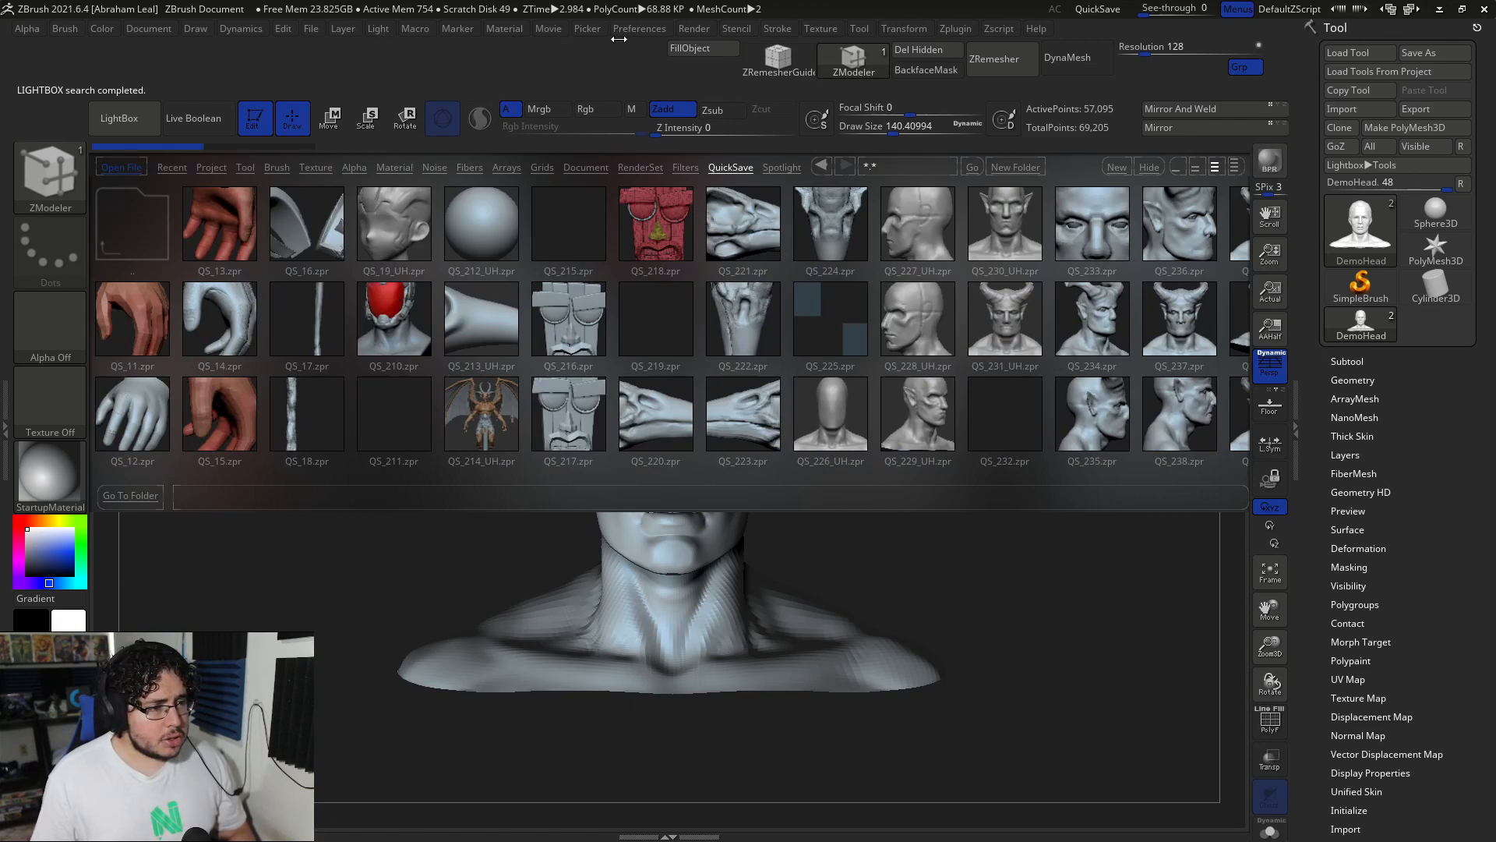
click(639, 29)
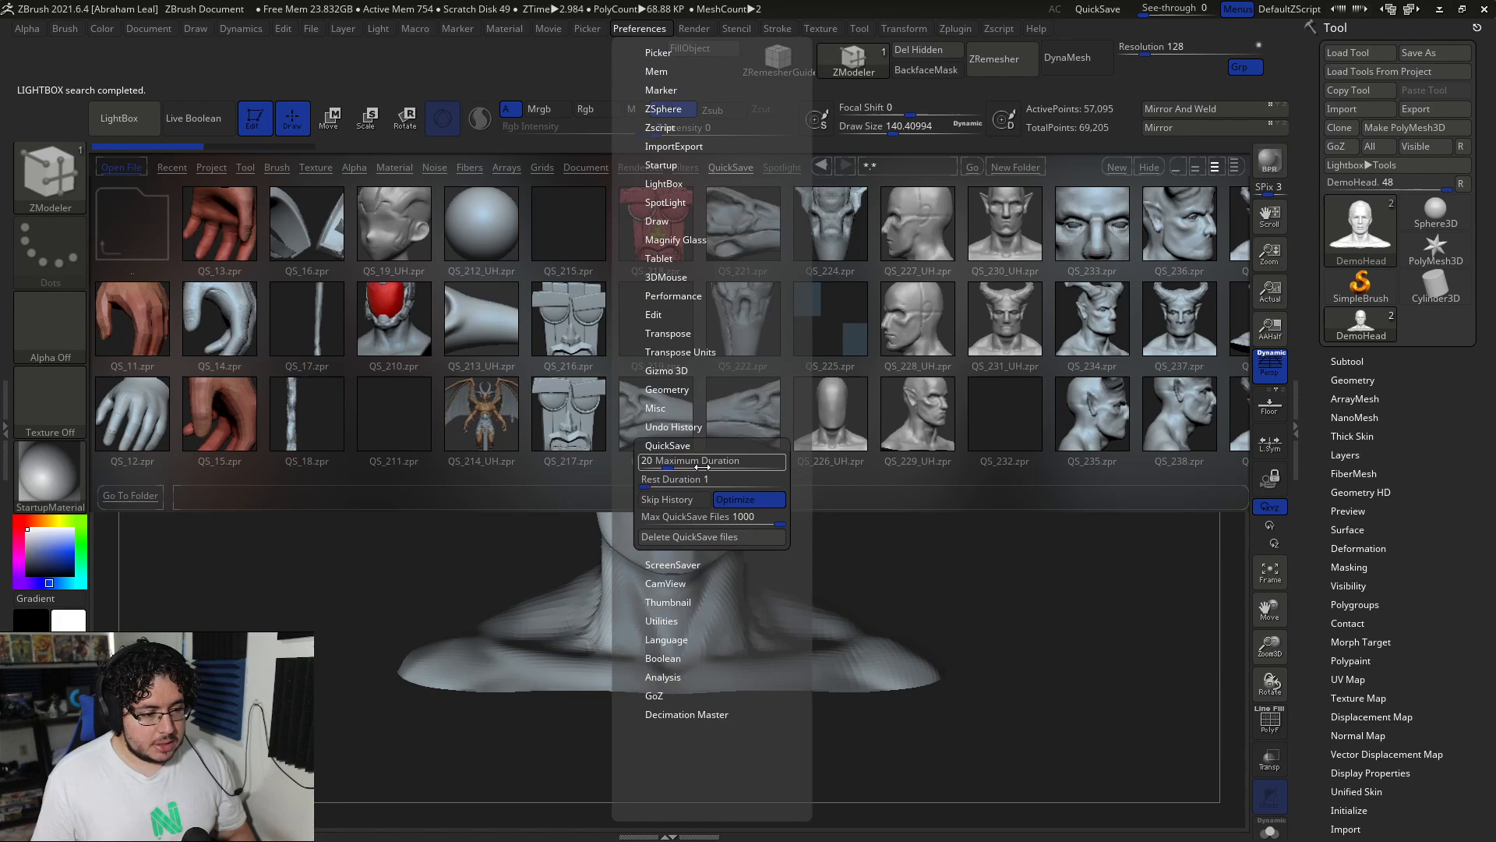
mouse_move(710, 478)
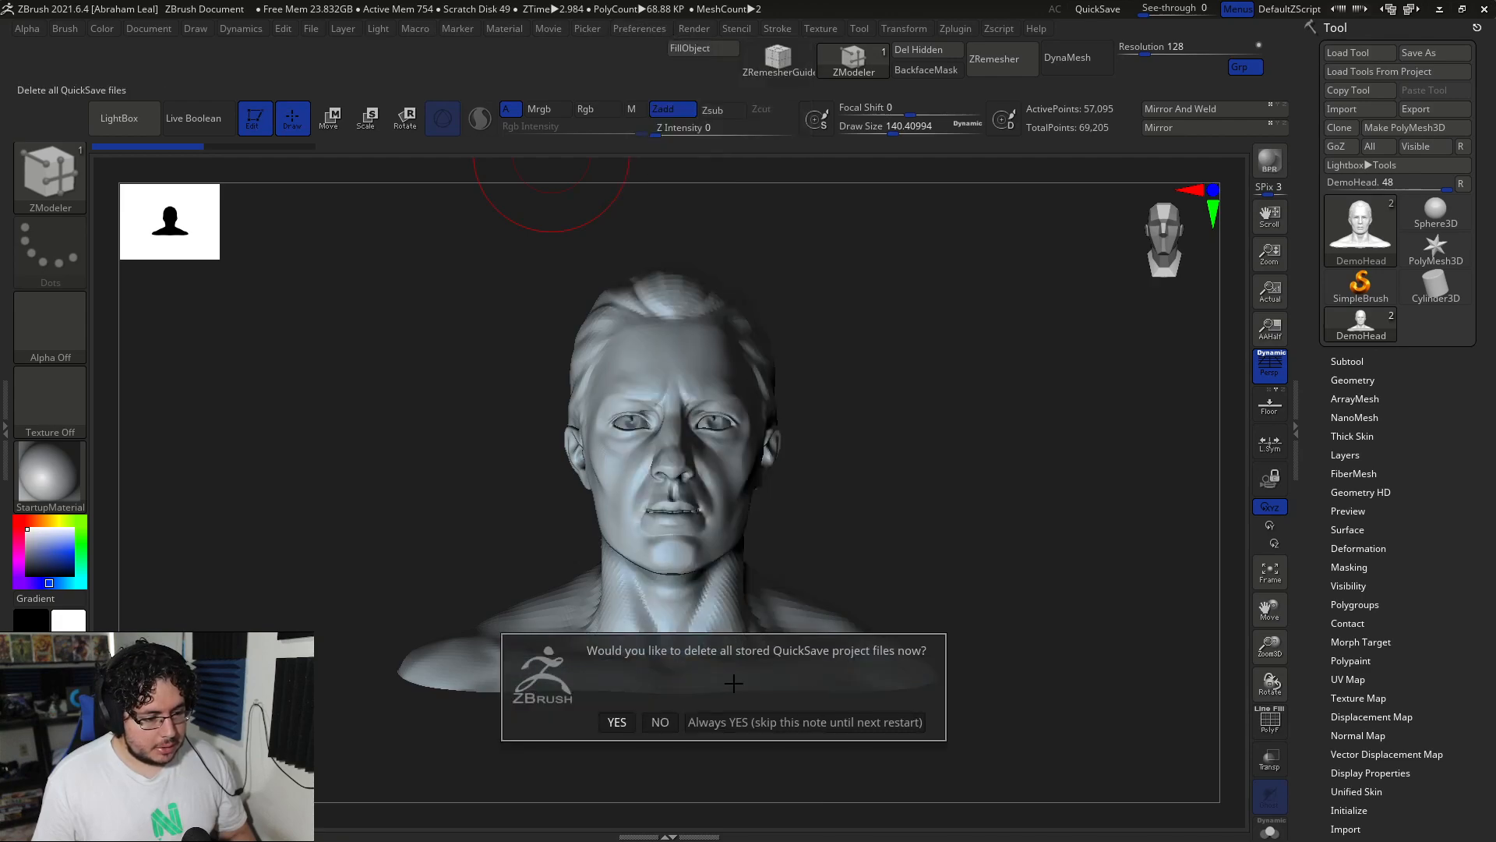
click(658, 722)
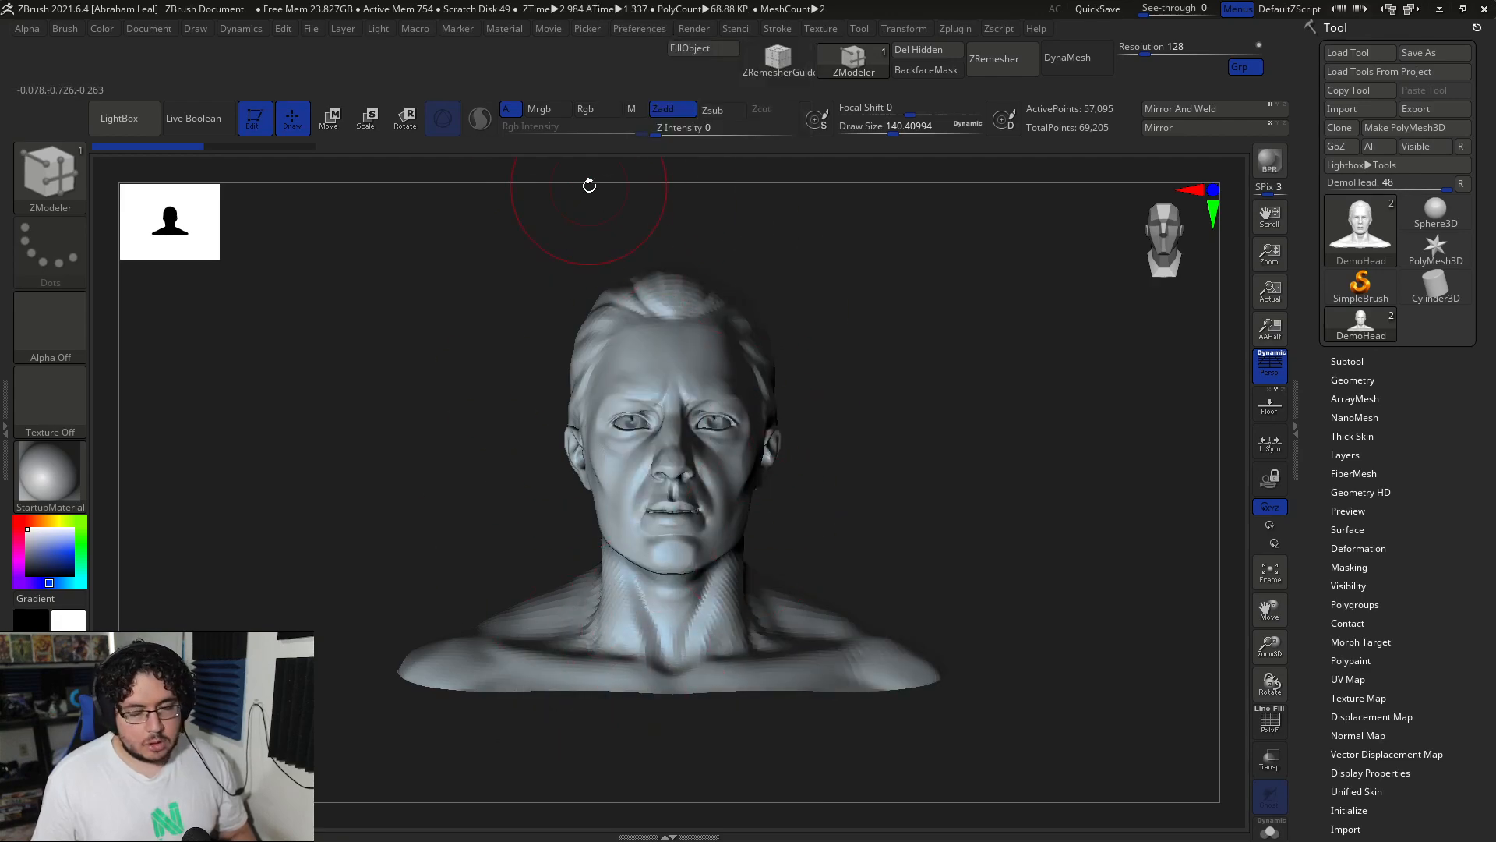
- Set the ScreenSaver Timer to 360 seconds in Preferences > ScreenSaver
click(639, 28)
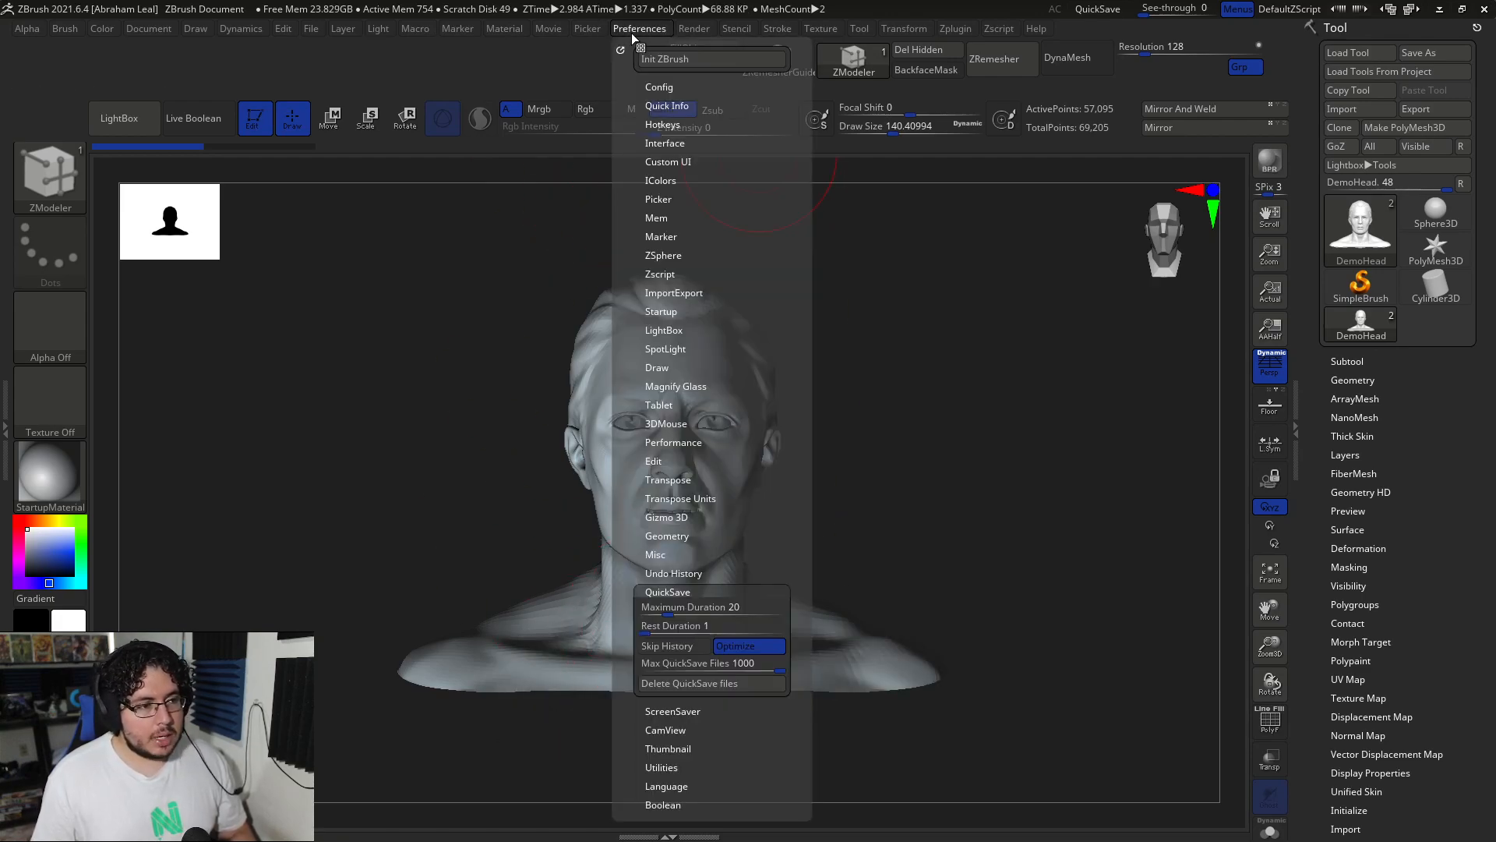
scroll(down, 3)
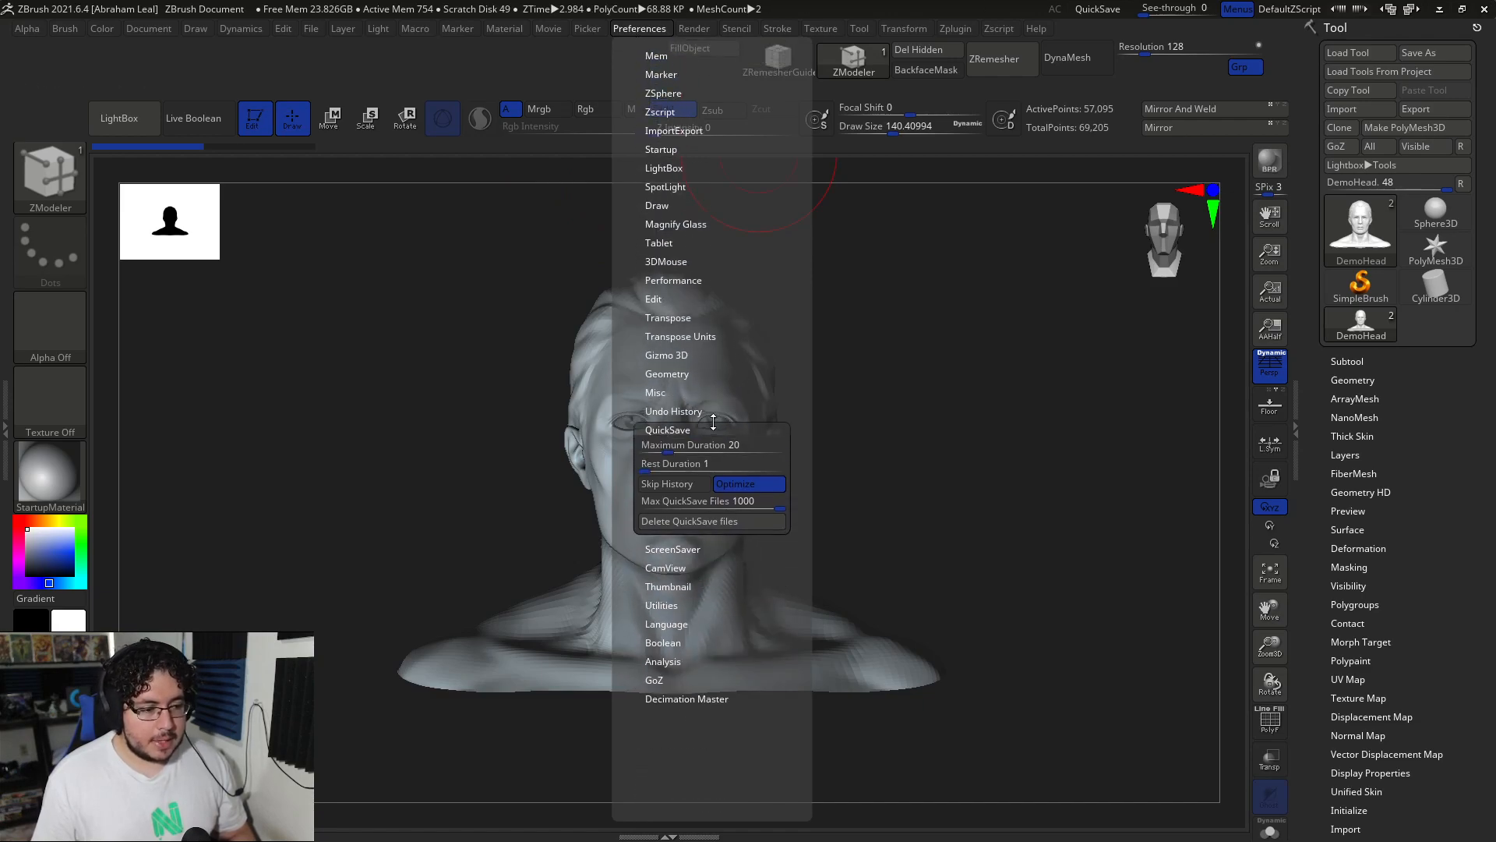
click(667, 431)
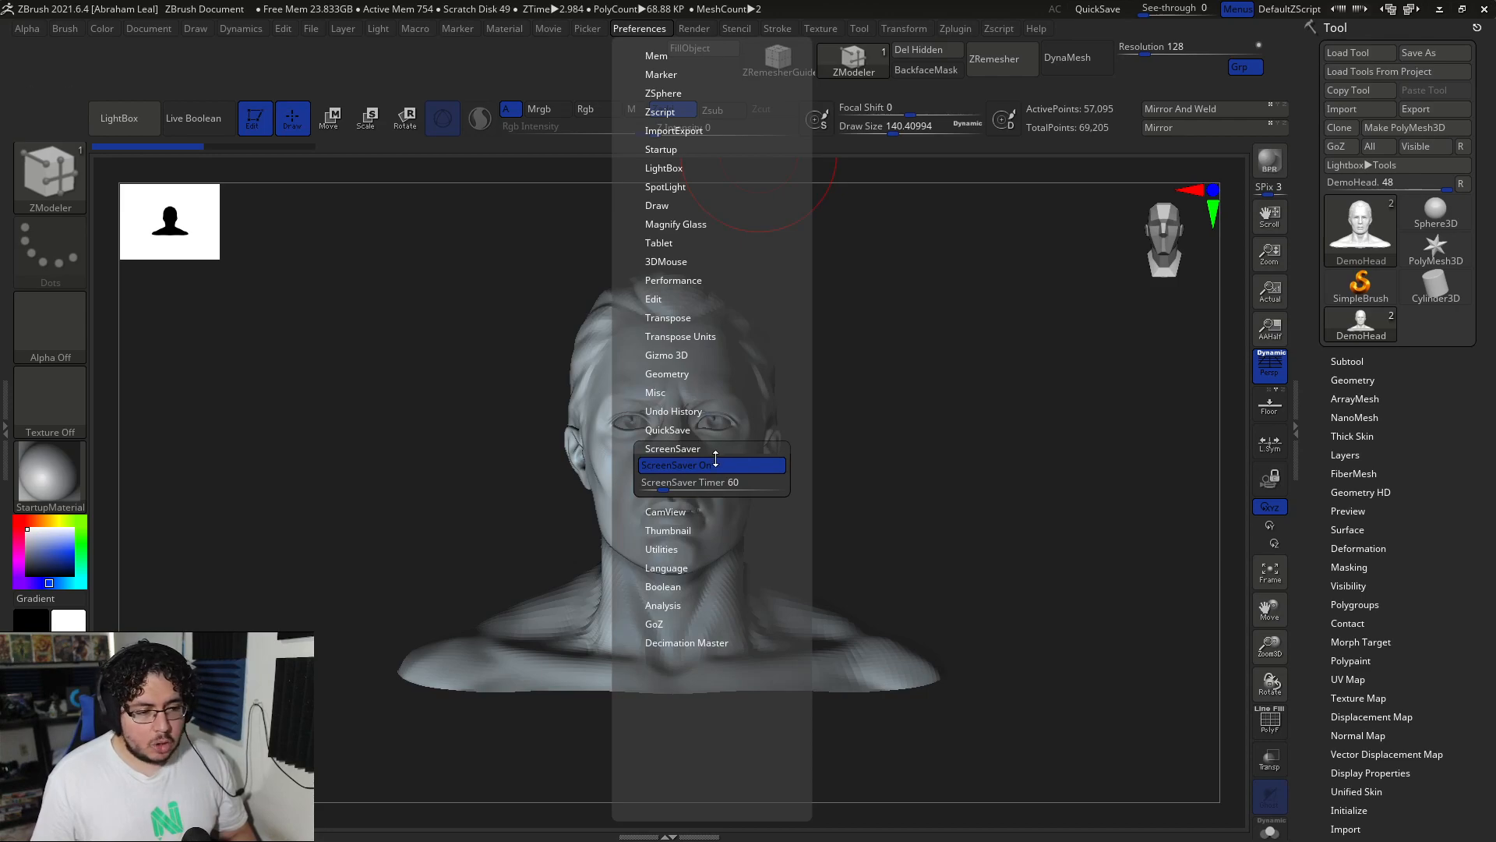
mouse_move(712, 481)
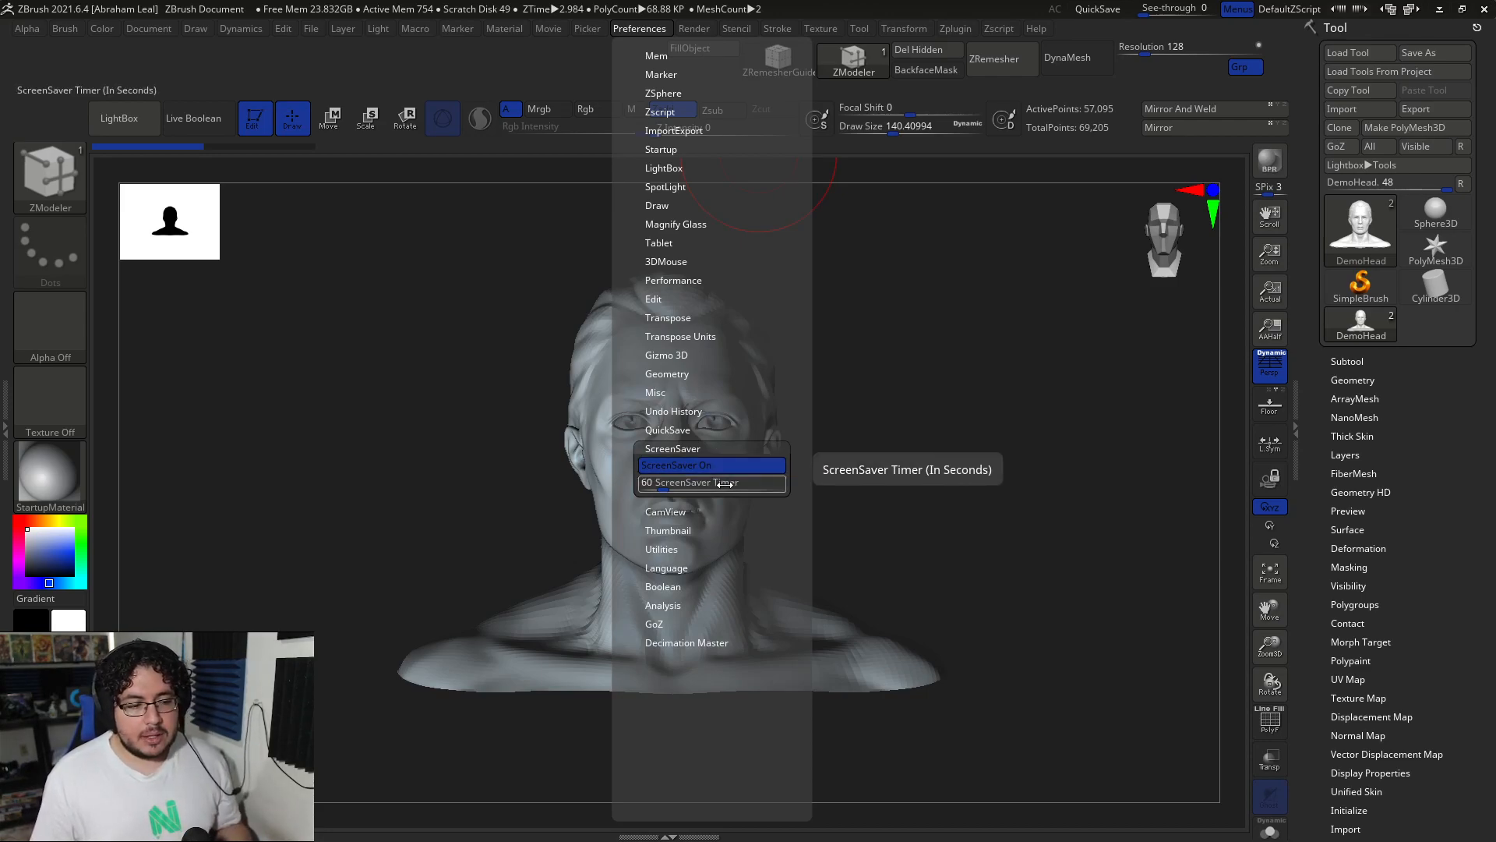
mouse_move(706, 464)
text(360)
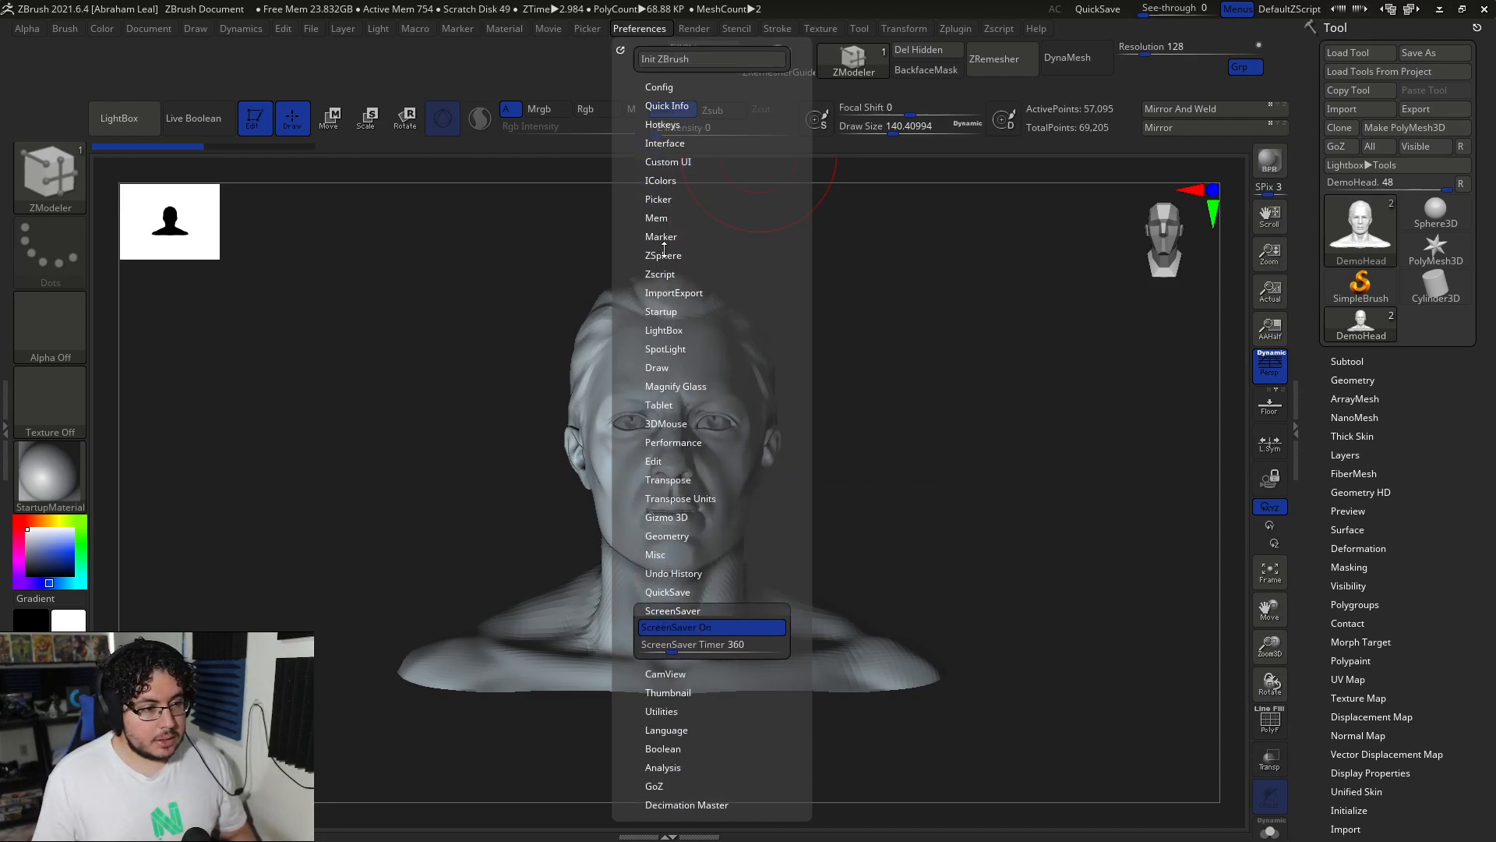
- Re-store the settings as the master configuration
click(658, 88)
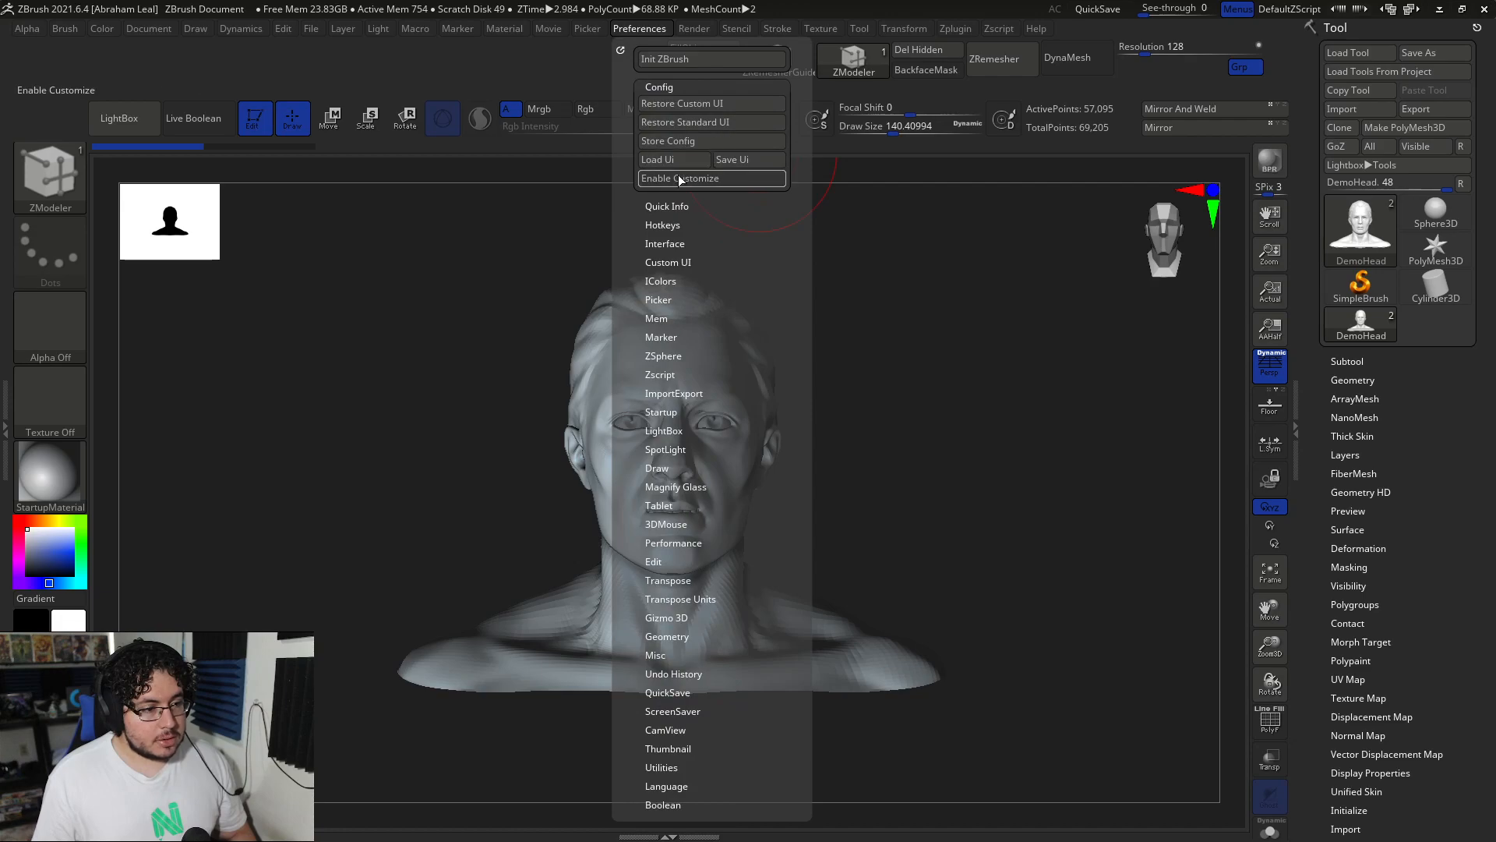
click(668, 141)
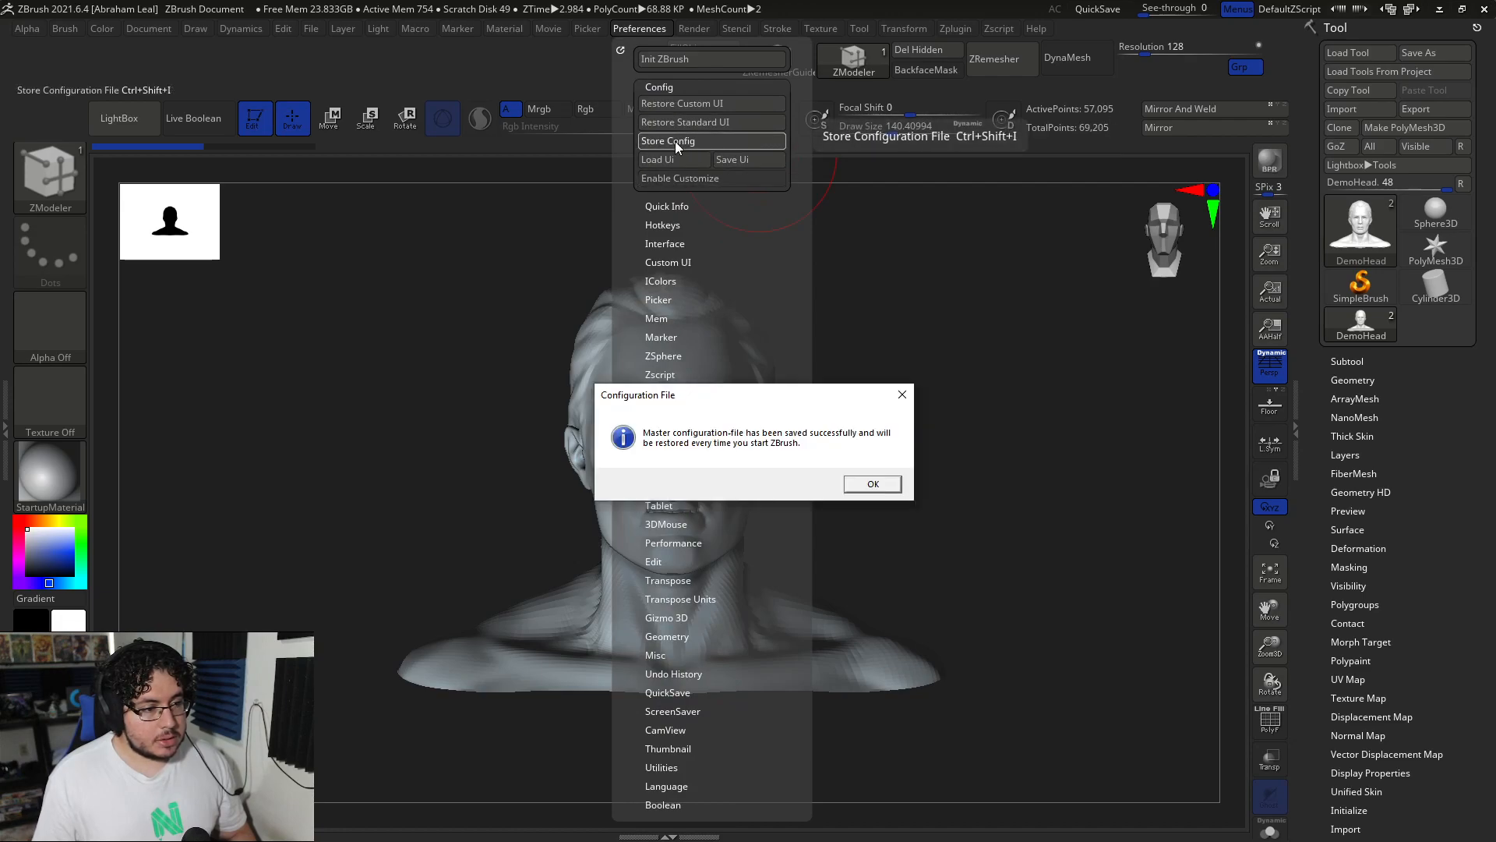
click(869, 483)
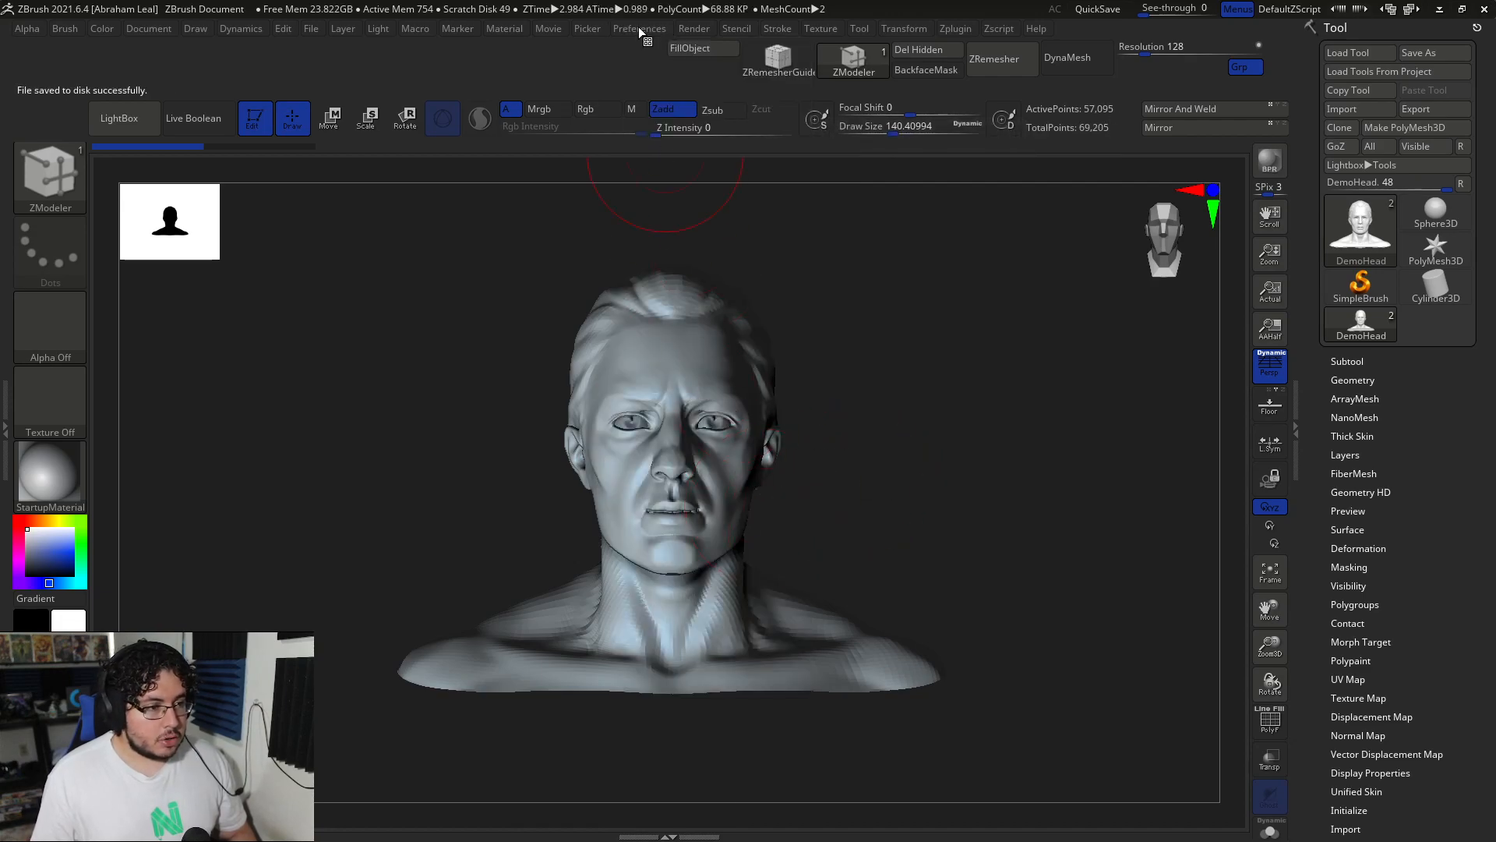
click(639, 28)
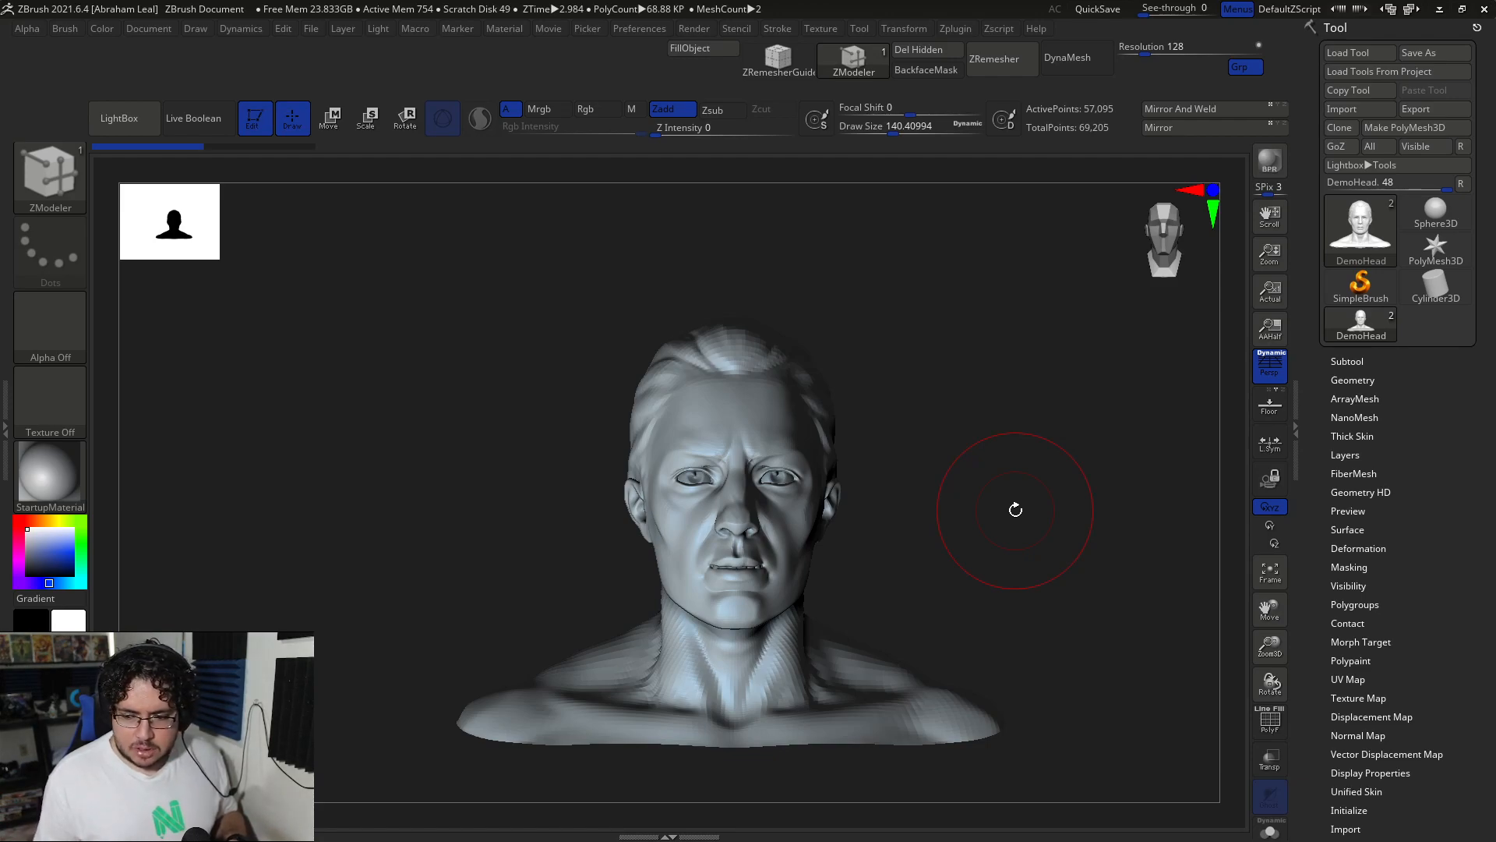
mouse_move(890, 435)
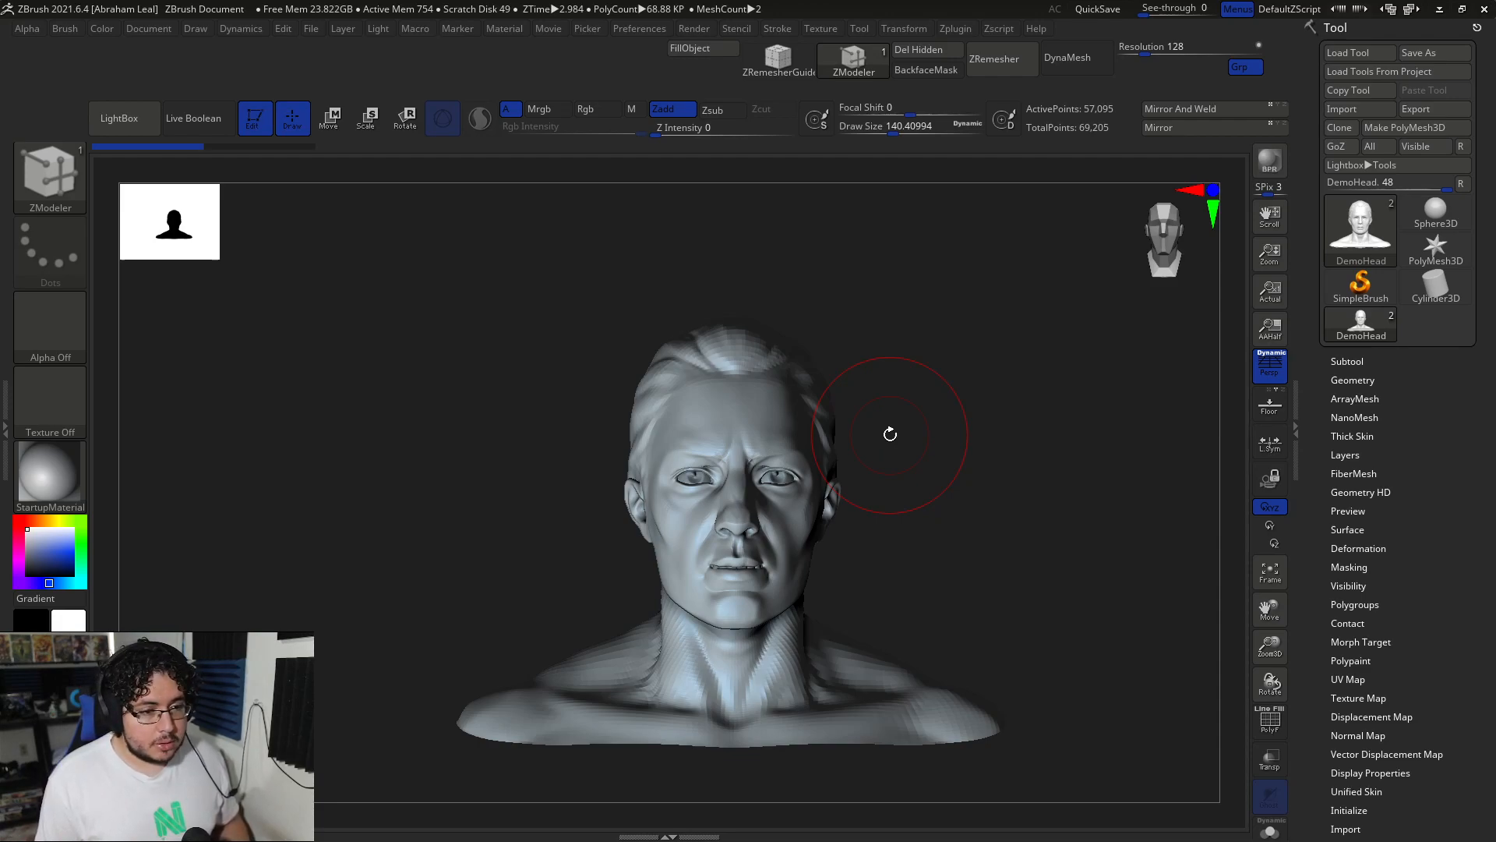
mouse_move(1040, 290)
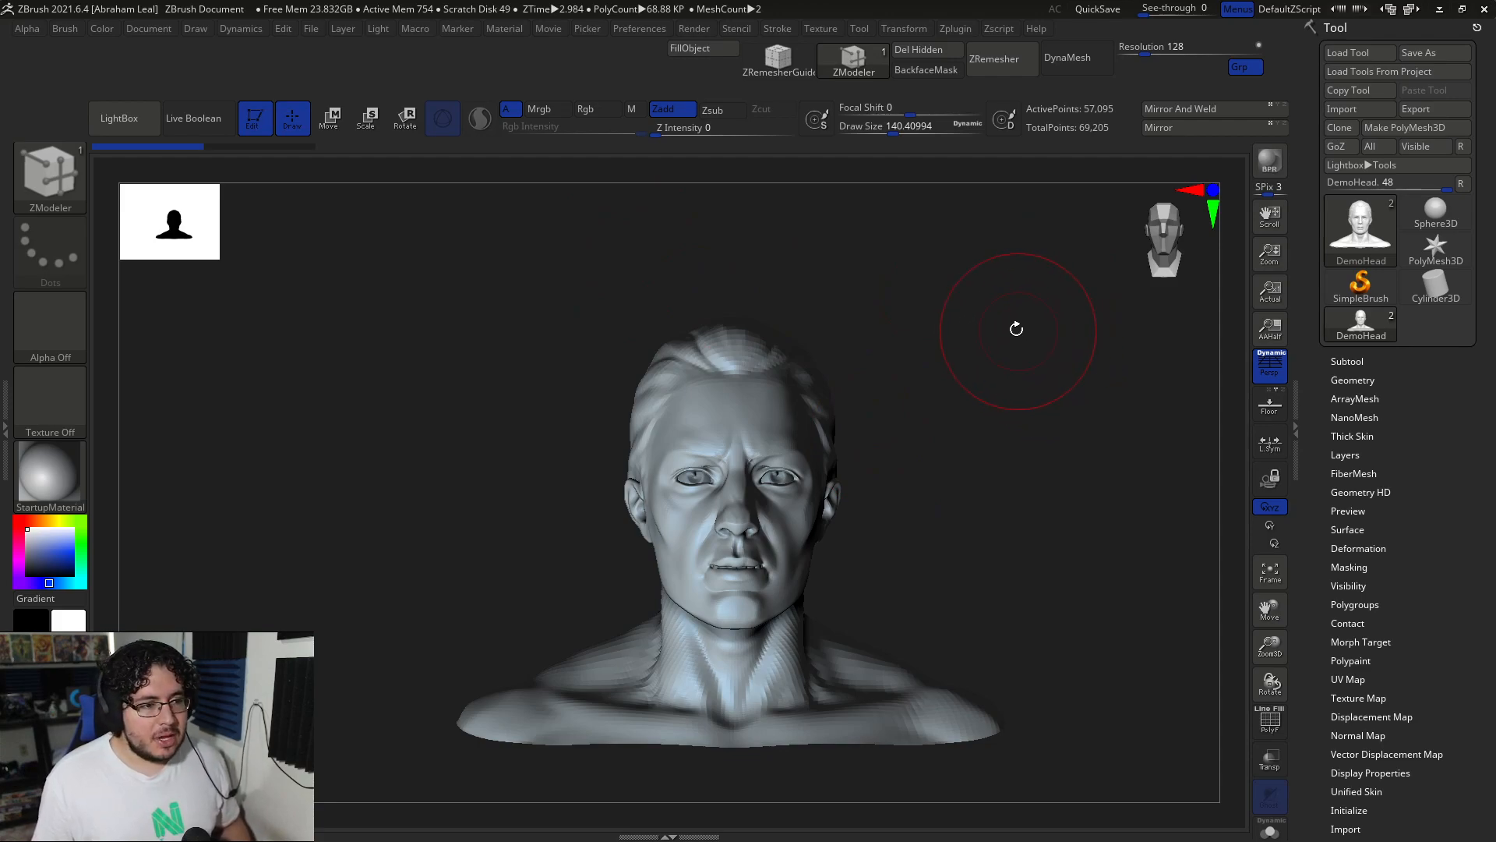
mouse_move(1010, 360)
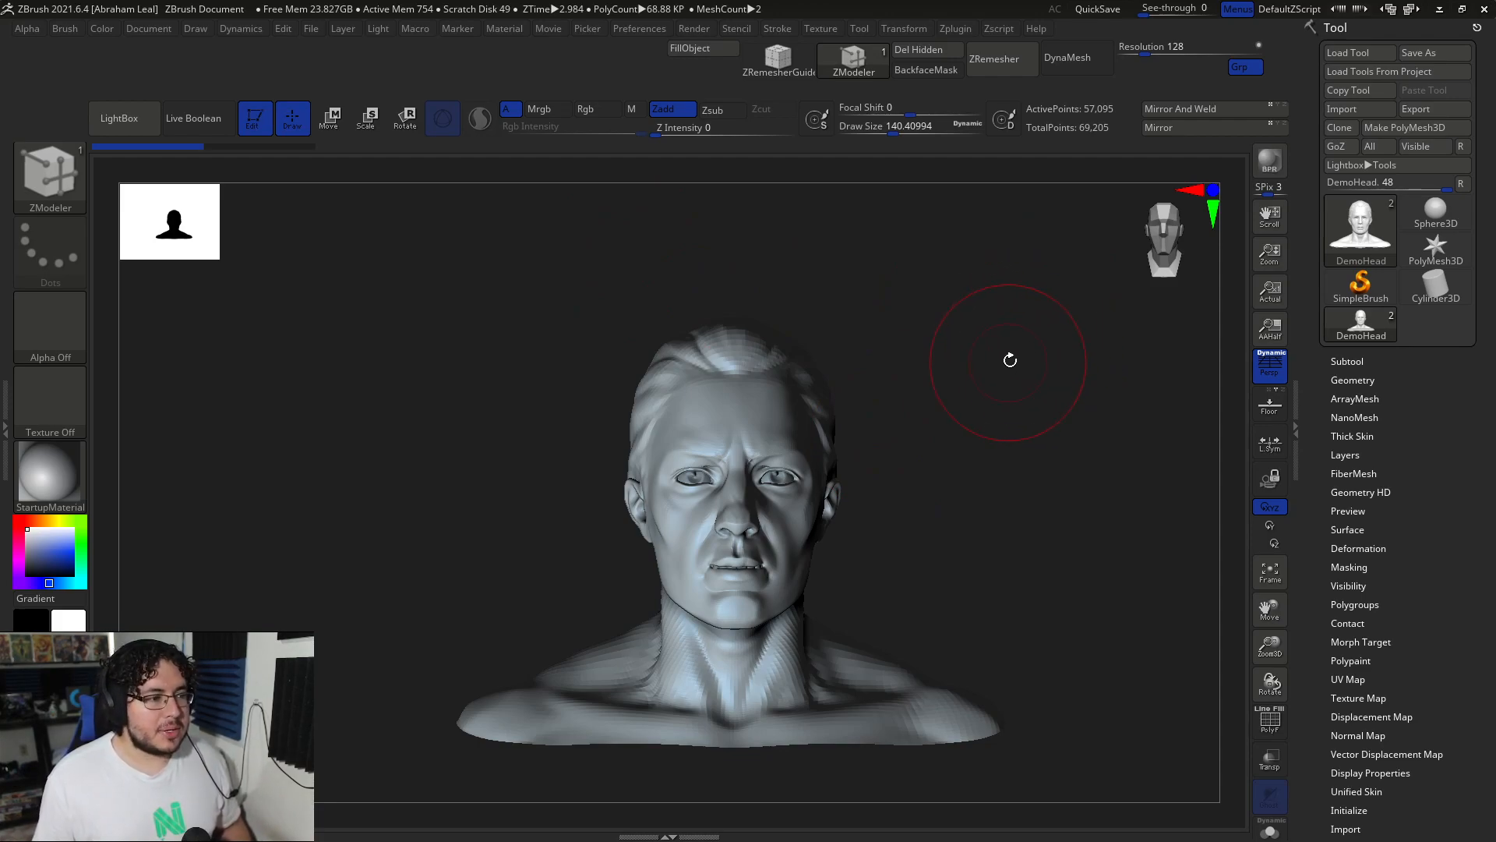